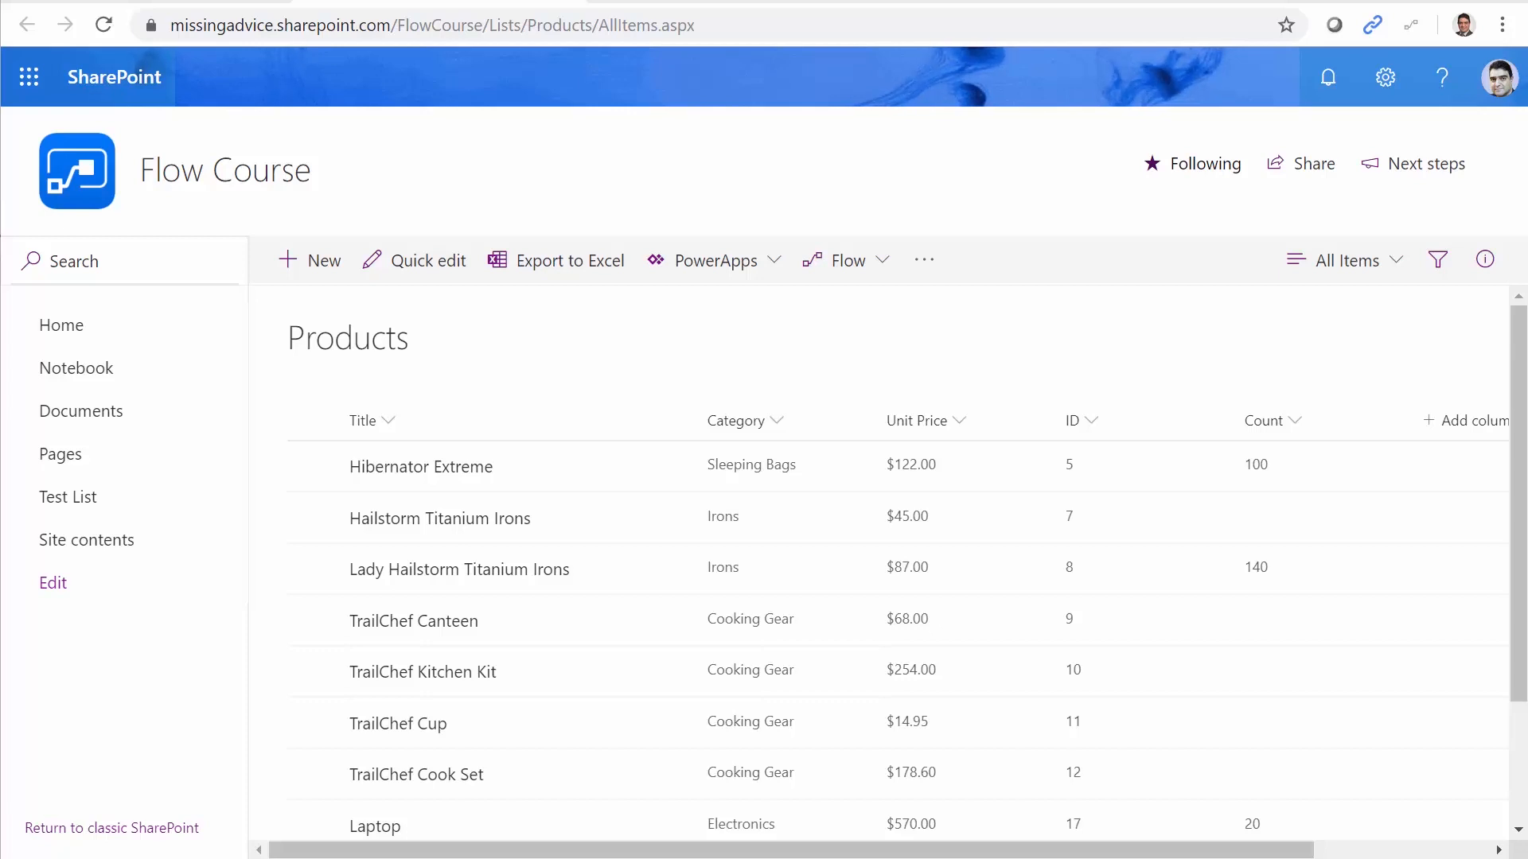
pyautogui.moveTo(373, 388)
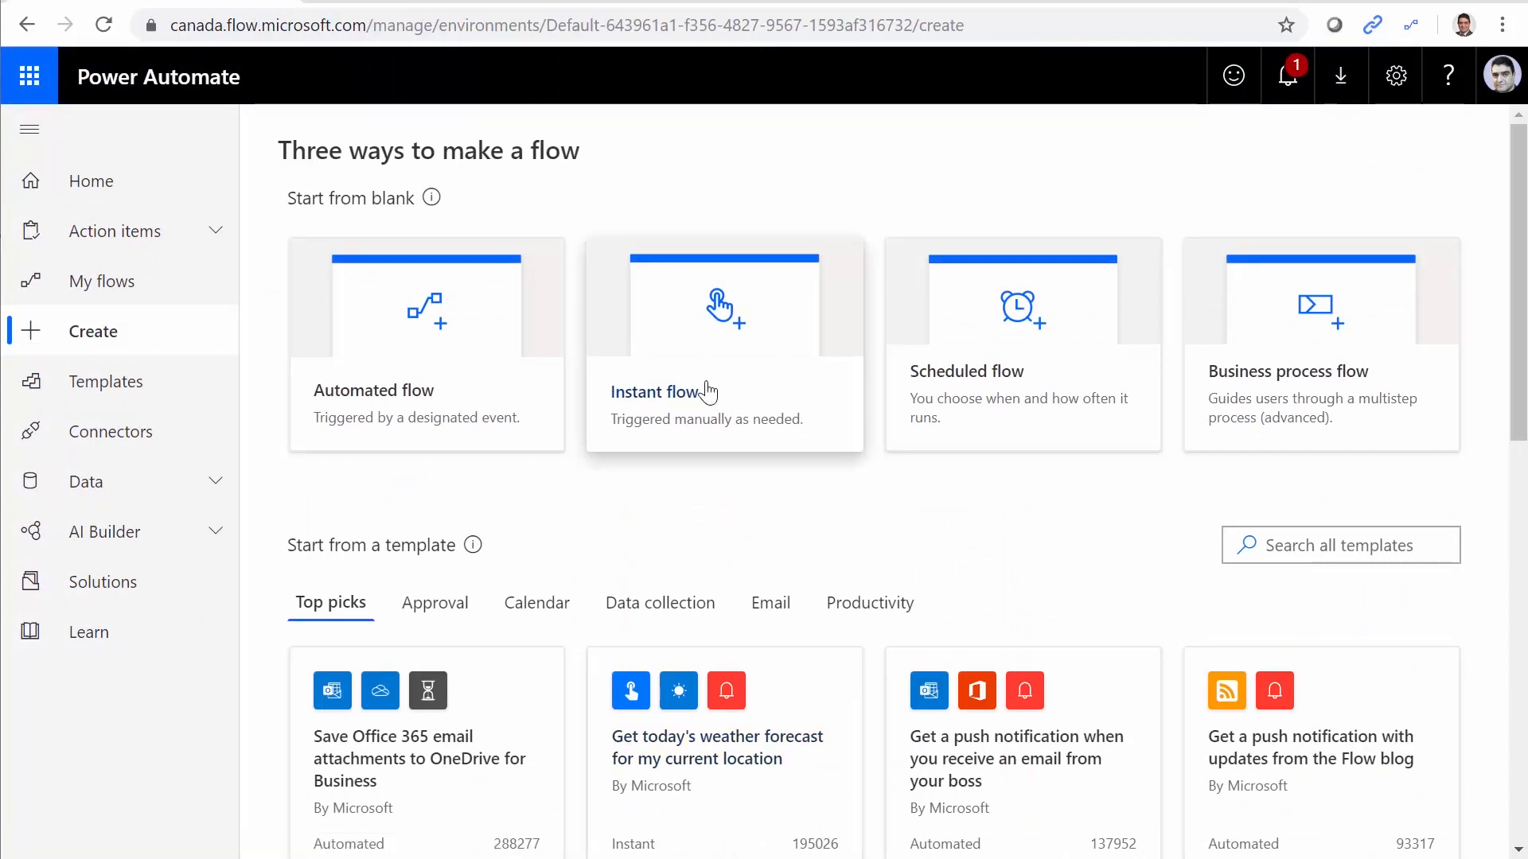
# Create a manually triggered instant flow named 'Send List Items By Email'.
pyautogui.click(723, 347)
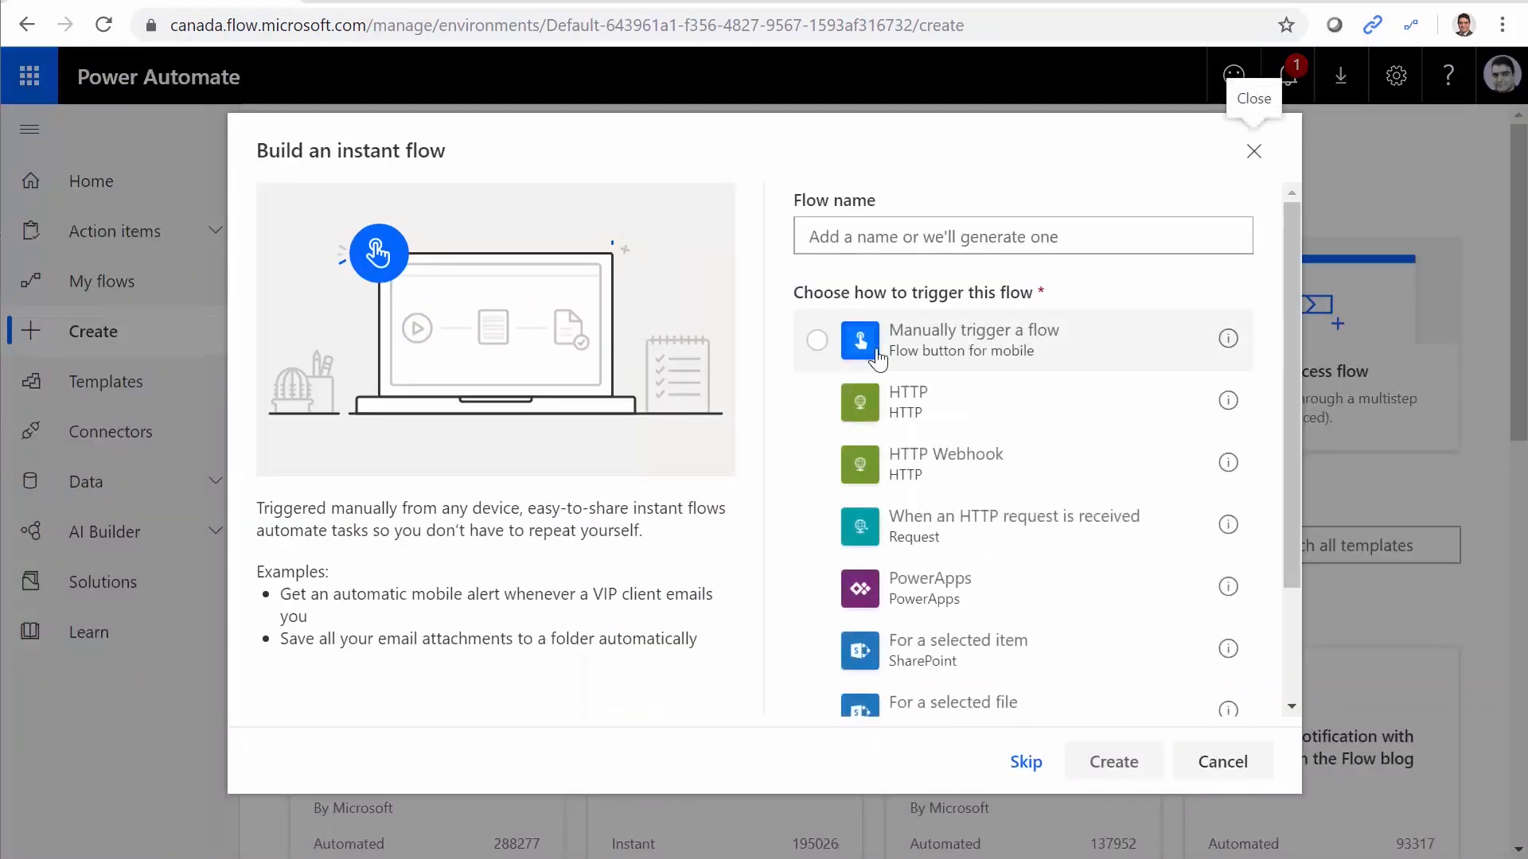
pyautogui.click(816, 342)
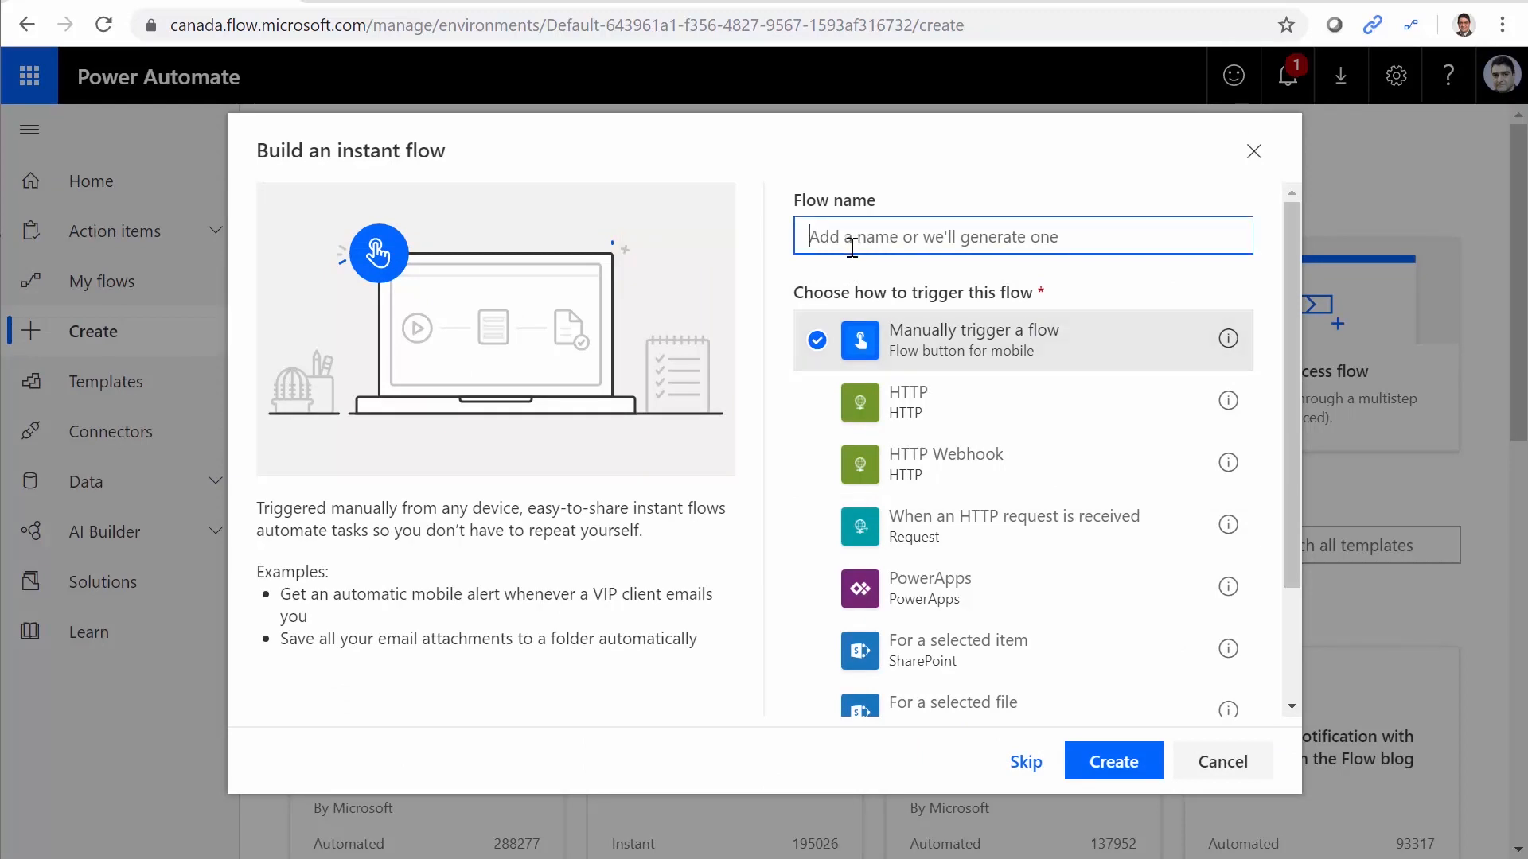
pyautogui.write('Send')
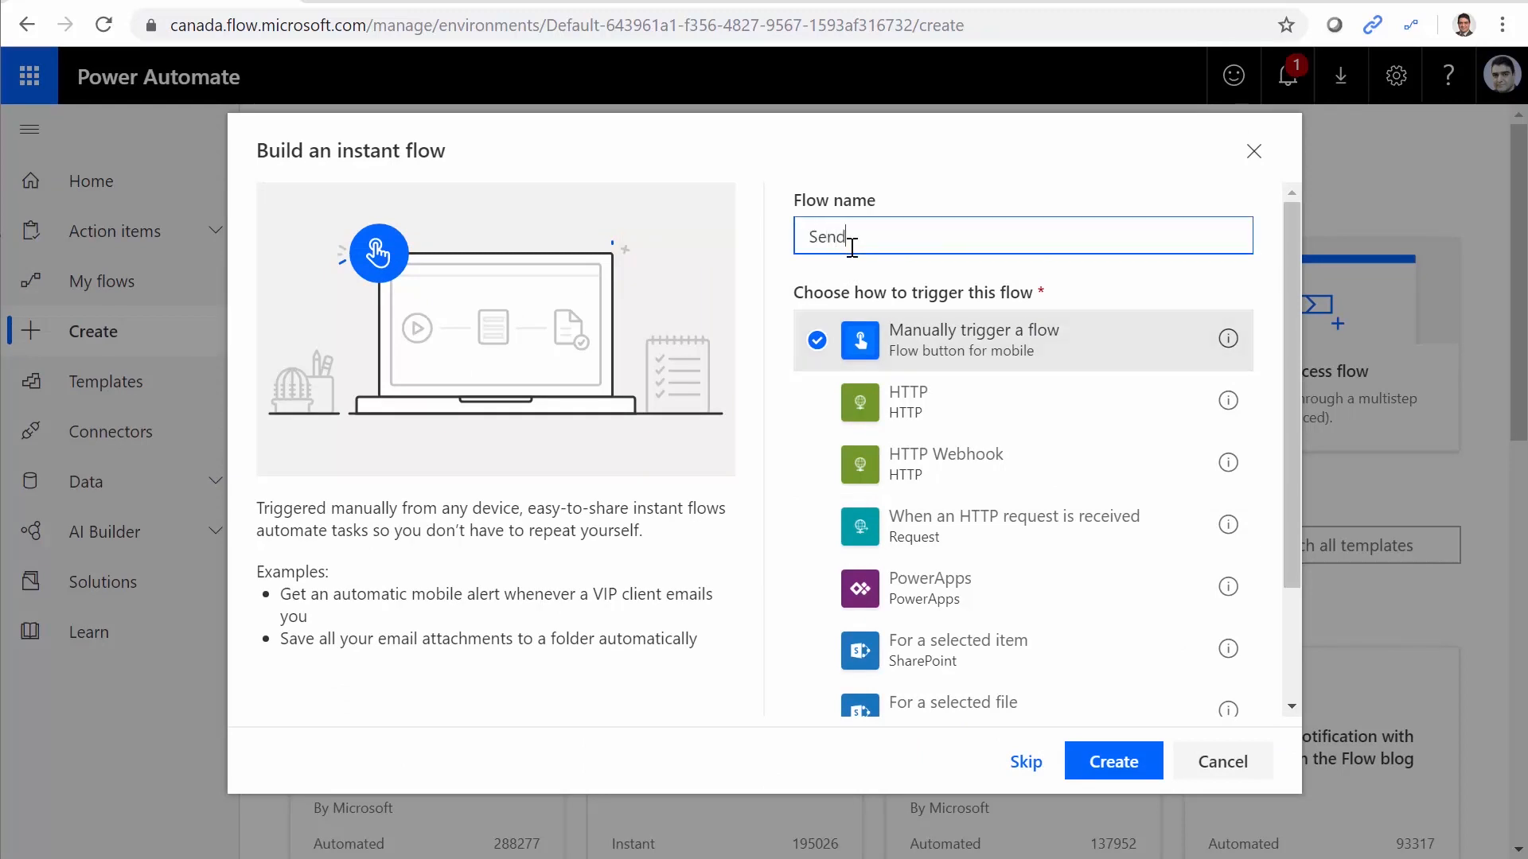
pyautogui.write('List Items By E')
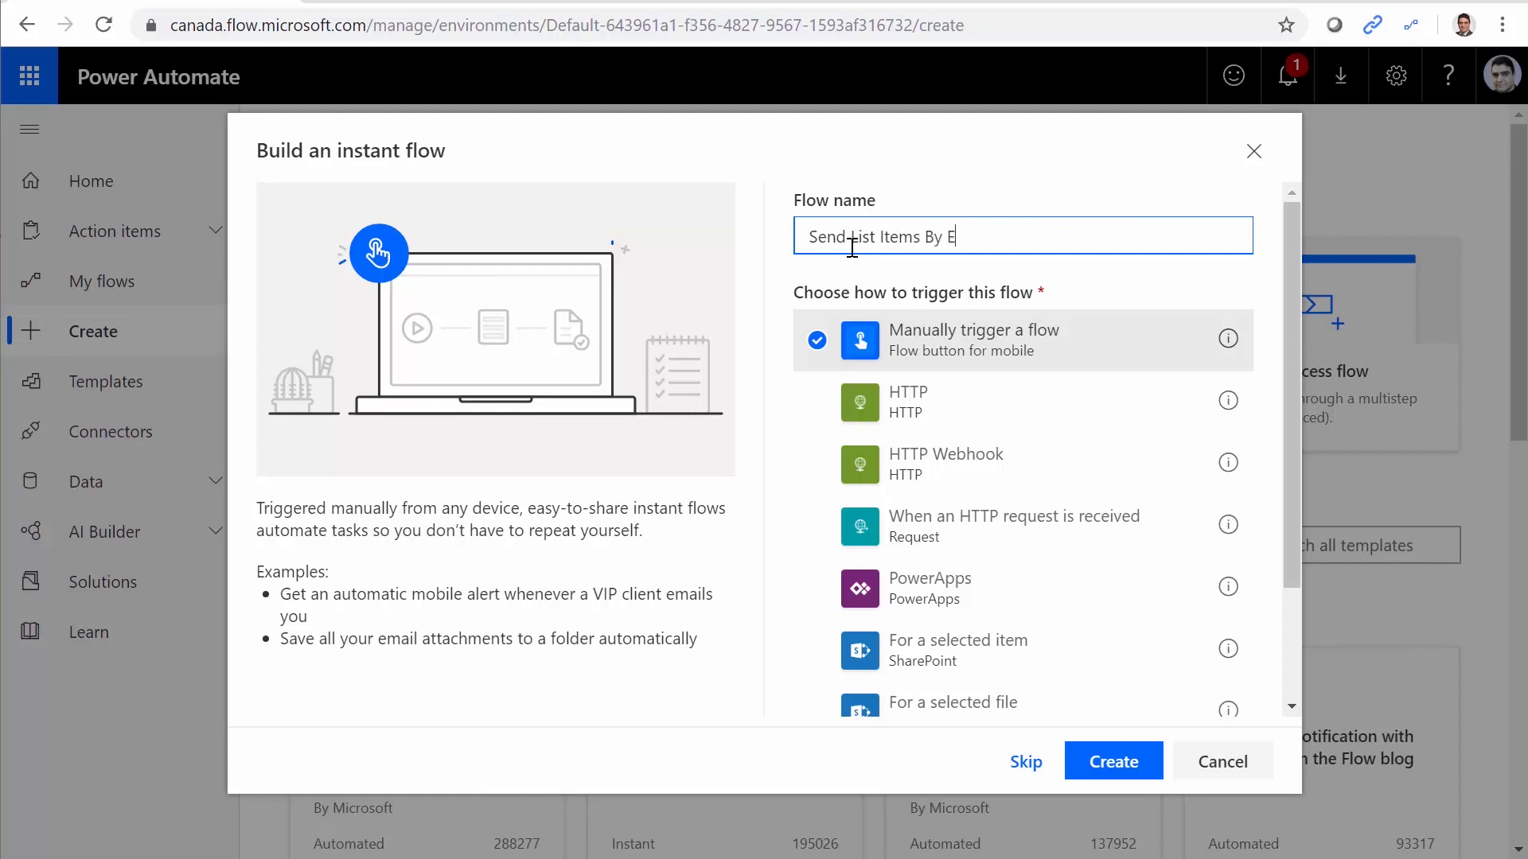
pyautogui.write('mail')
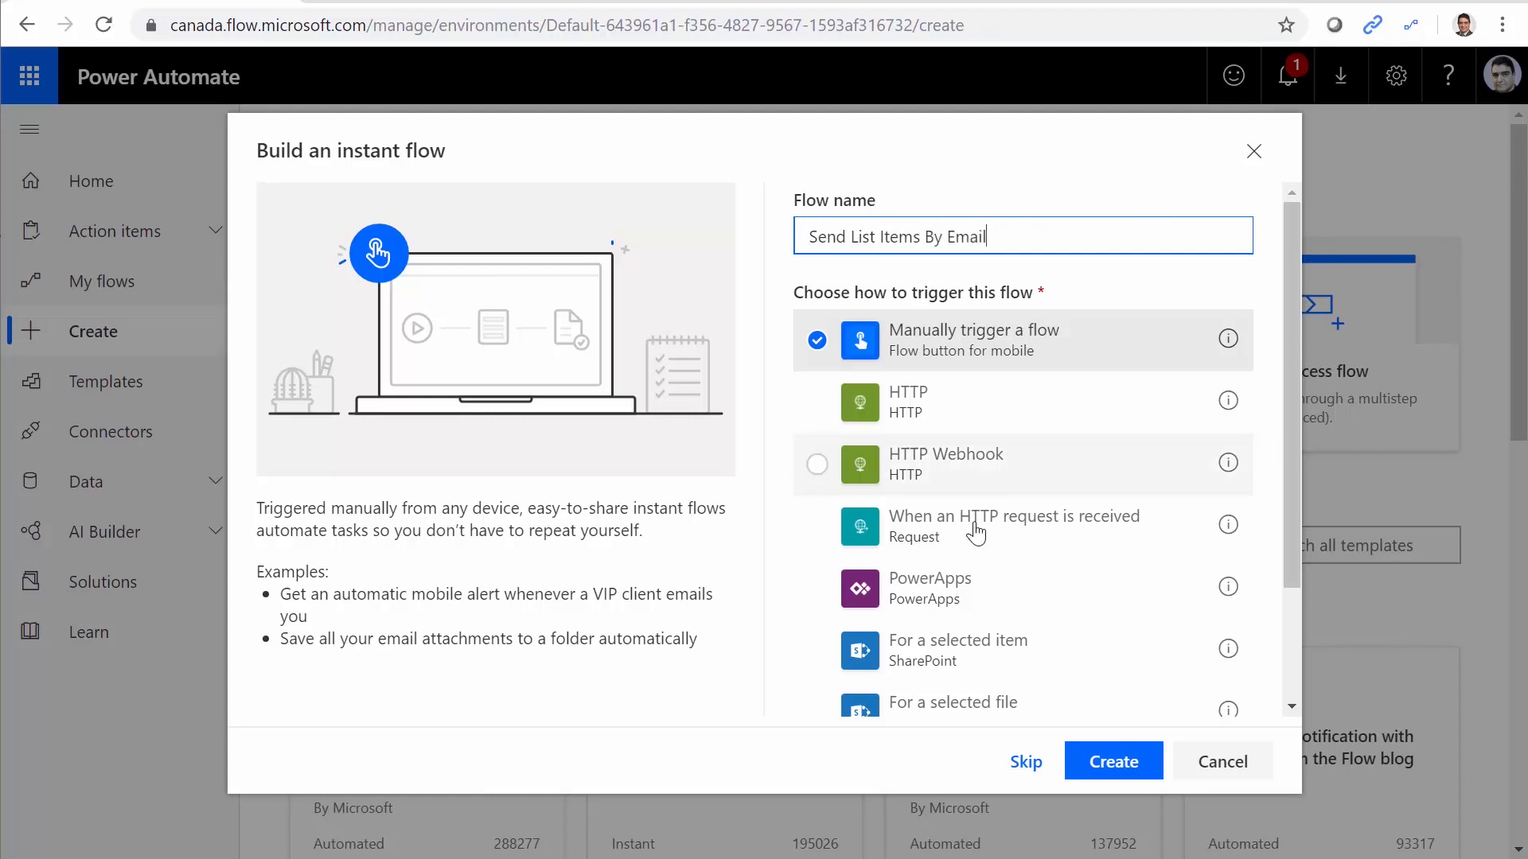
pyautogui.click(1111, 761)
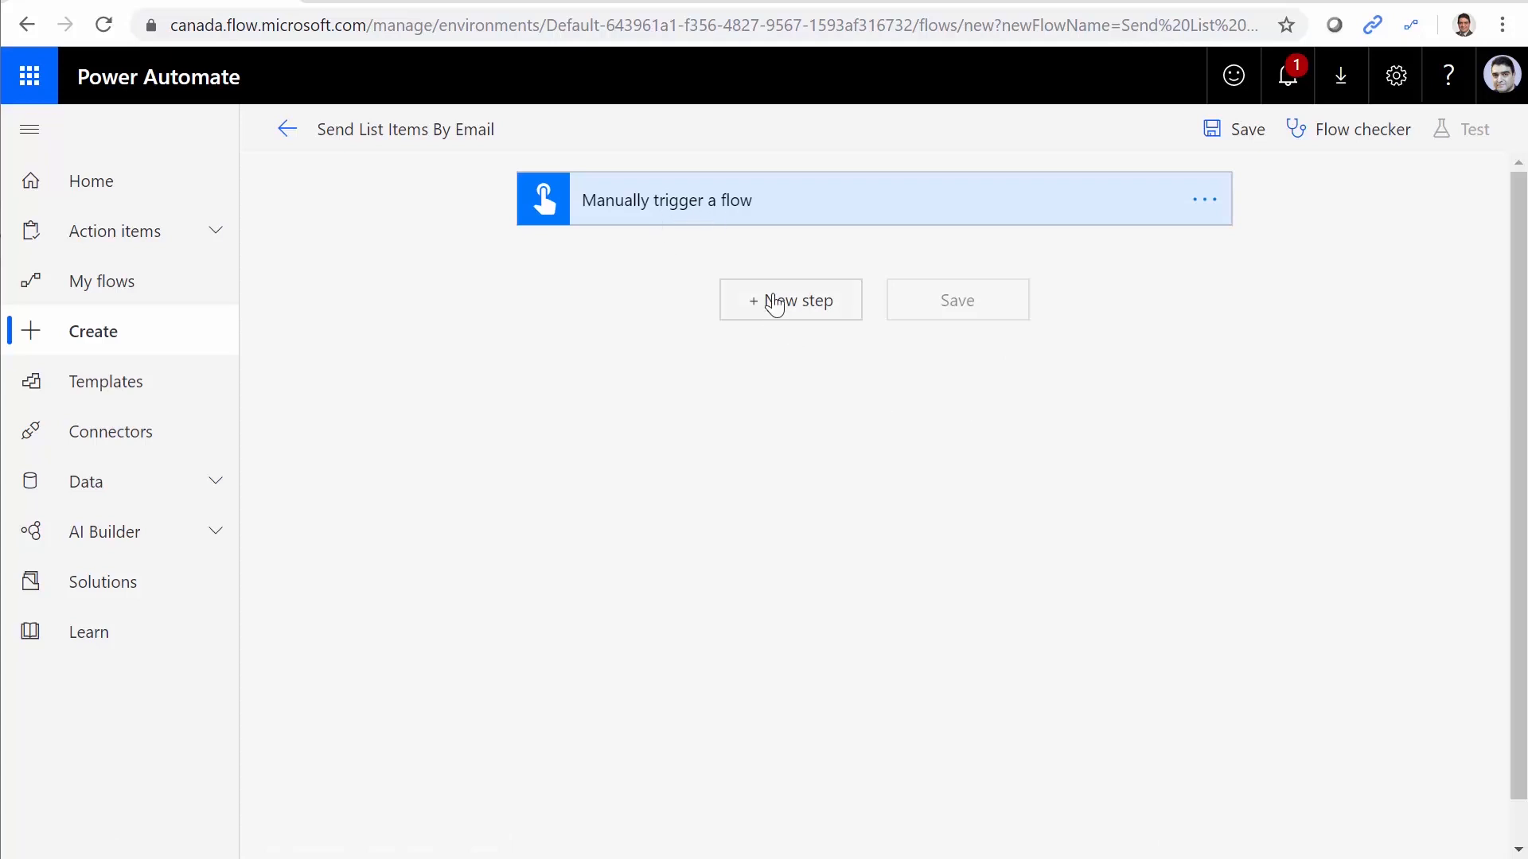
# Add a SharePoint Get items action after the manual trigger.
pyautogui.click(789, 300)
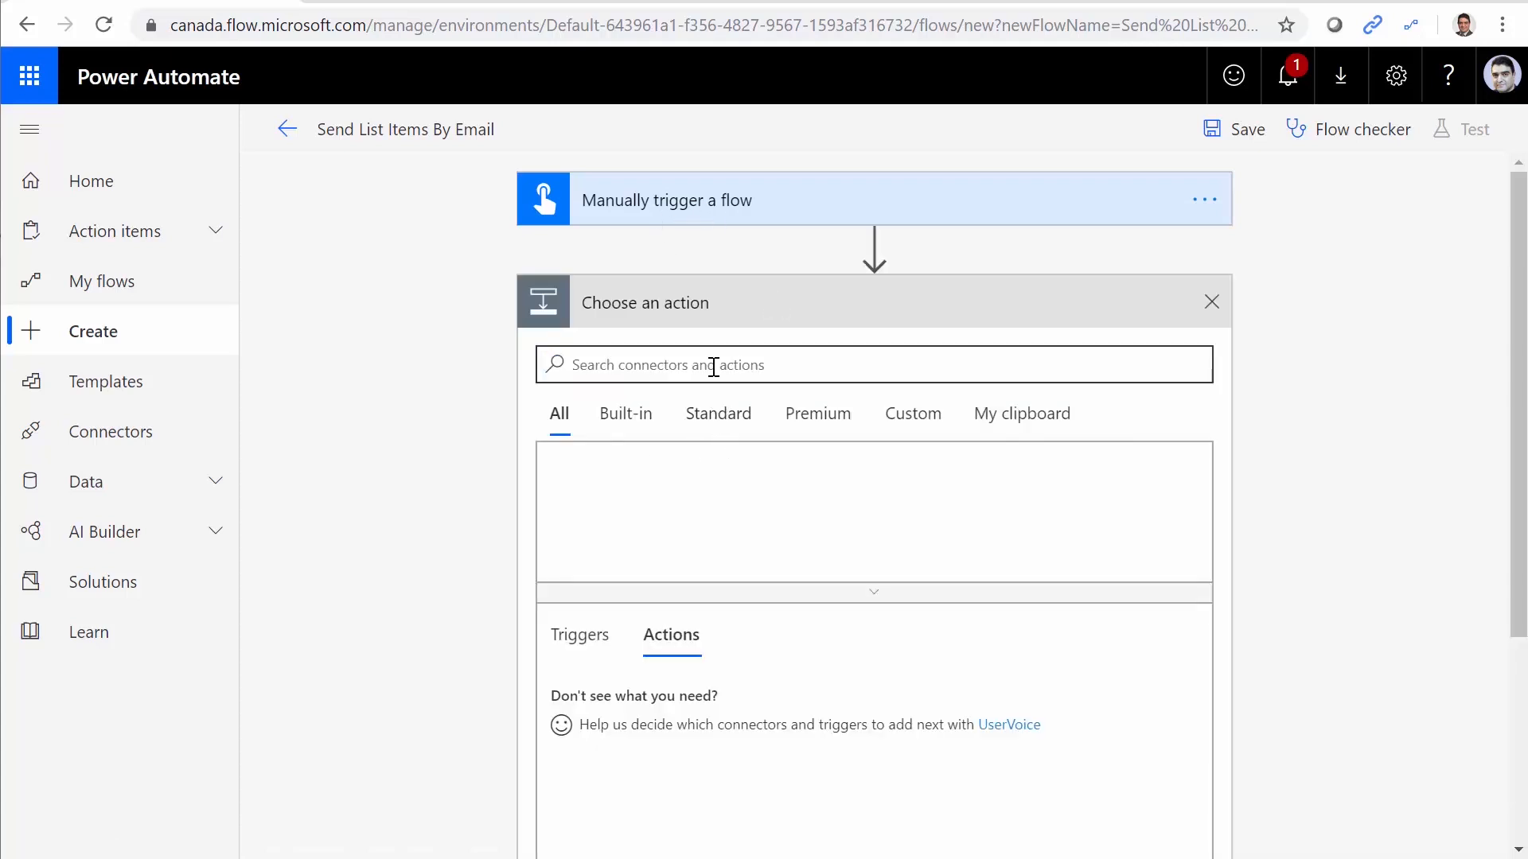
pyautogui.click(872, 364)
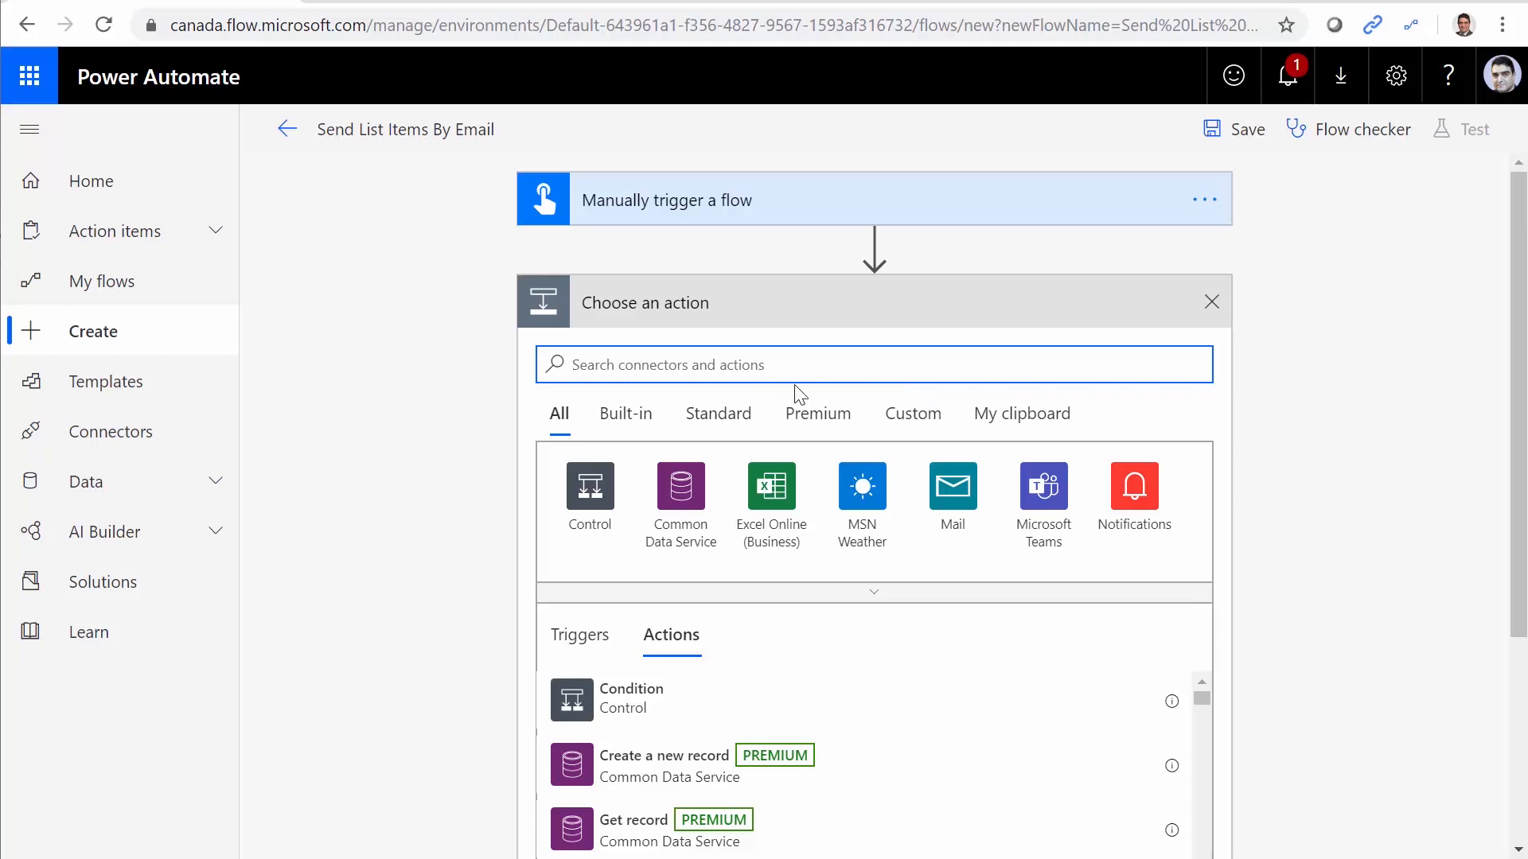
pyautogui.write('SharePoint')
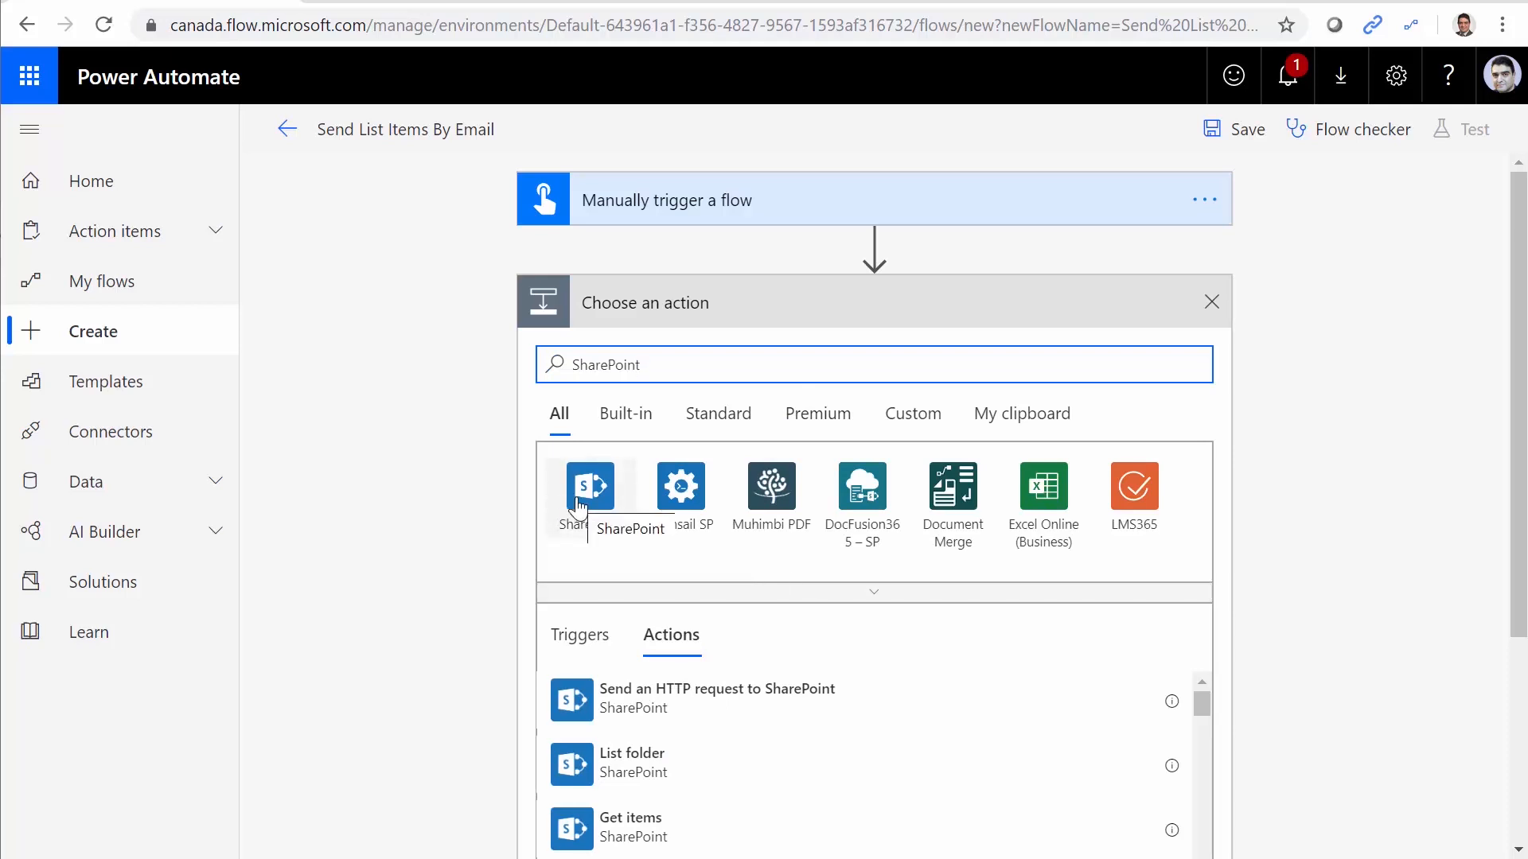
pyautogui.click(589, 487)
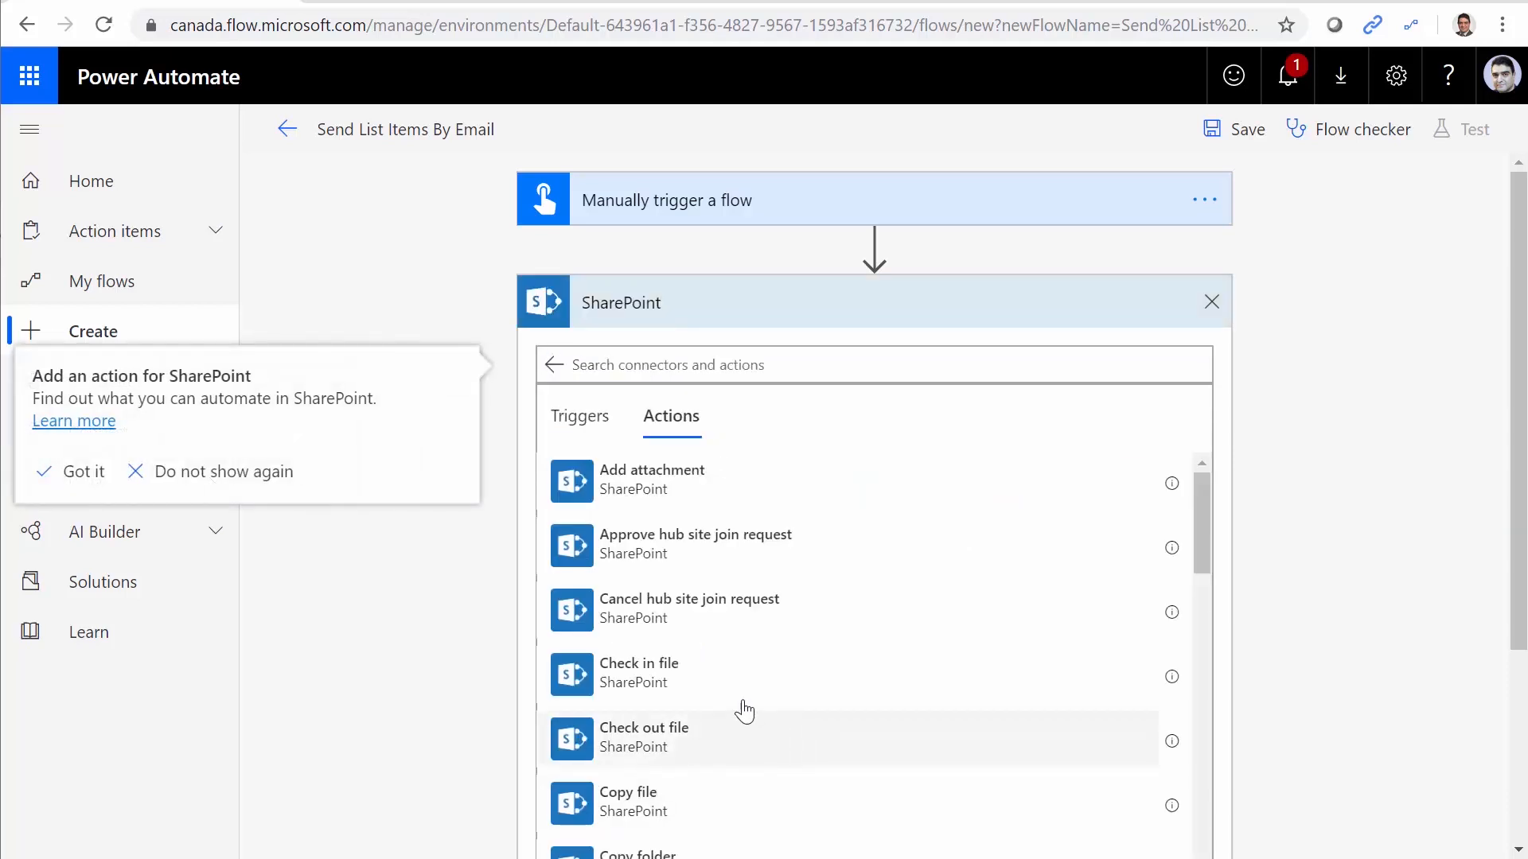
pyautogui.write('Get')
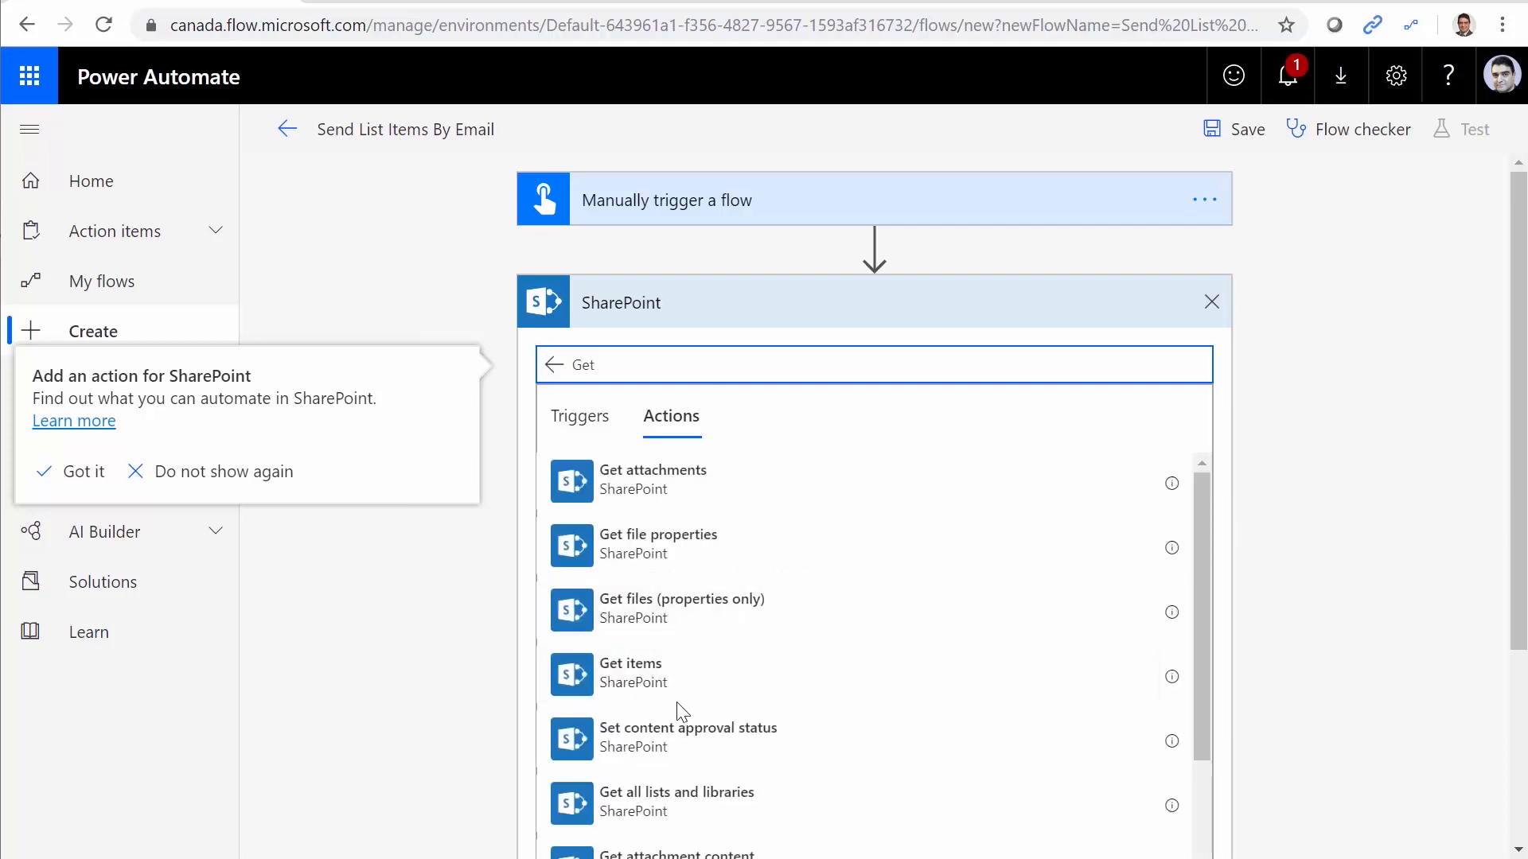
pyautogui.click(630, 672)
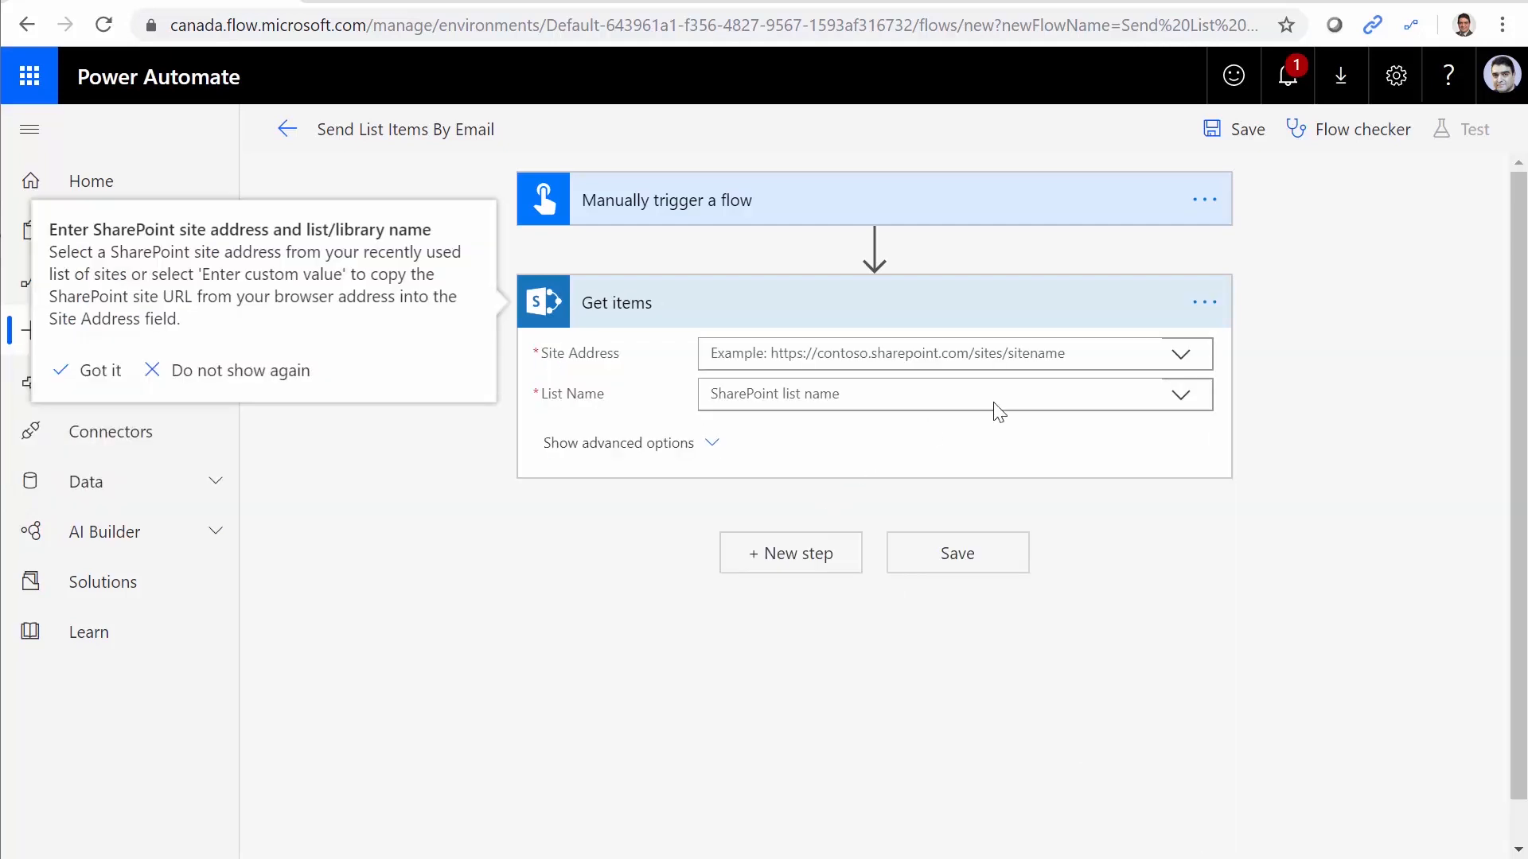
# Point Get items at the Flow Course site's Products list and save the flow.
pyautogui.click(1180, 353)
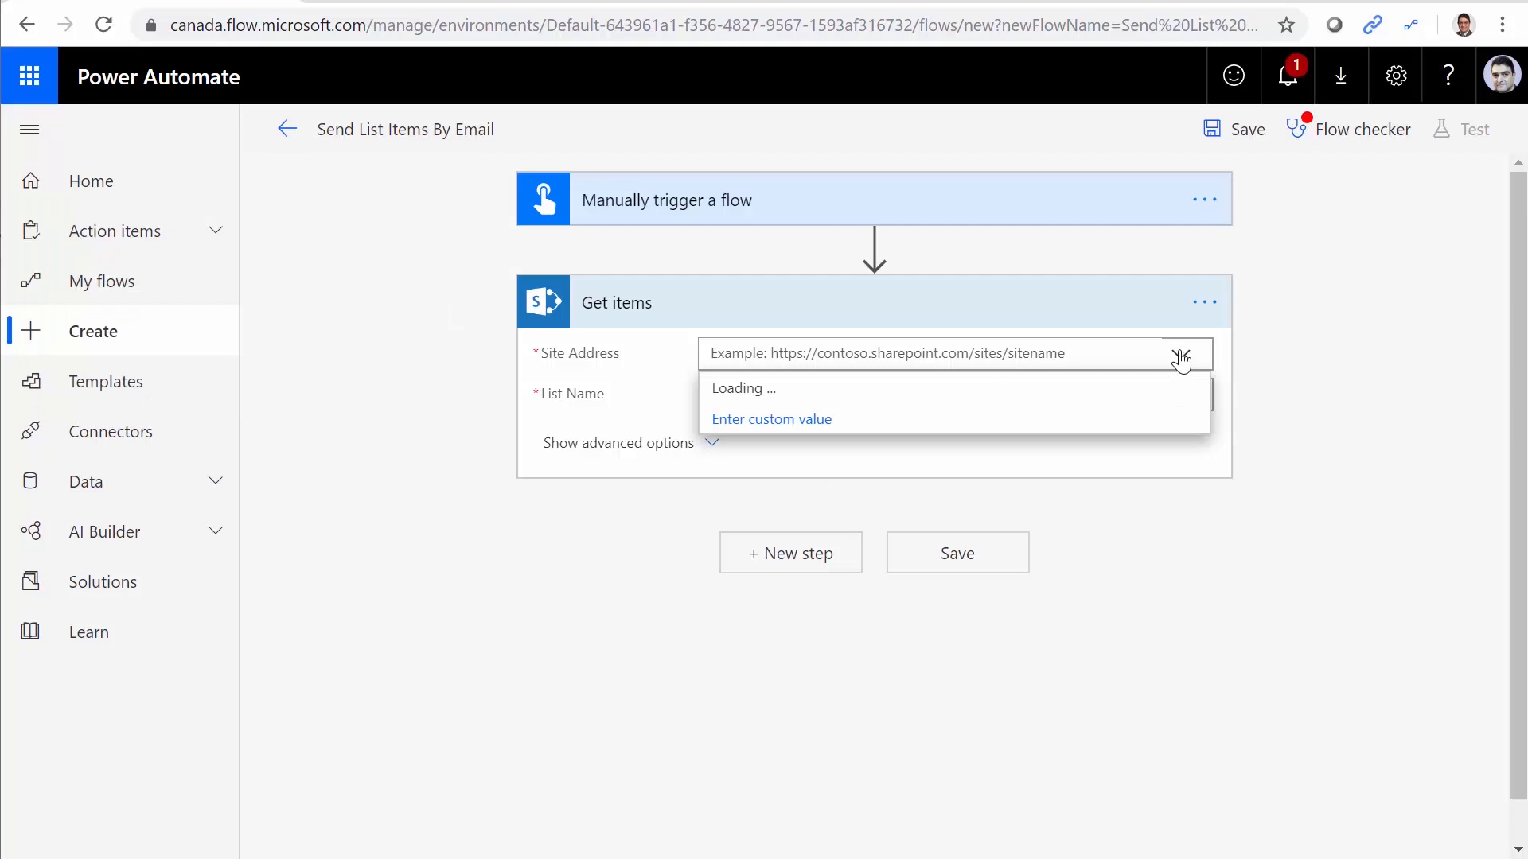
pyautogui.click(1180, 353)
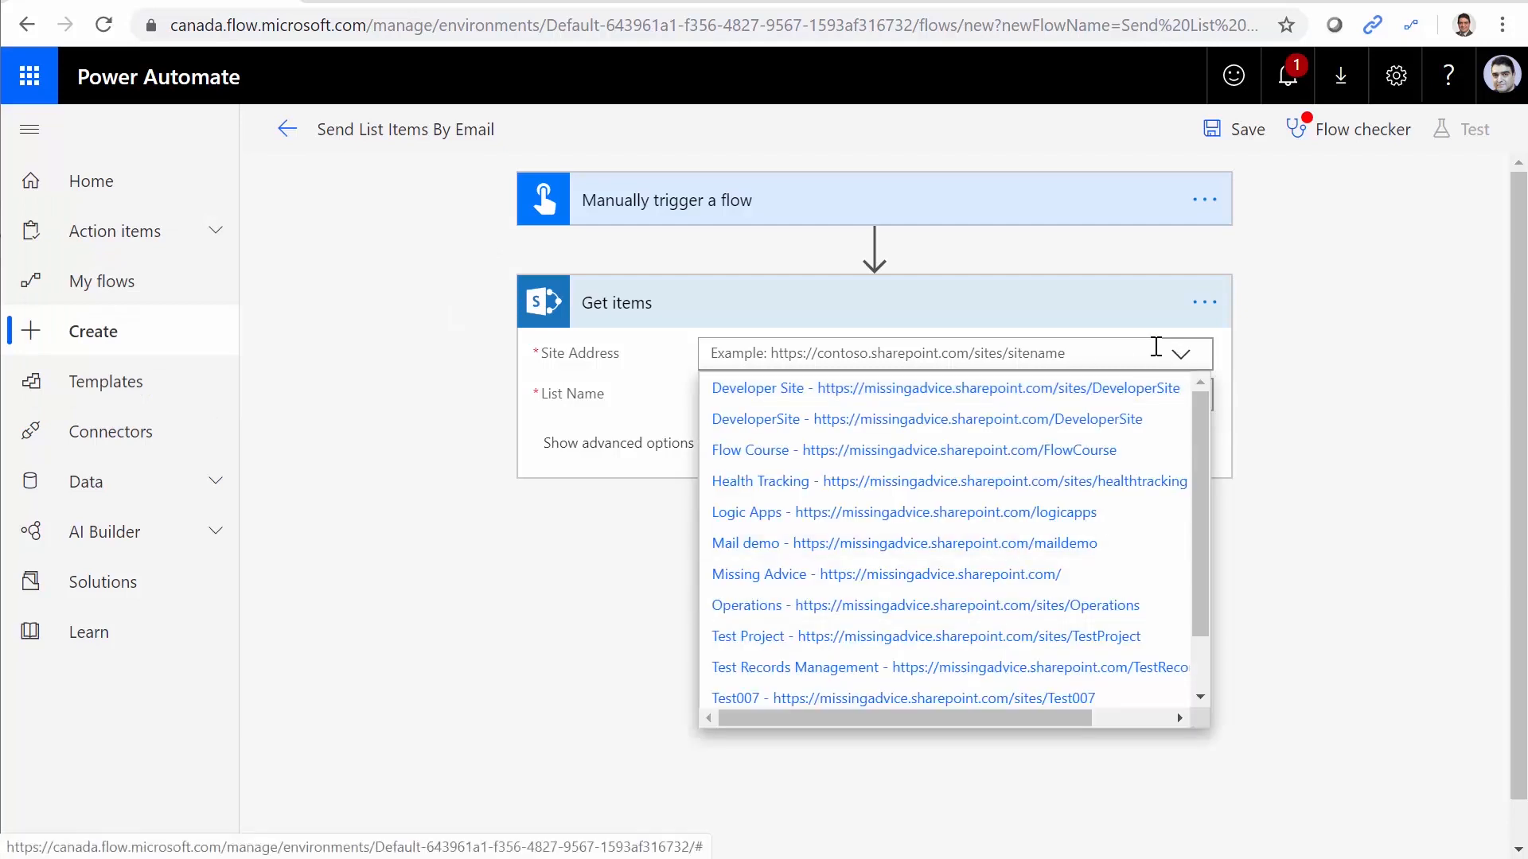
pyautogui.click(750, 448)
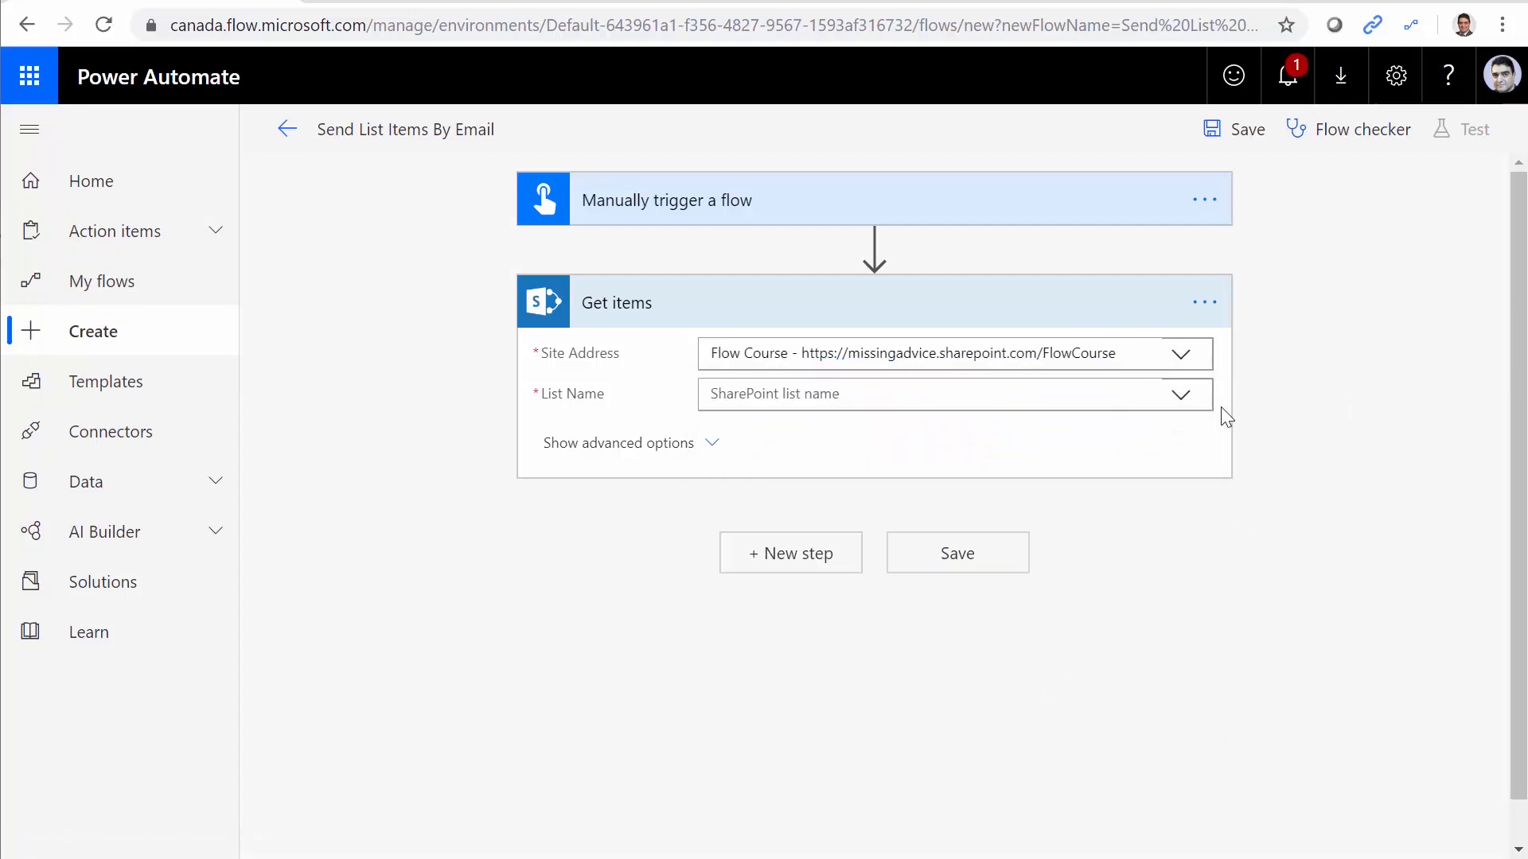
pyautogui.click(1178, 394)
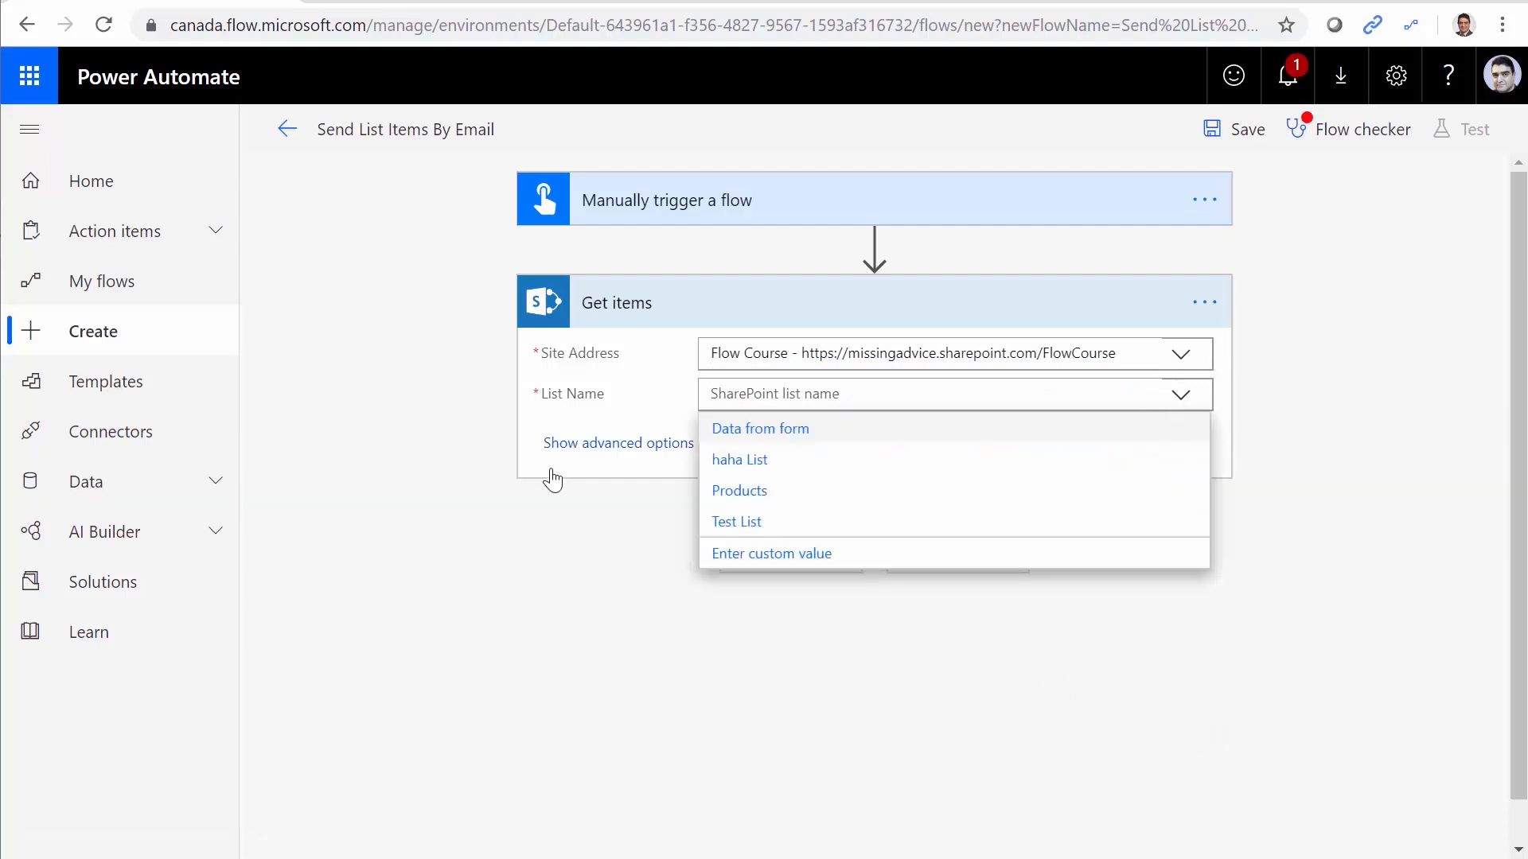
pyautogui.click(738, 490)
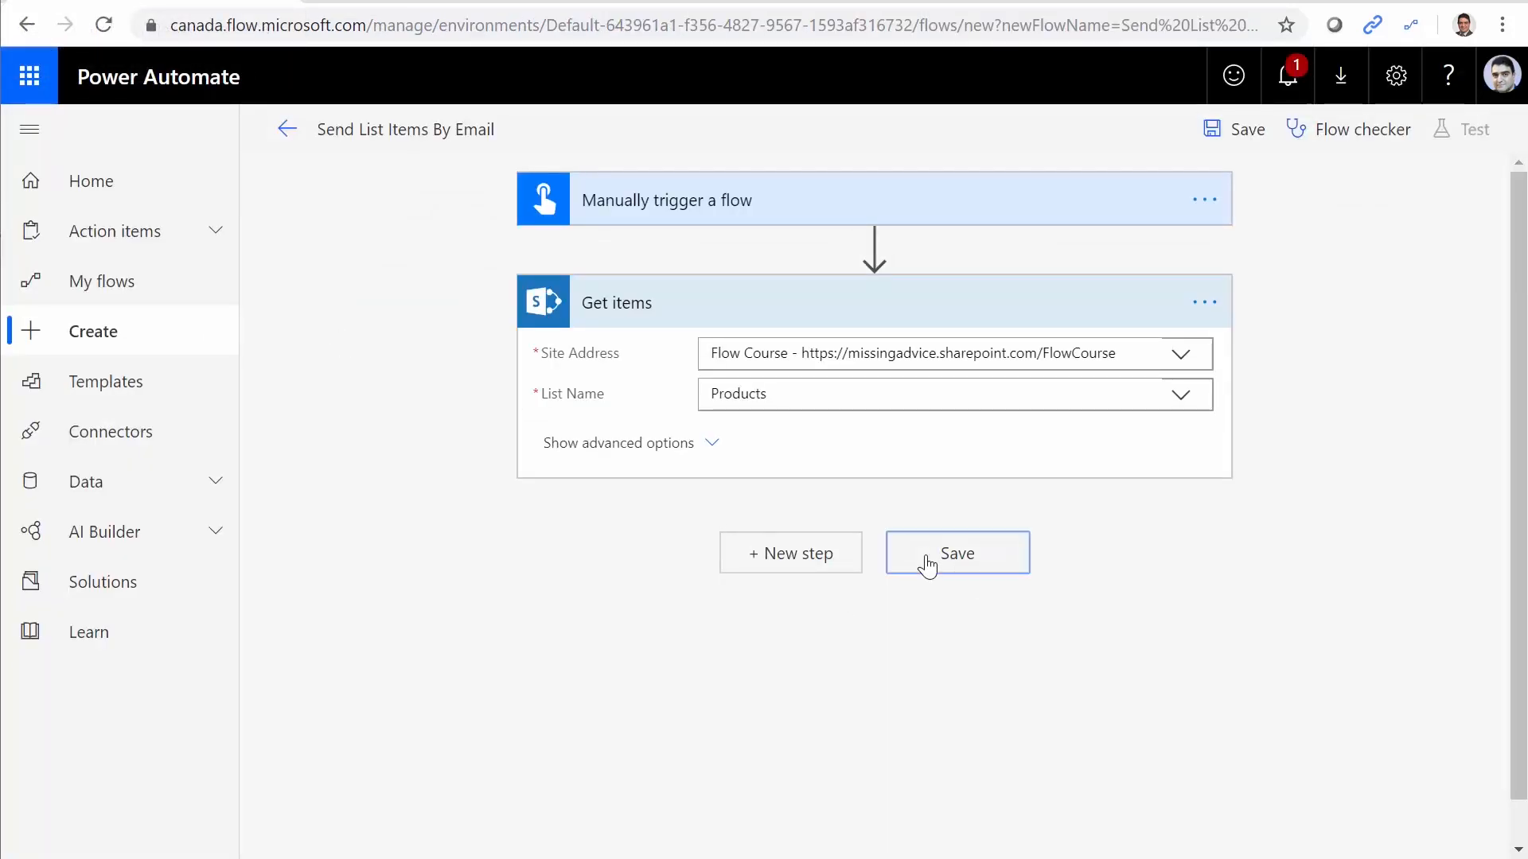
pyautogui.click(955, 552)
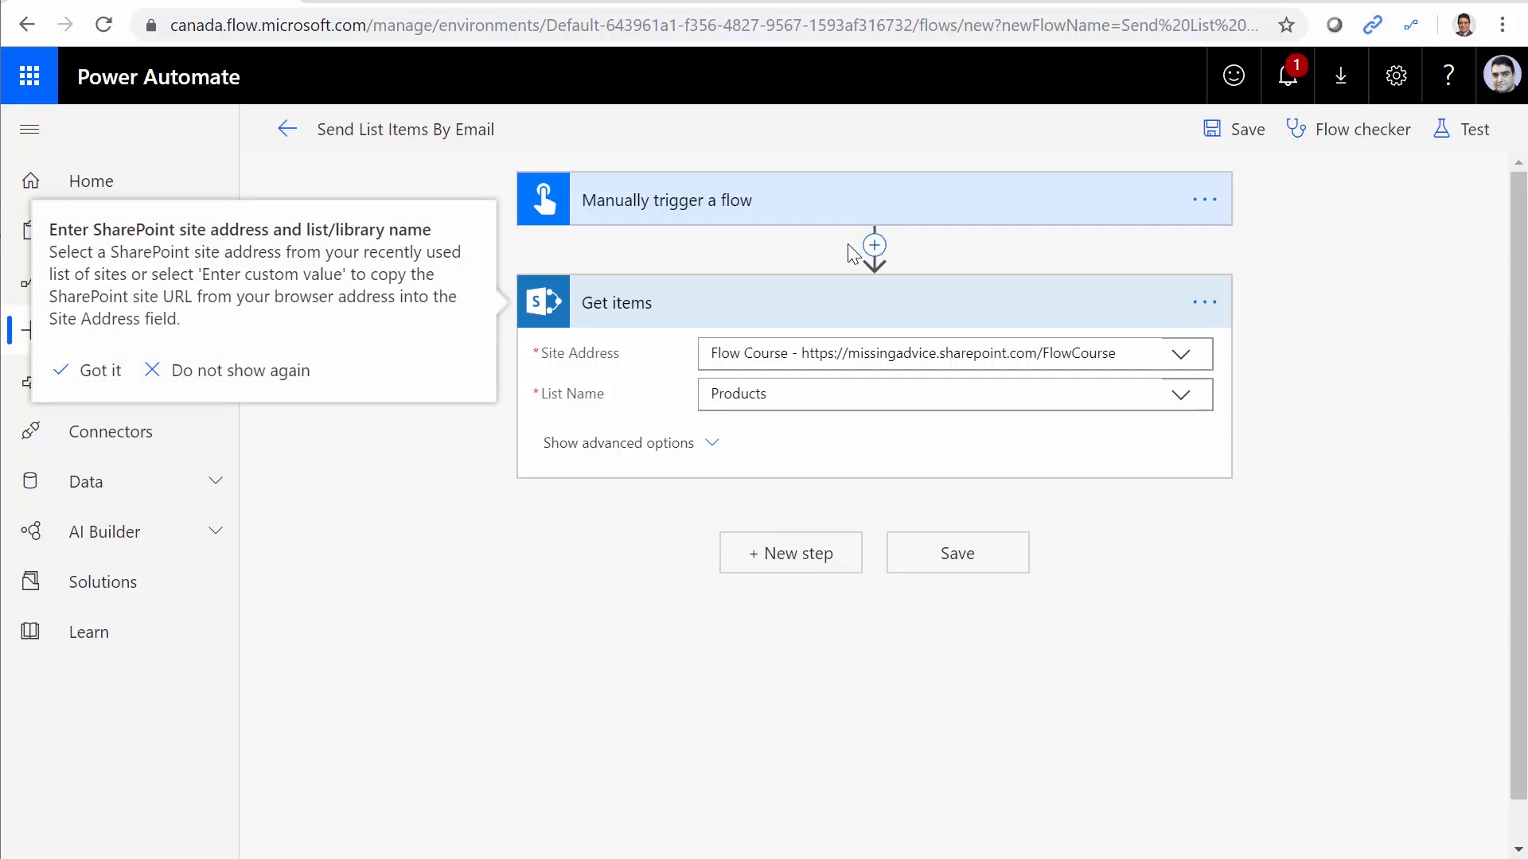
pyautogui.moveTo(624, 596)
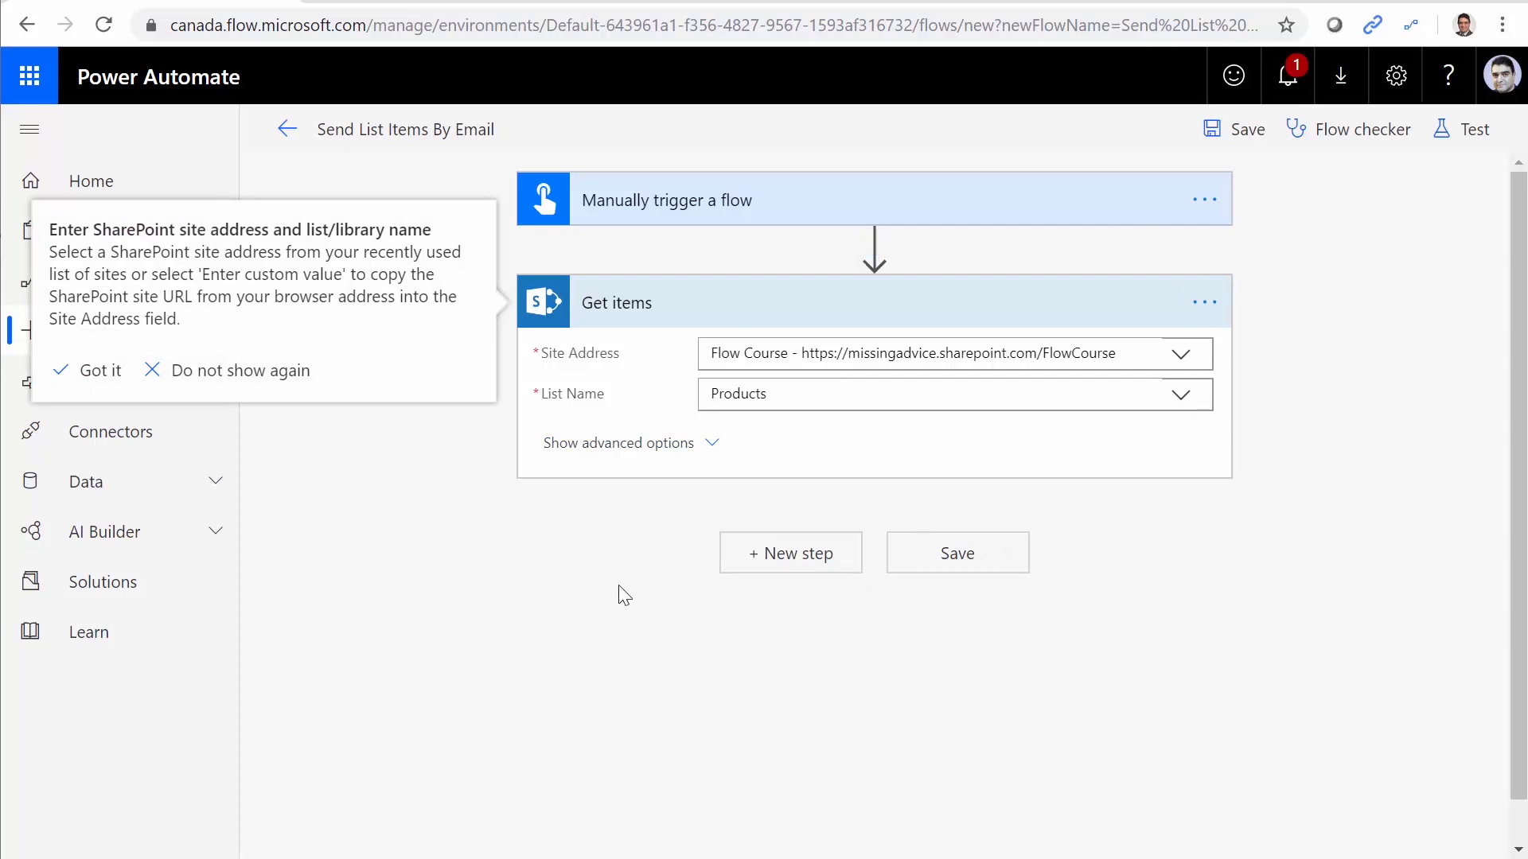
pyautogui.click(96, 370)
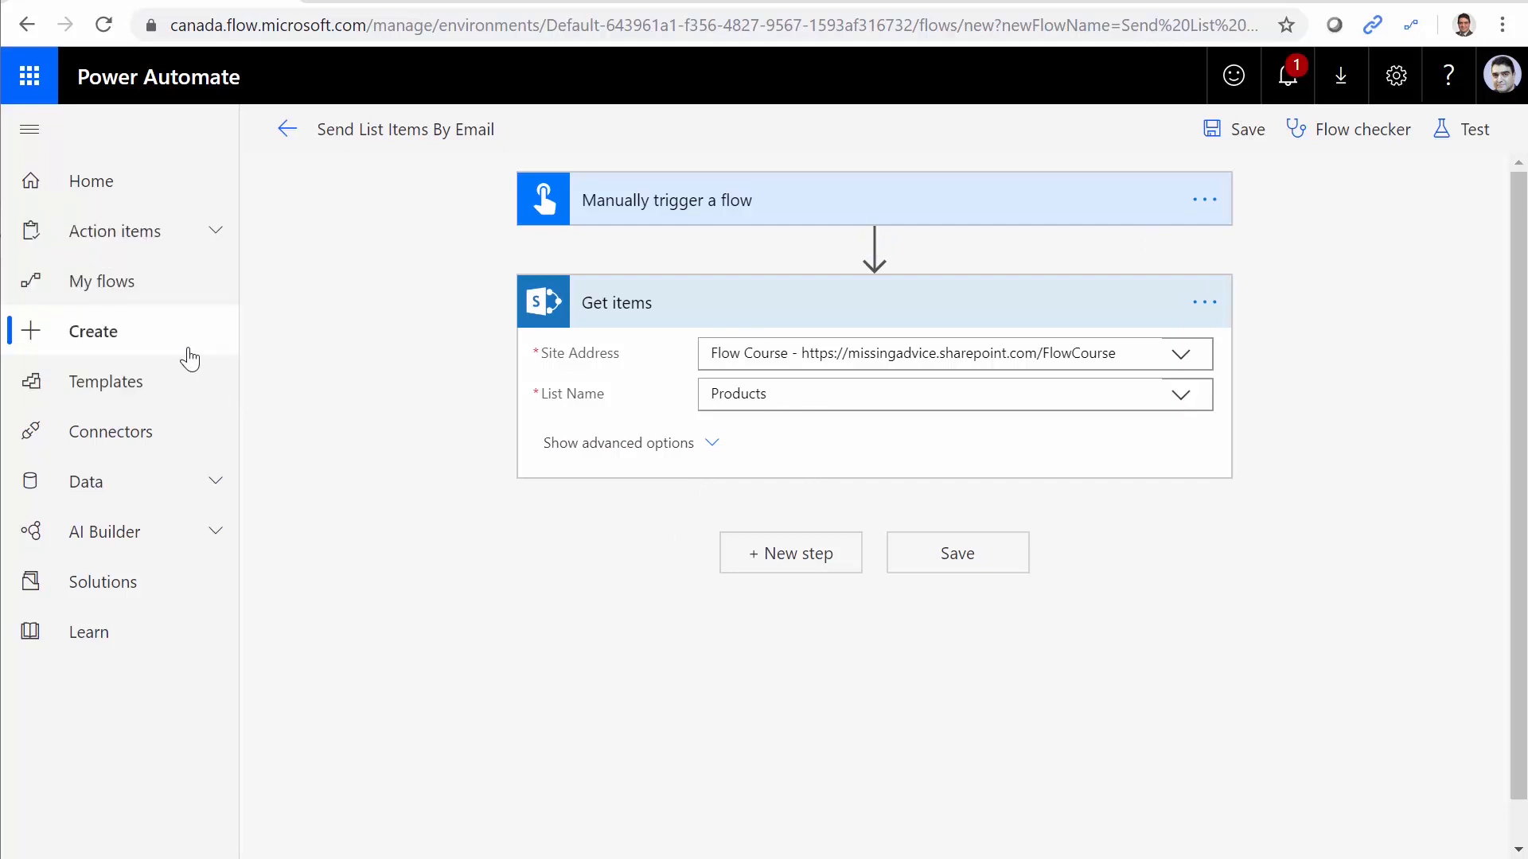
# Add an Office 365 Outlook Send an email (V2) action after Get items.
pyautogui.click(790, 552)
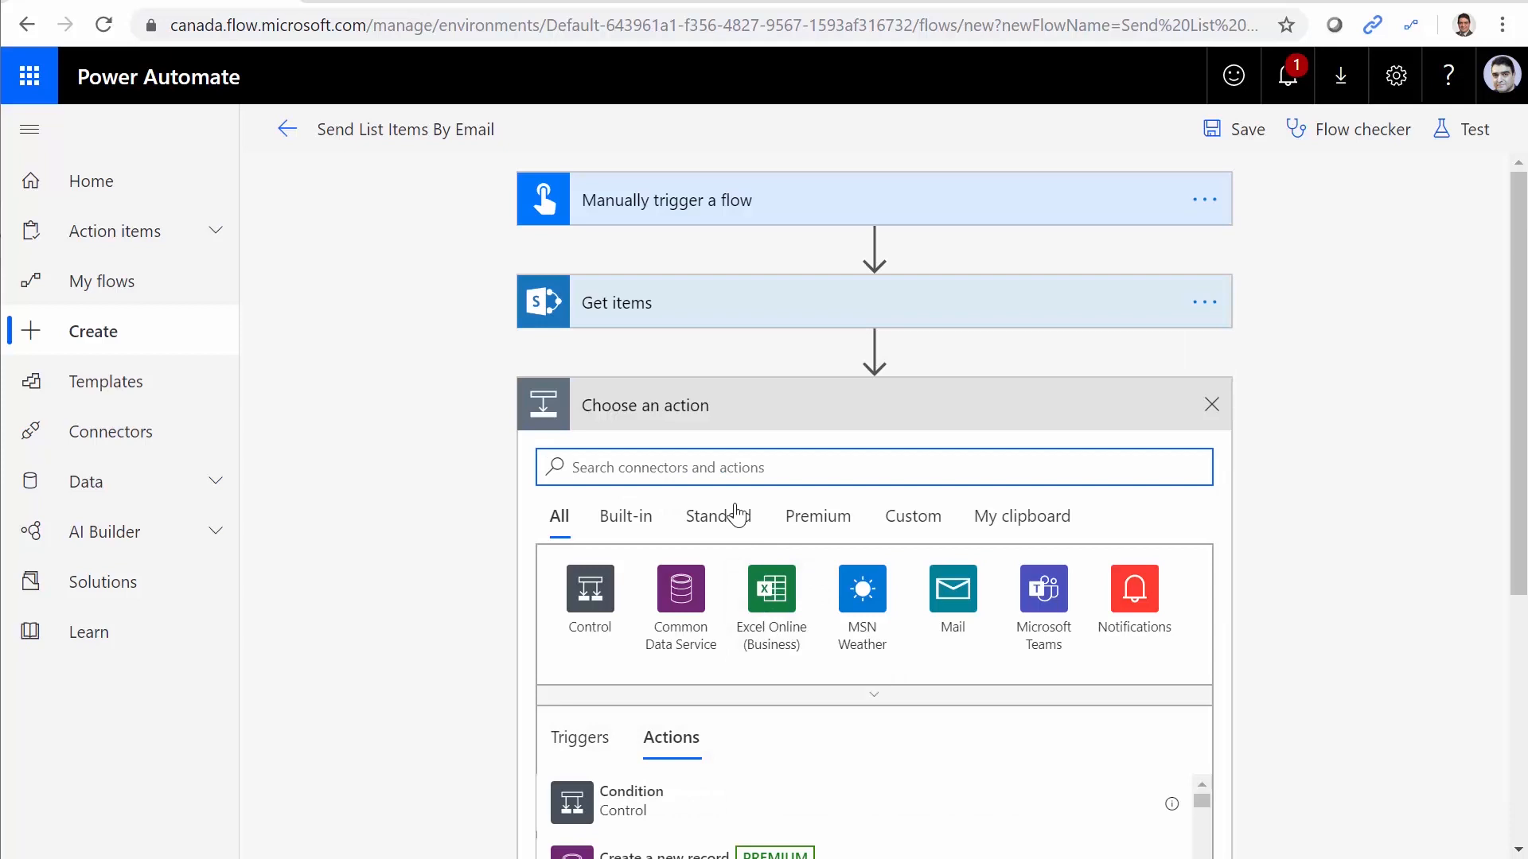
pyautogui.write('Send email')
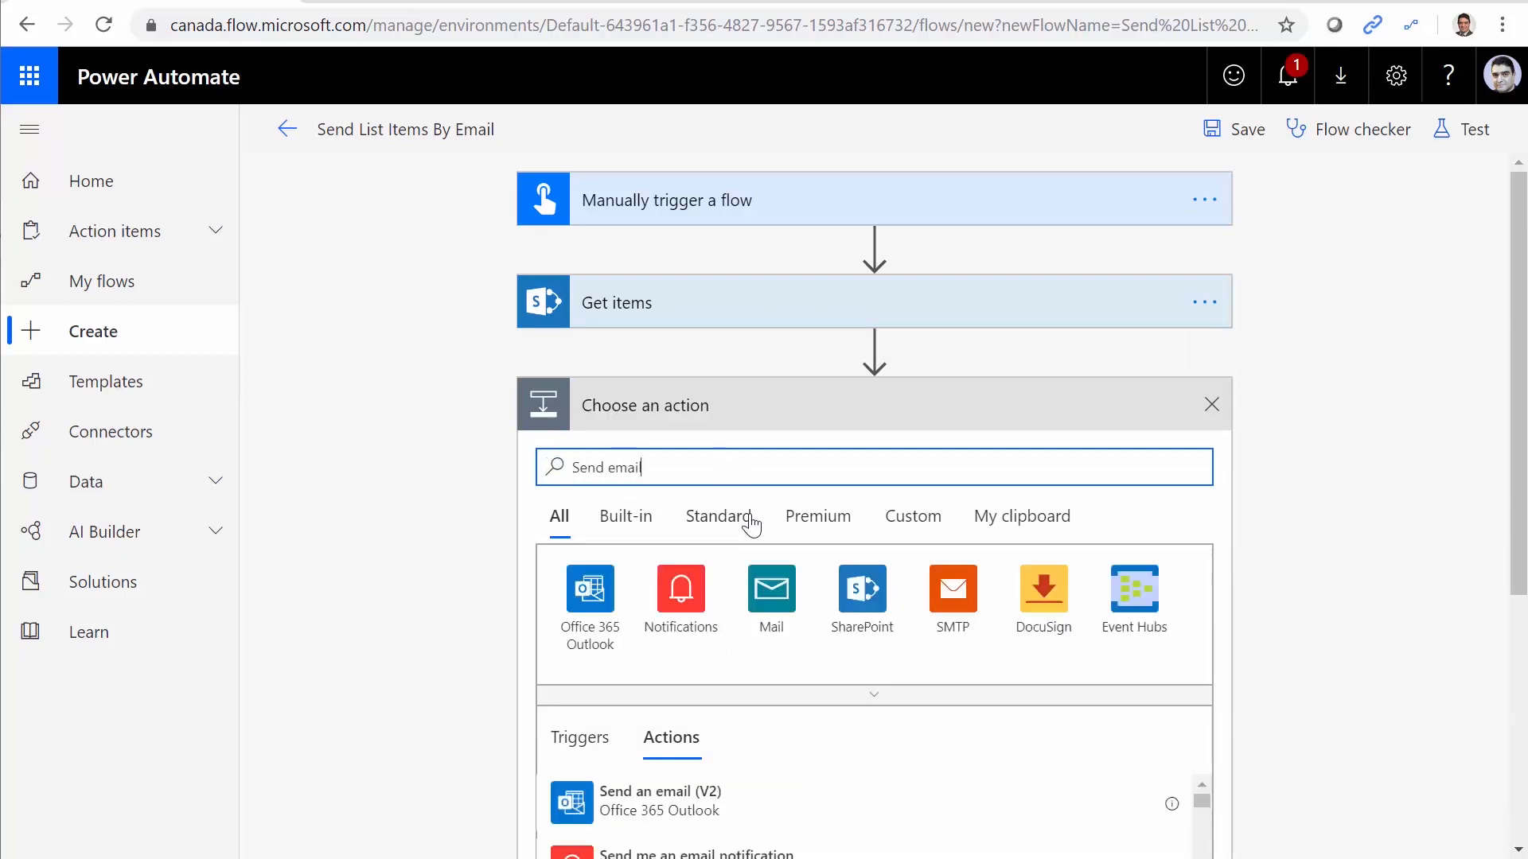
pyautogui.click(589, 589)
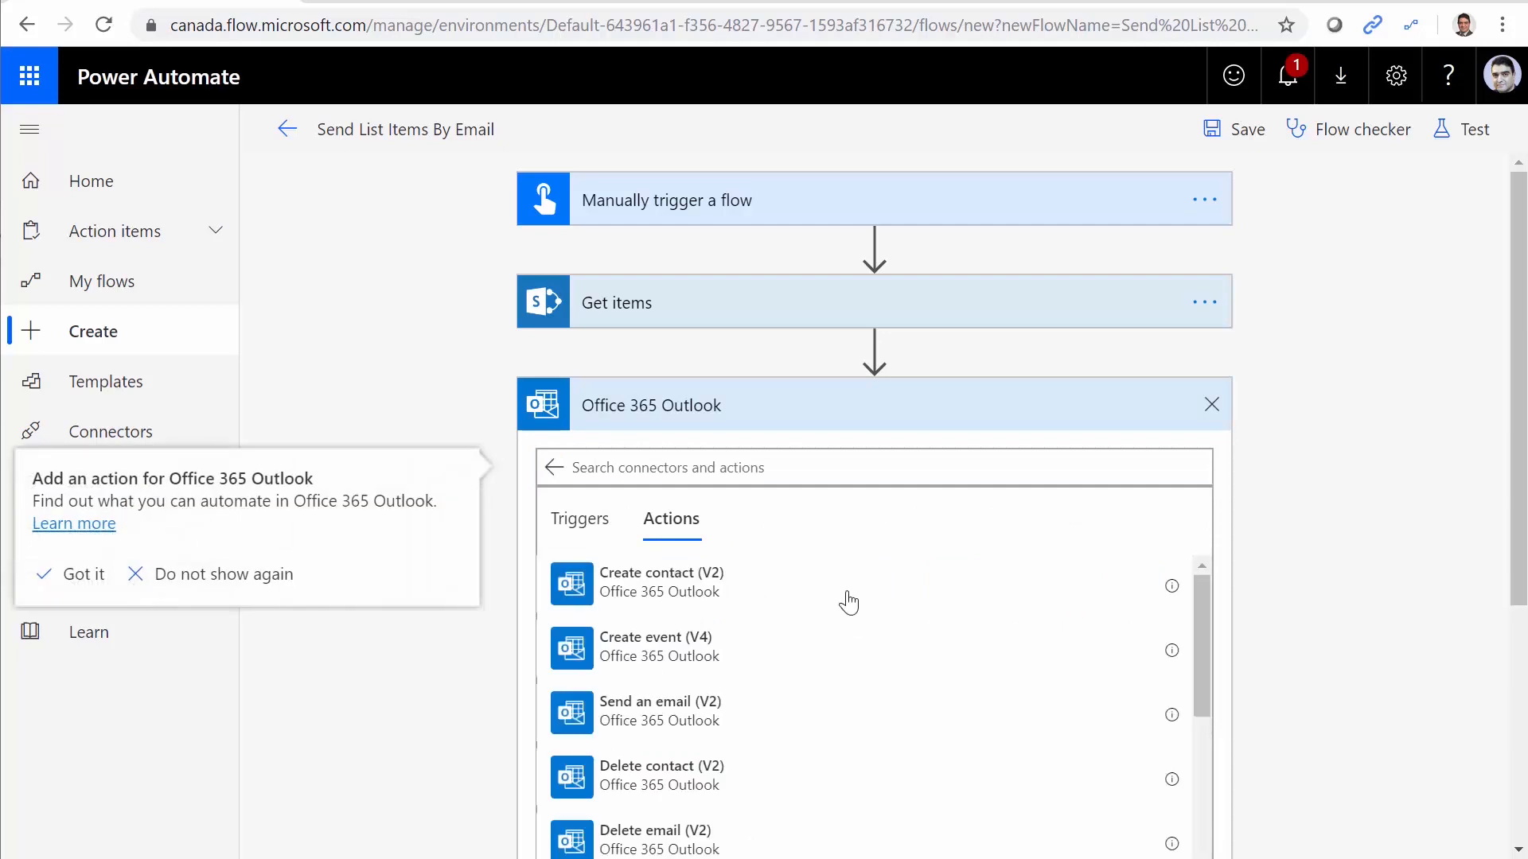
pyautogui.scroll(-3)
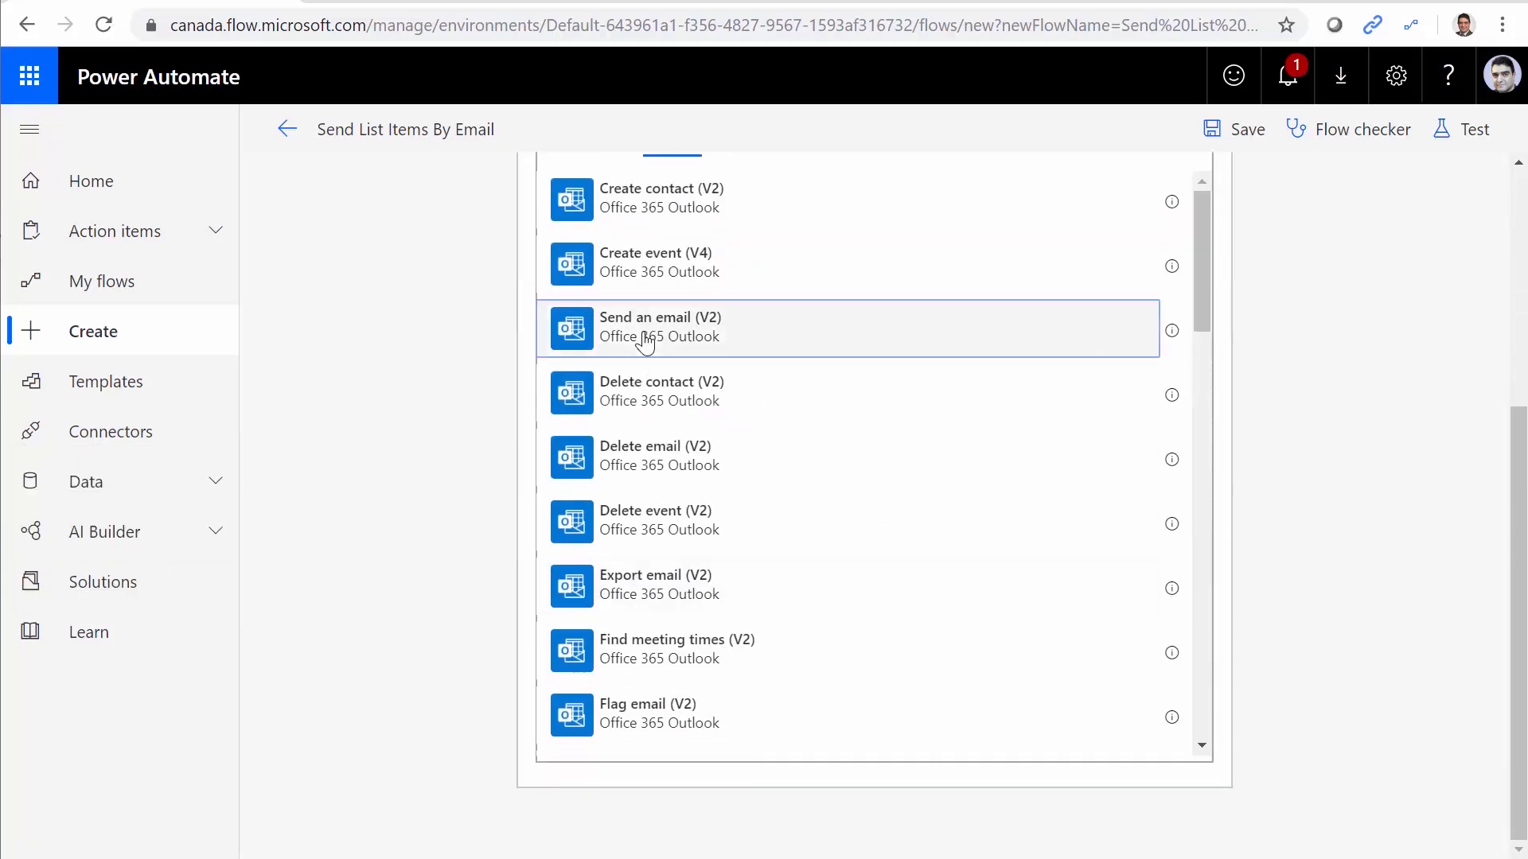
pyautogui.click(660, 329)
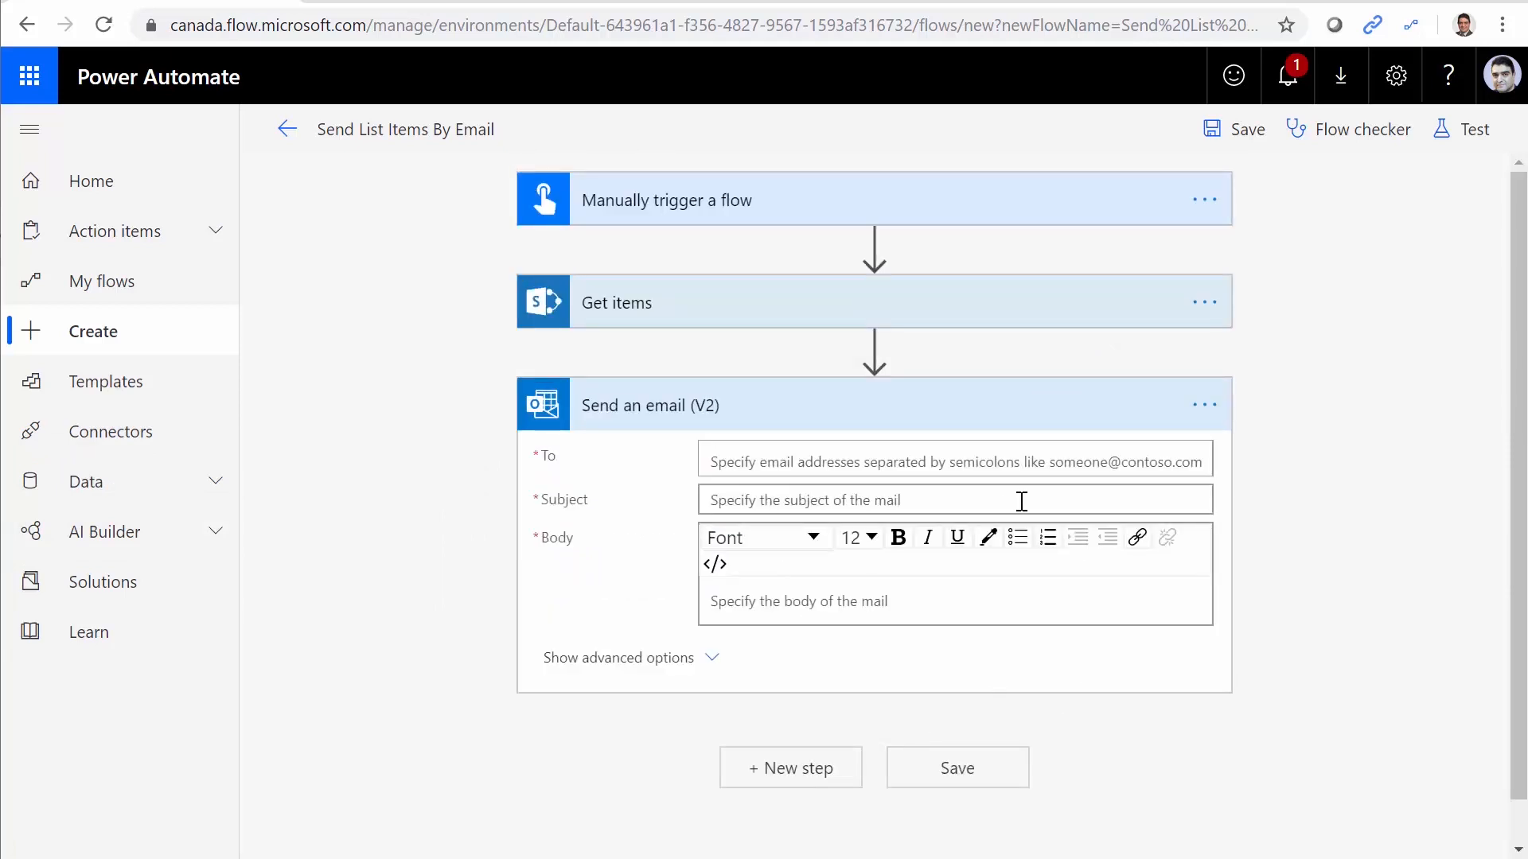
# Address the email to the User email and enter the subject 'Products Lisd'.
pyautogui.click(954, 461)
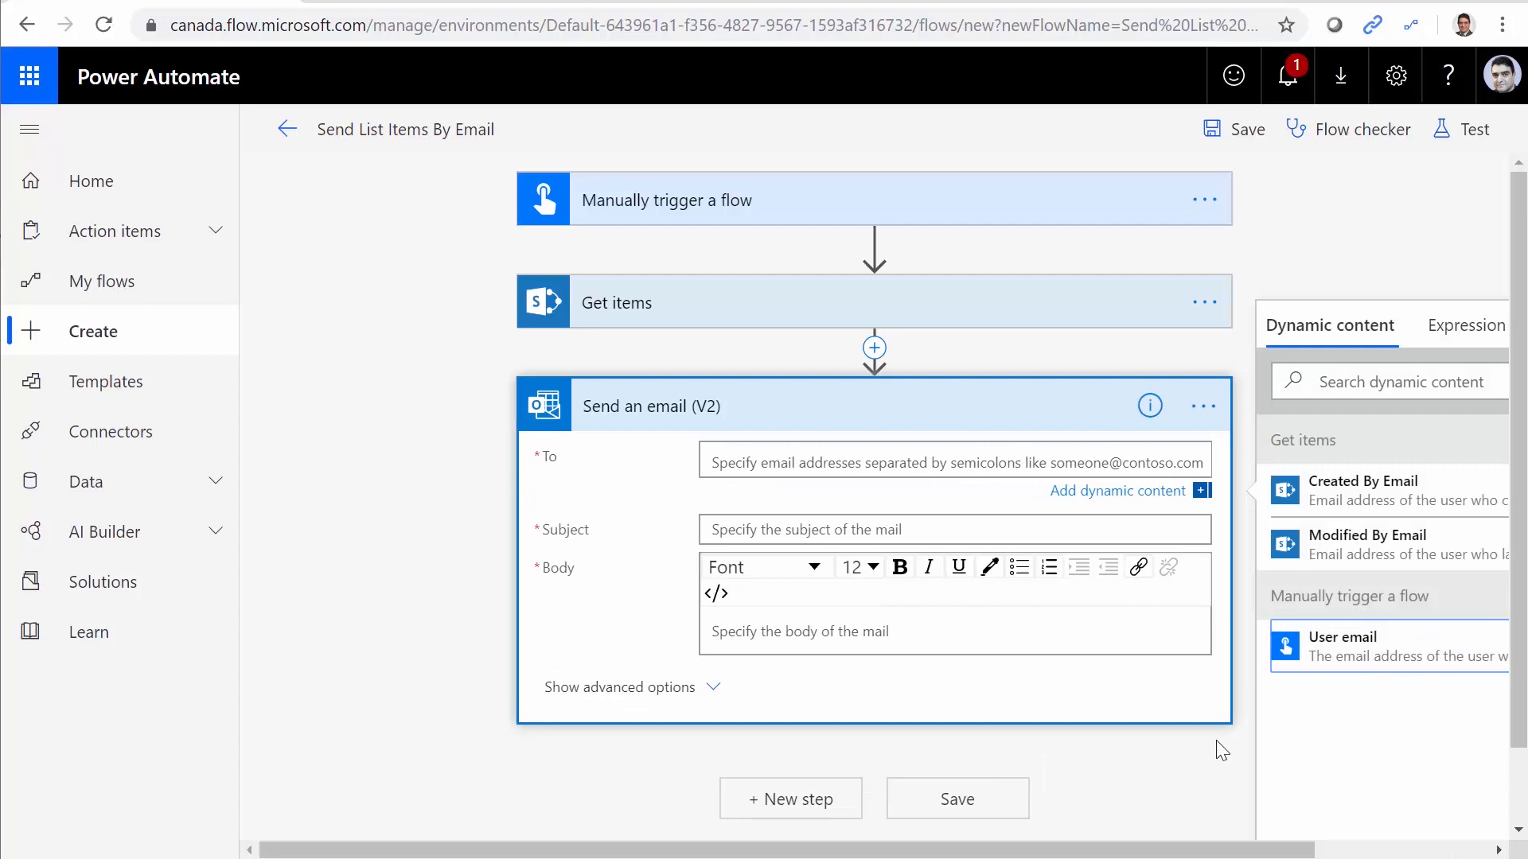
pyautogui.click(1342, 636)
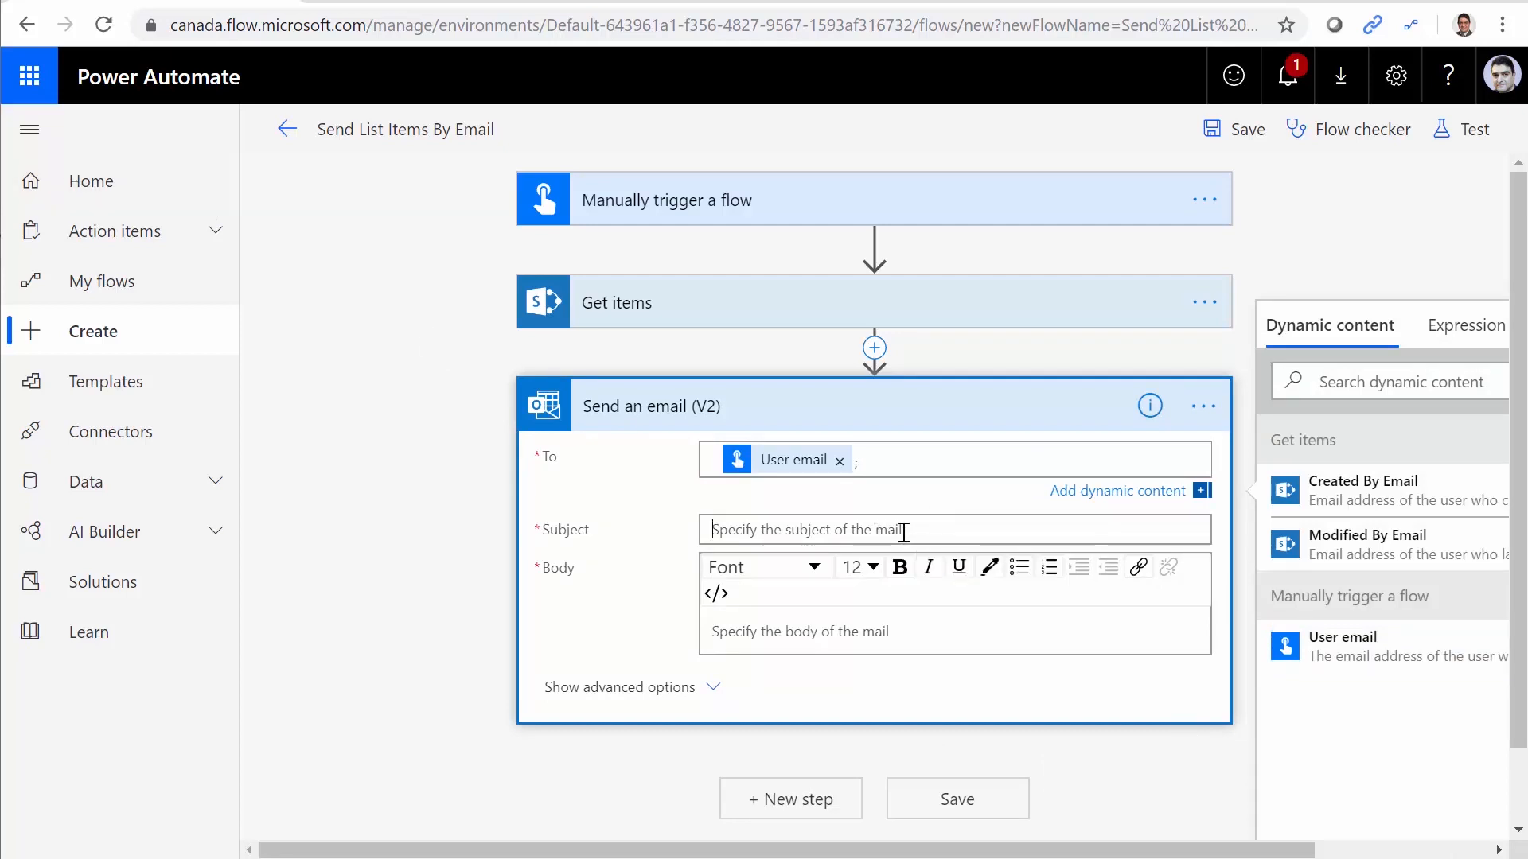
pyautogui.write('P')
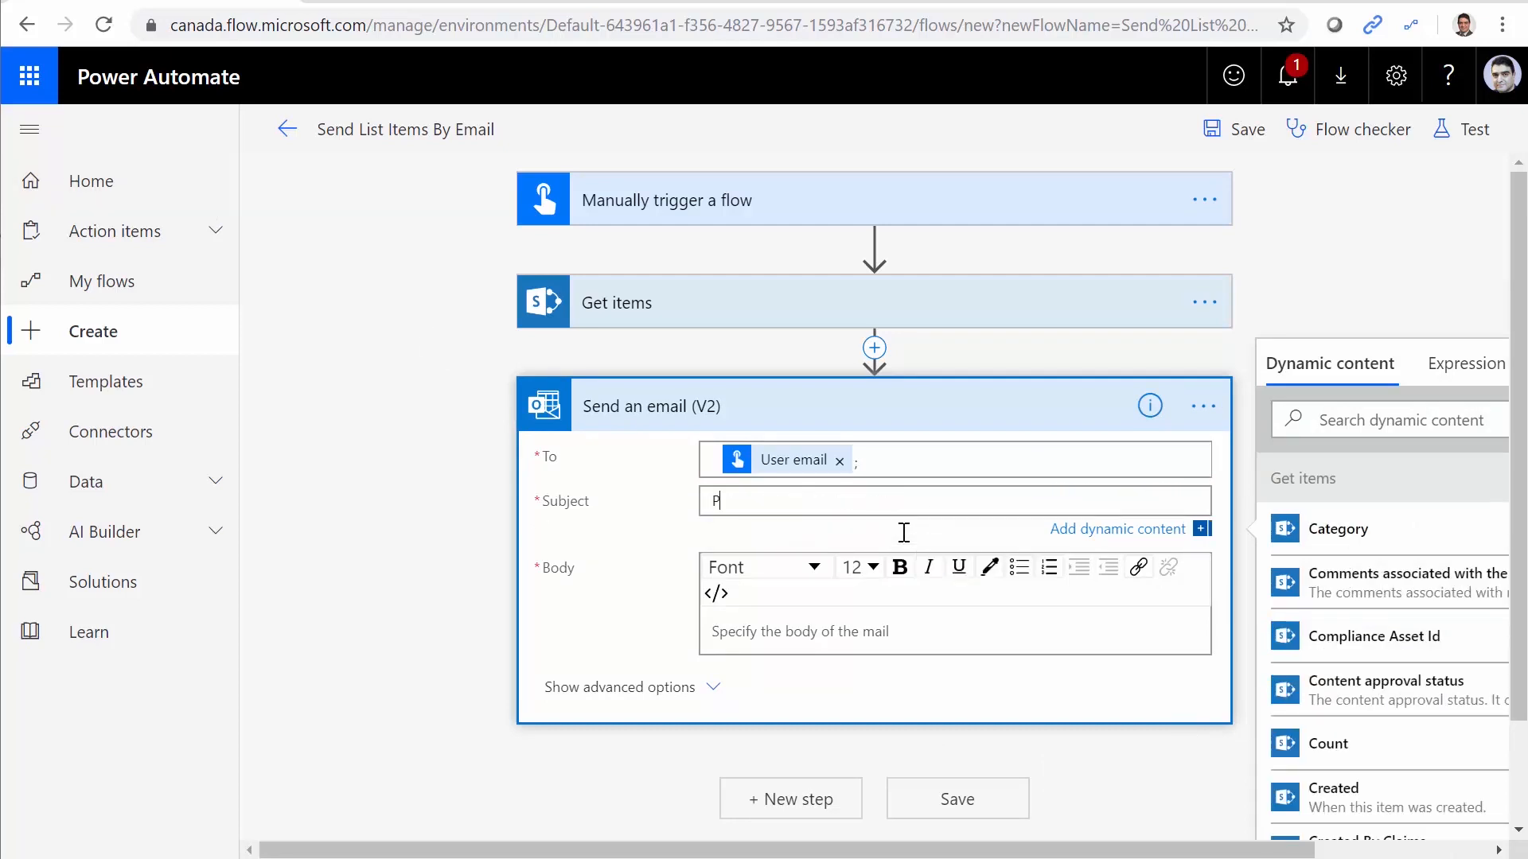
pyautogui.write('roducts')
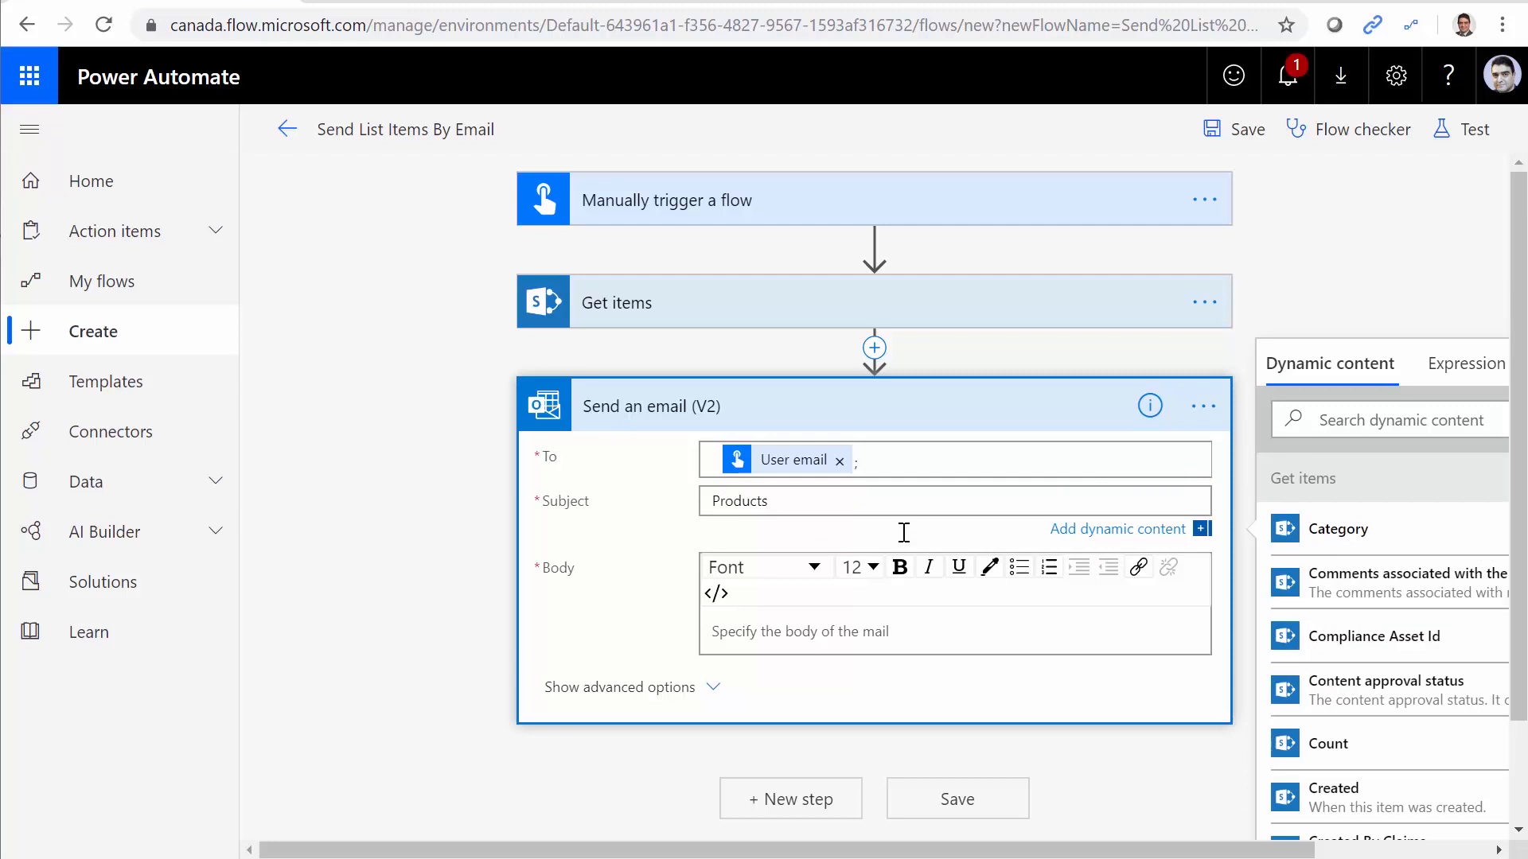
pyautogui.write('Lisd')
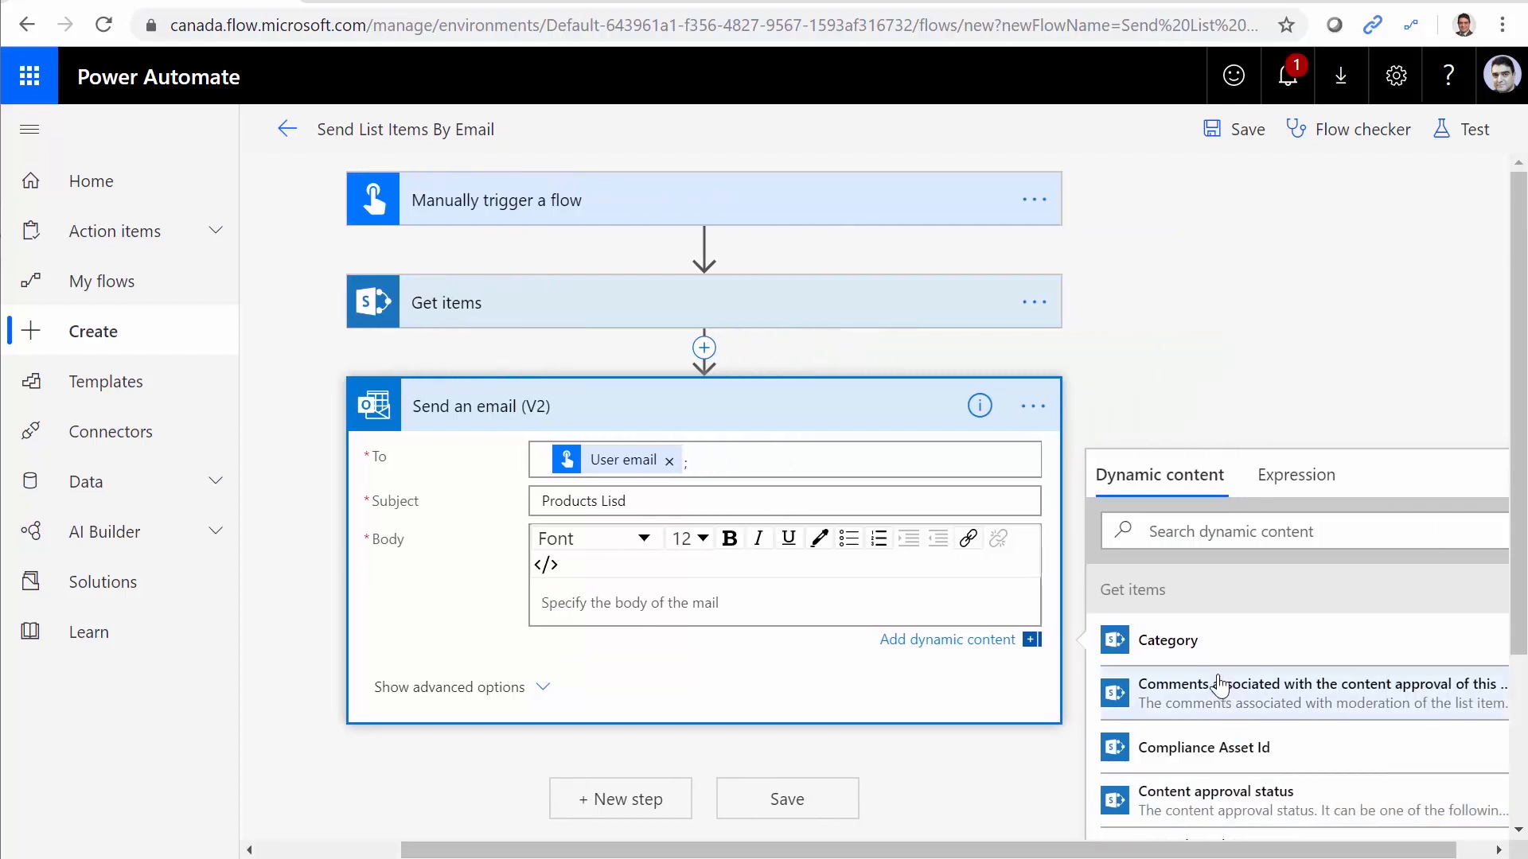
# Delete the Send an email action from inside the Apply to each loop.
pyautogui.scroll(-3)
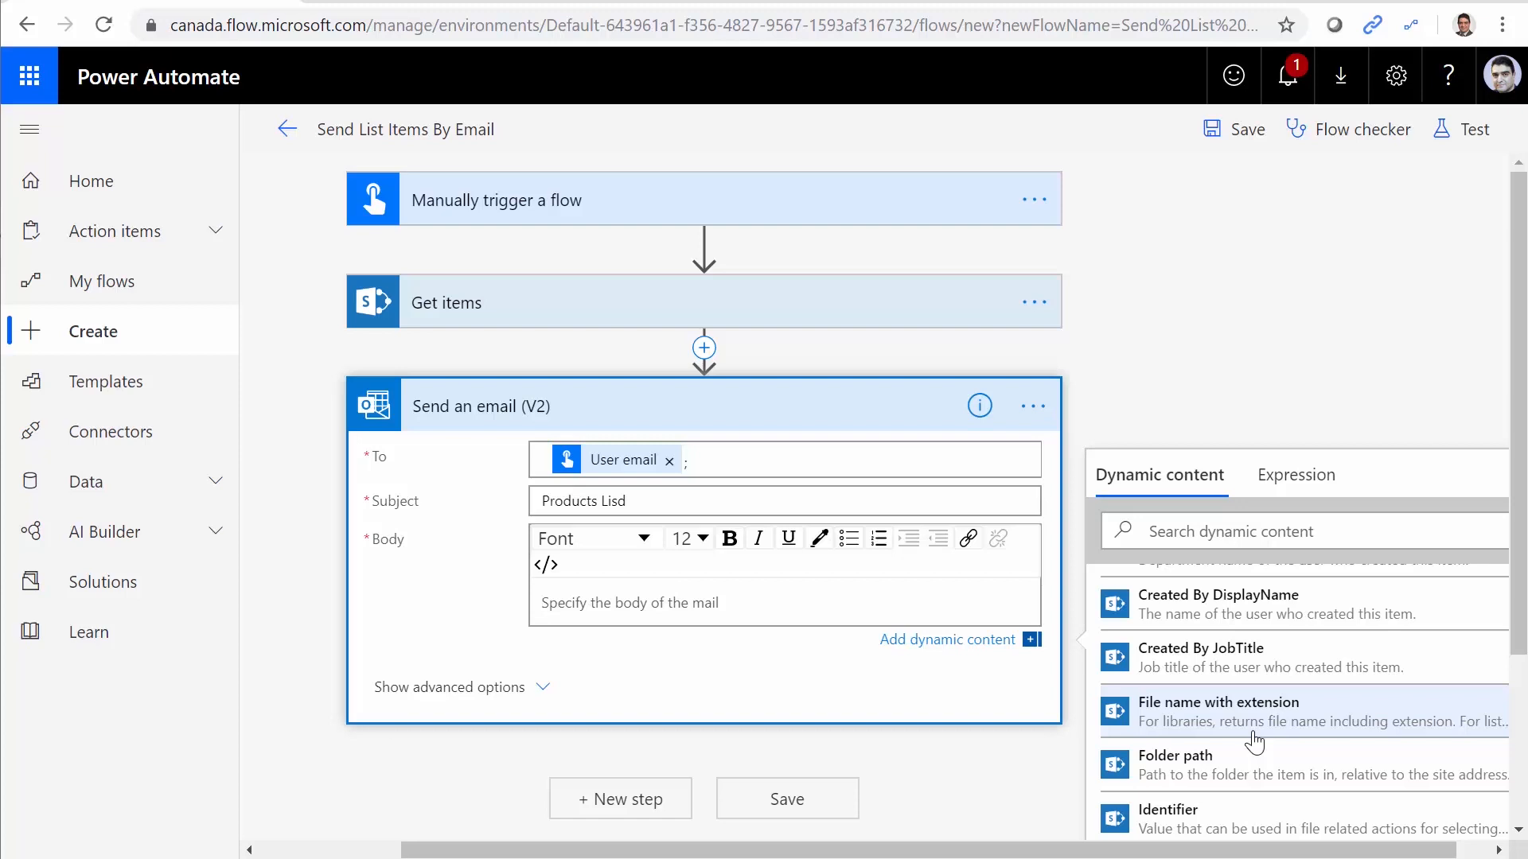
pyautogui.scroll(-3)
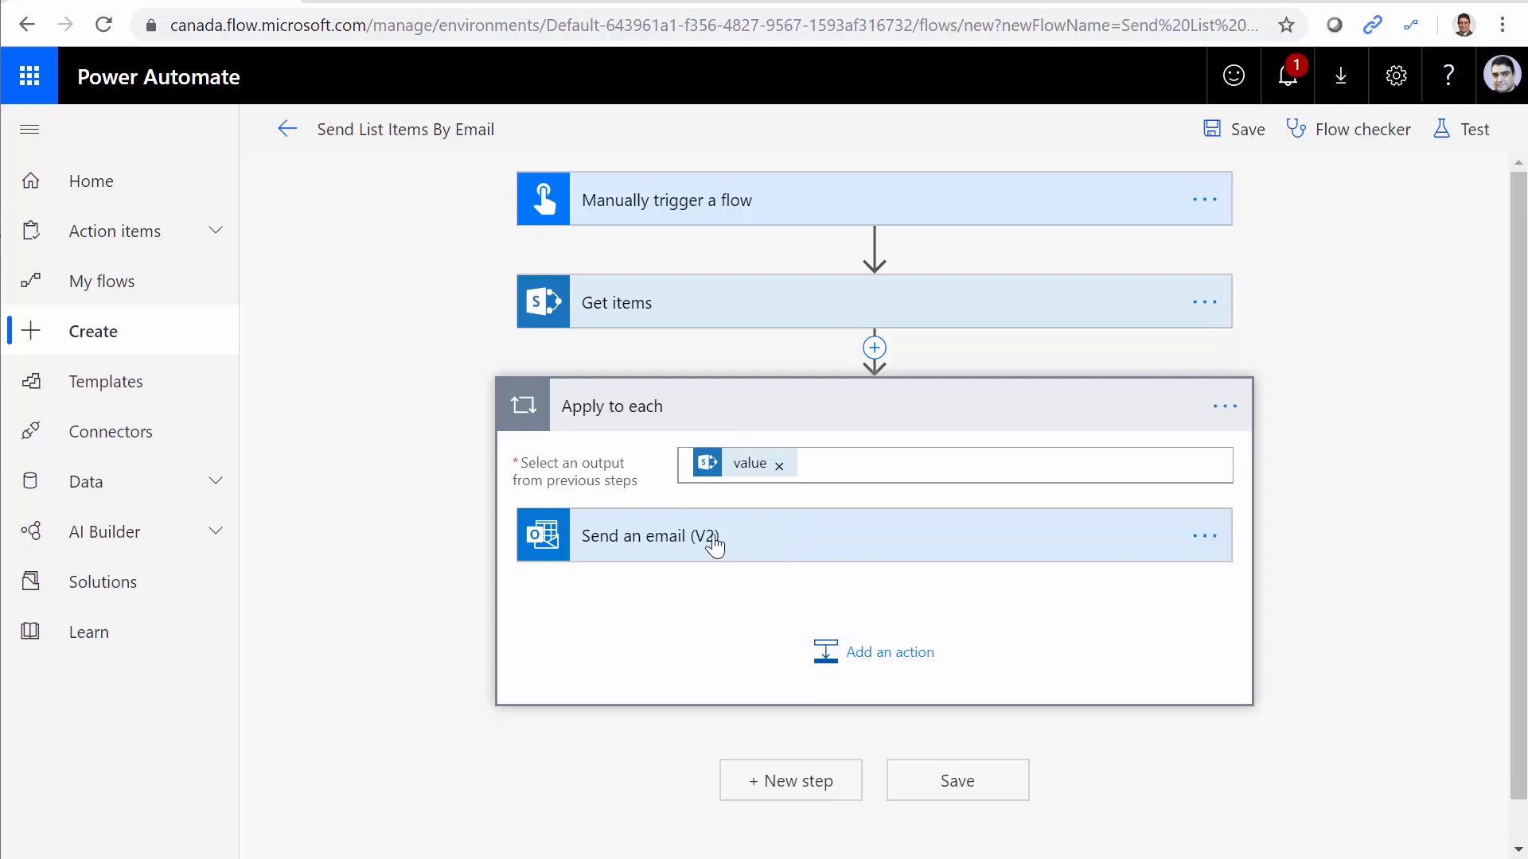
pyautogui.moveTo(1020, 444)
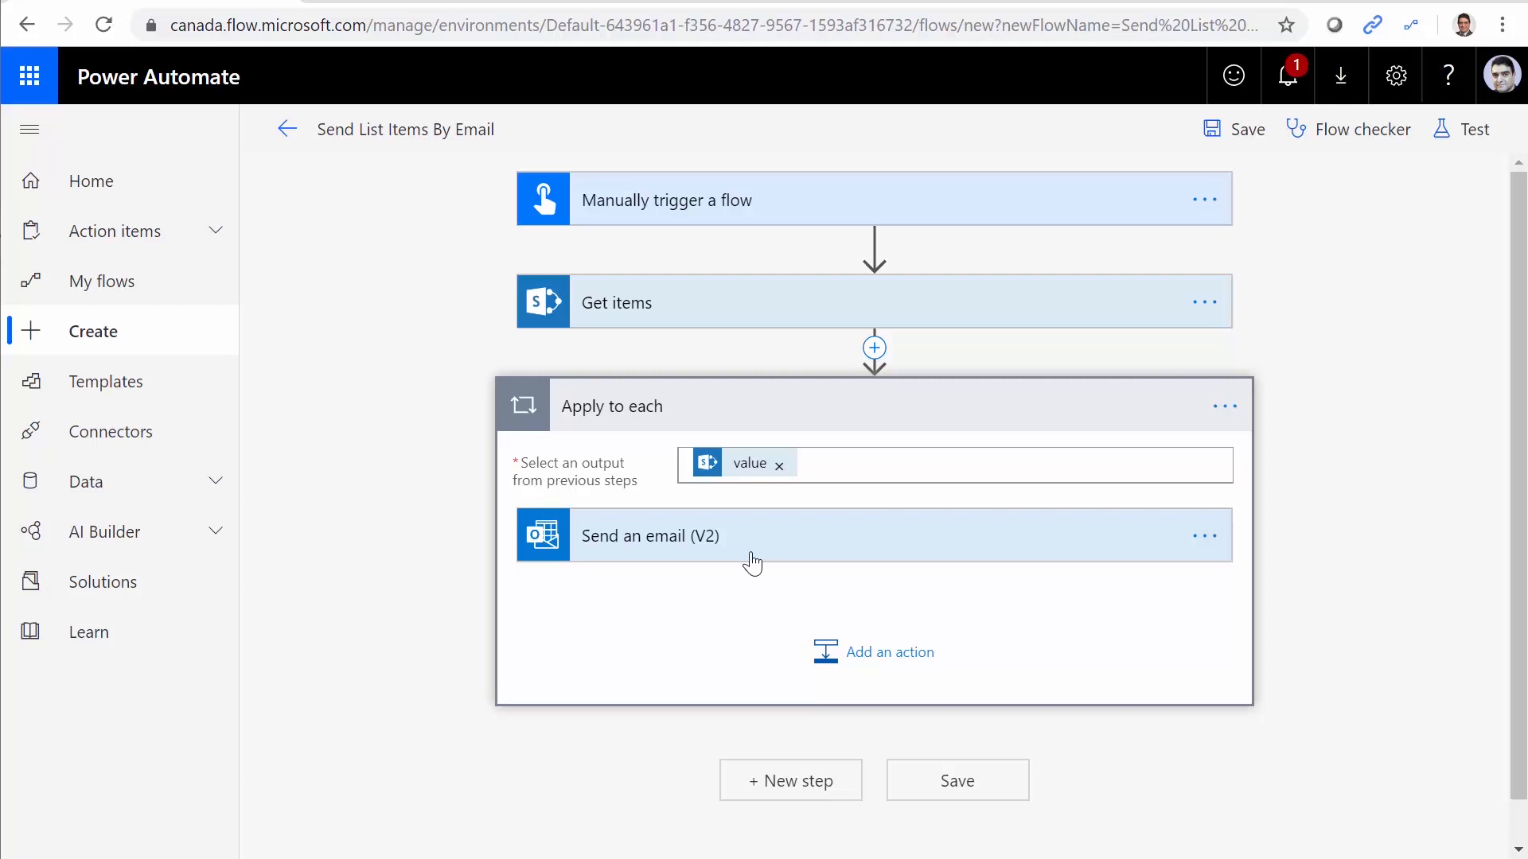
pyautogui.moveTo(950, 508)
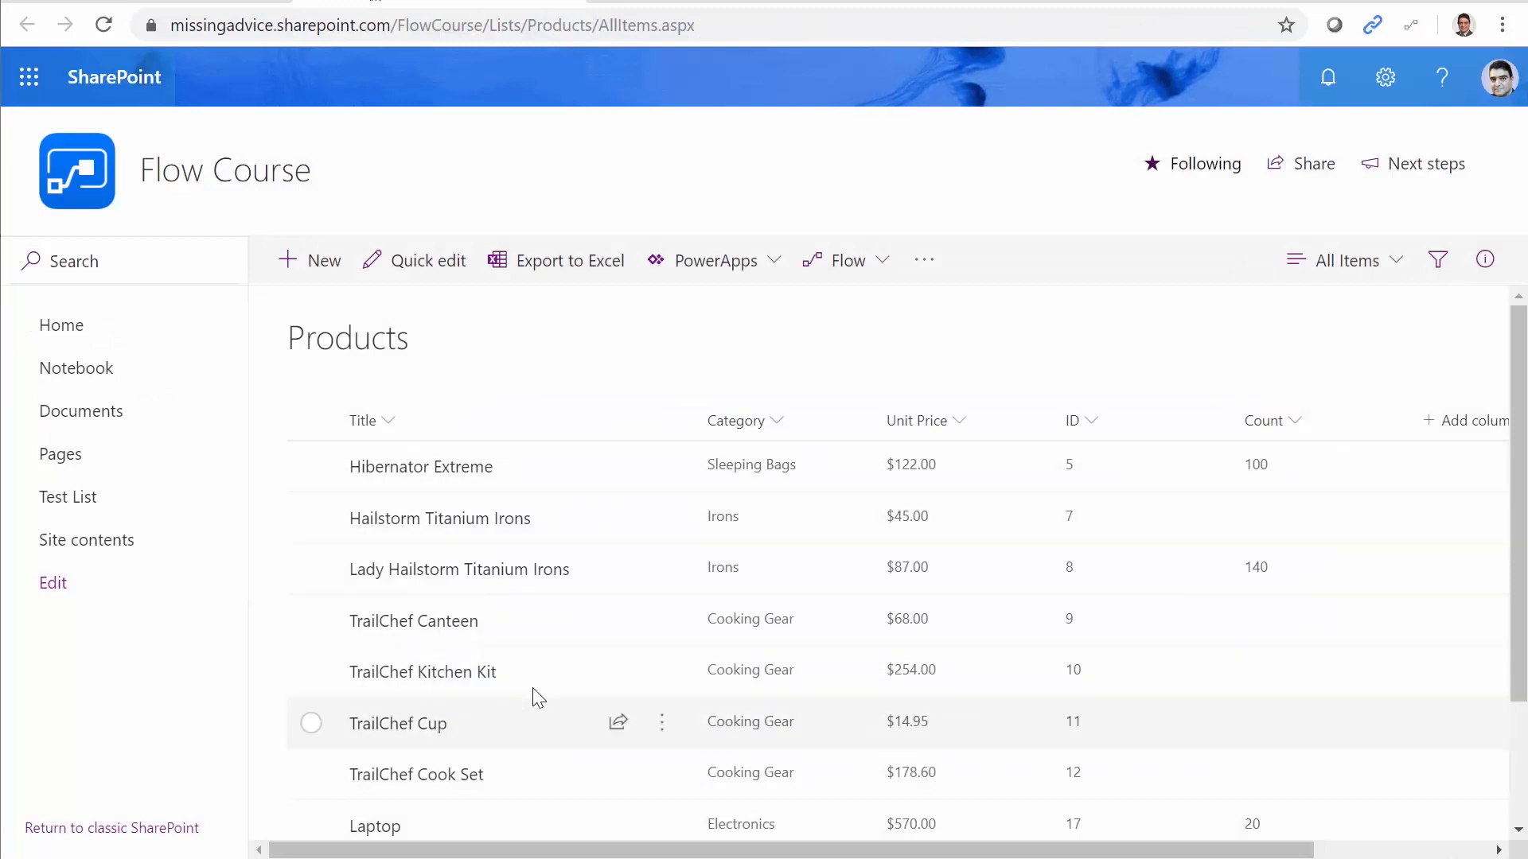
pyautogui.moveTo(581, 658)
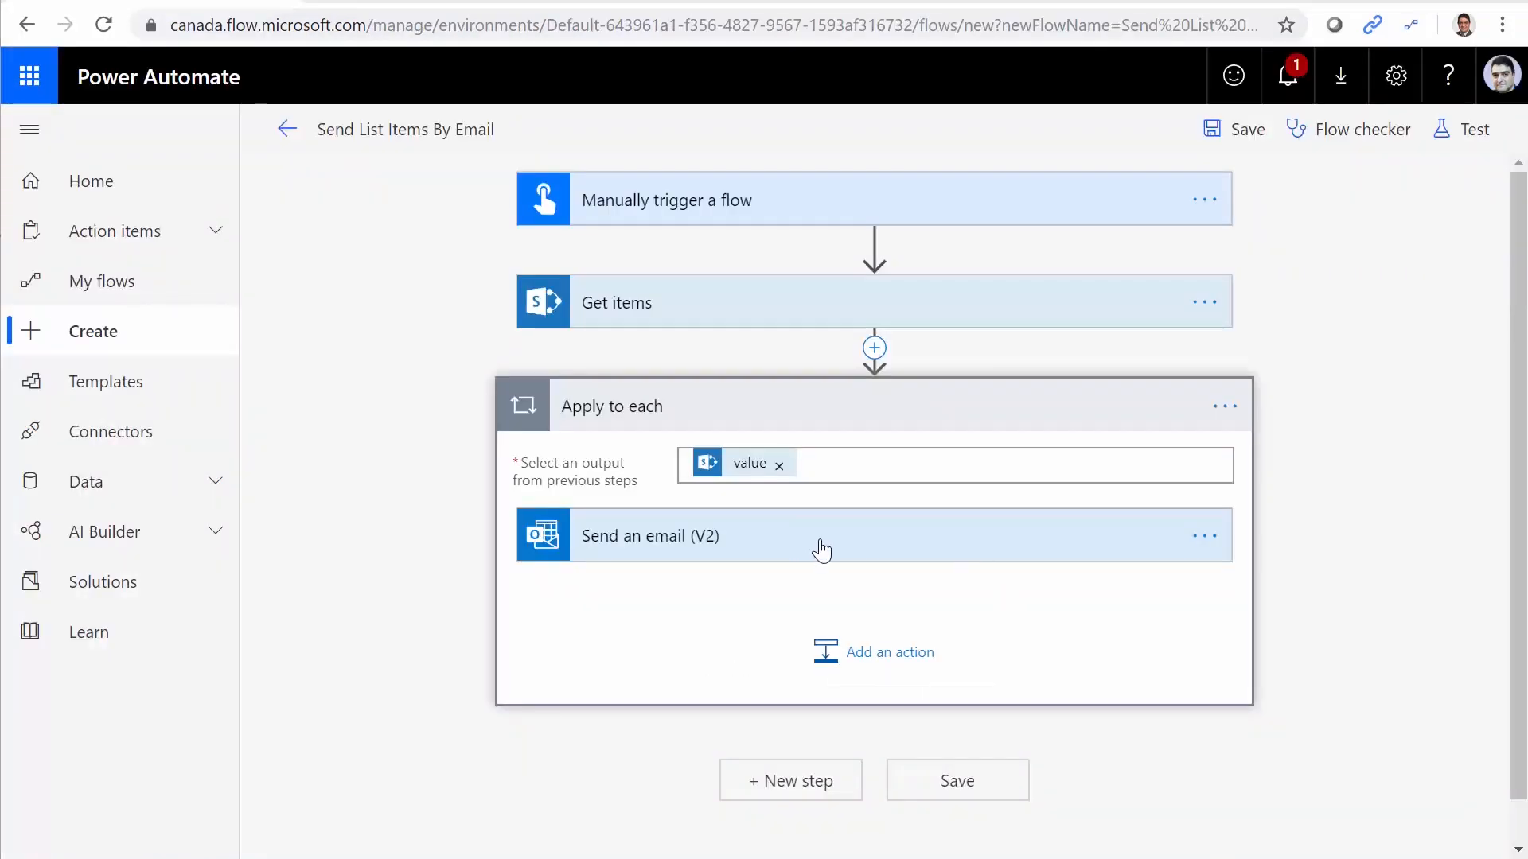
pyautogui.moveTo(1107, 546)
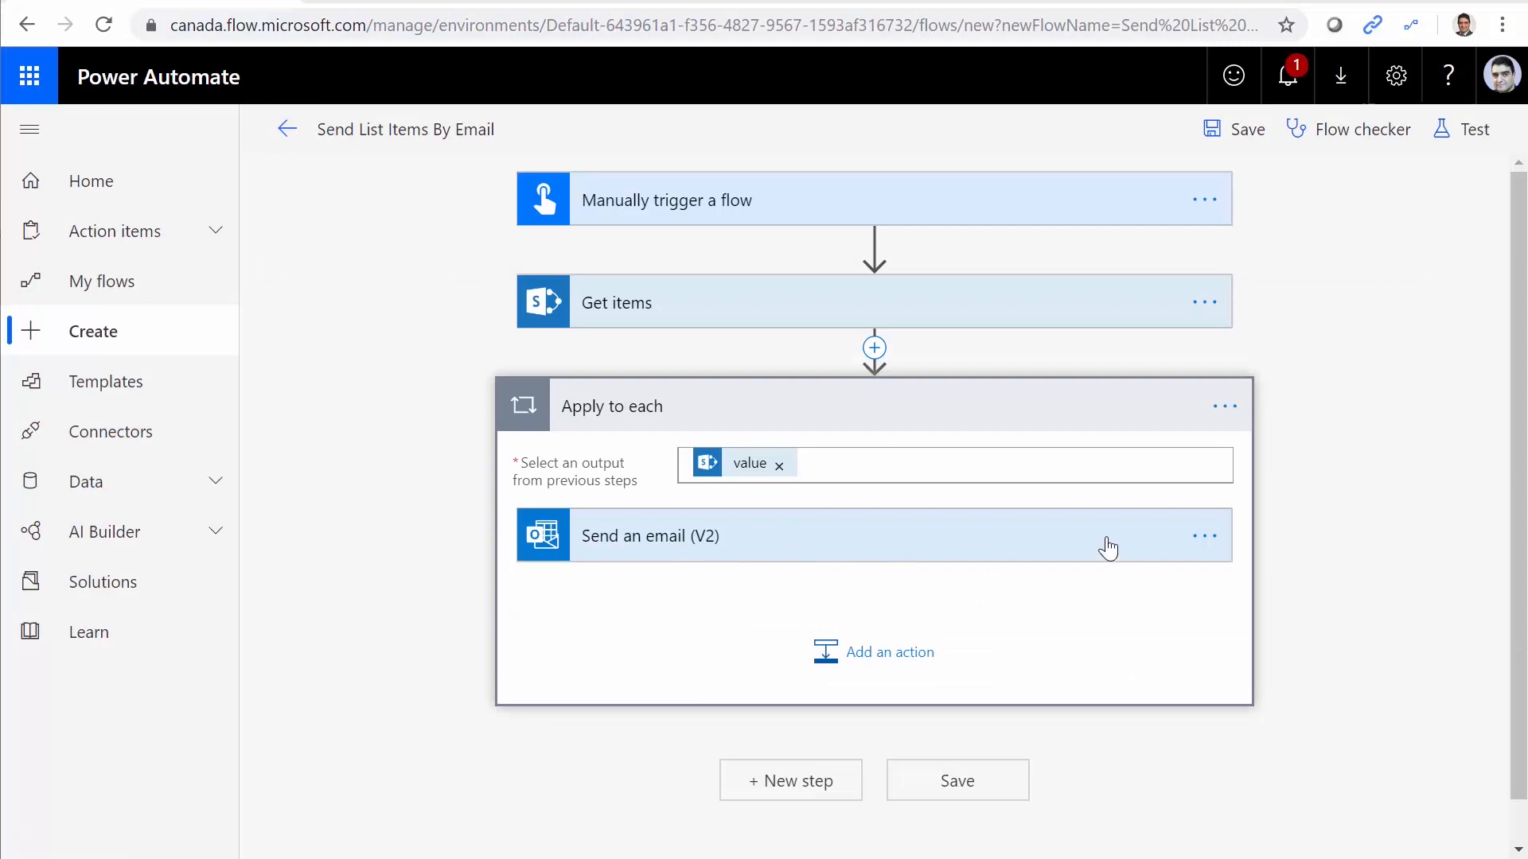
pyautogui.click(649, 536)
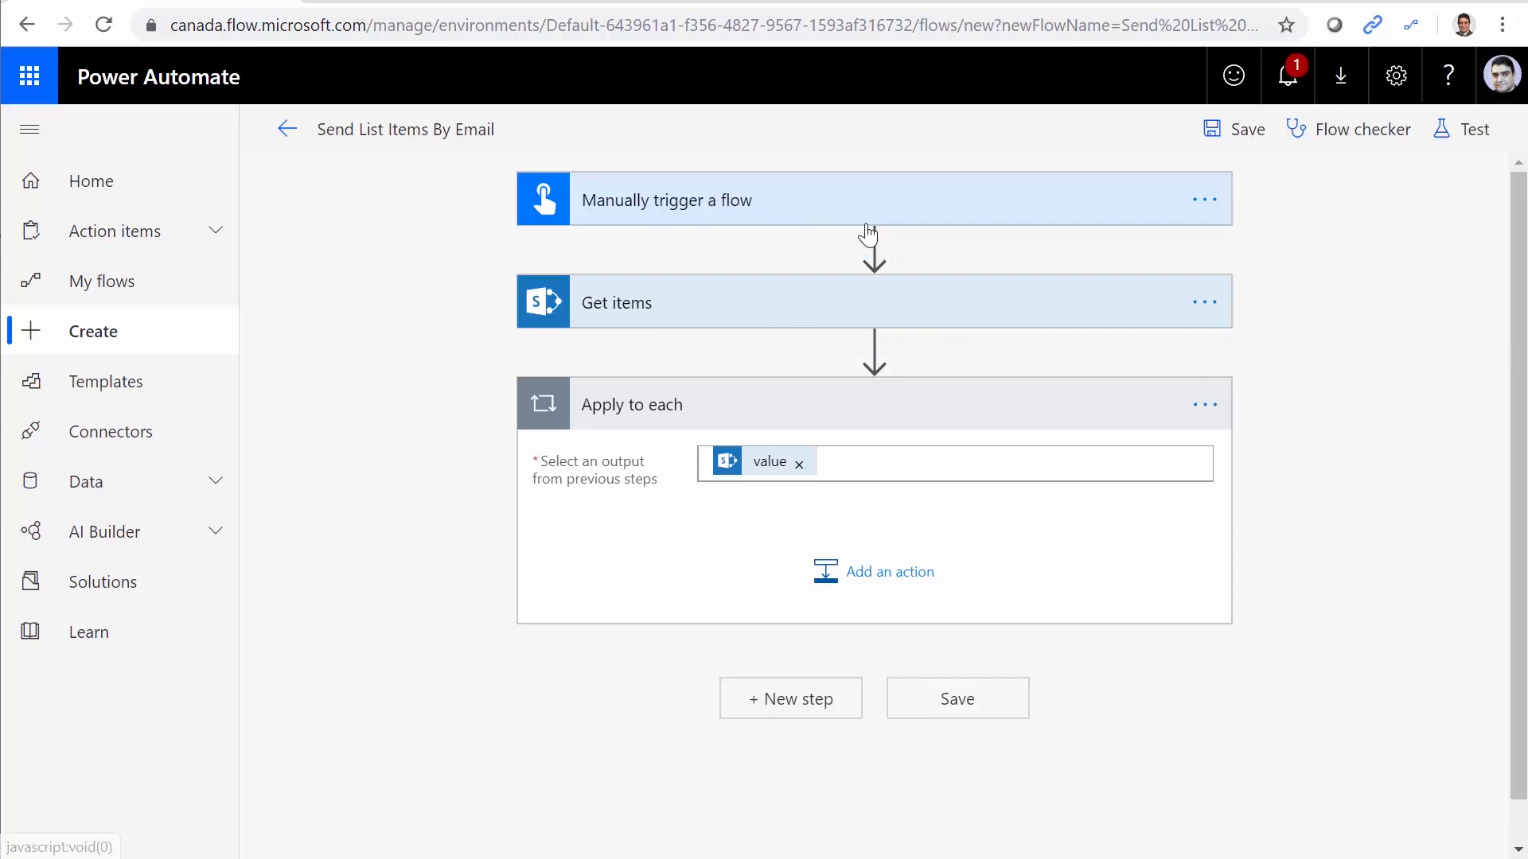
# Insert an Initialize variable action after the trigger, naming it ListItems of type String.
pyautogui.click(873, 244)
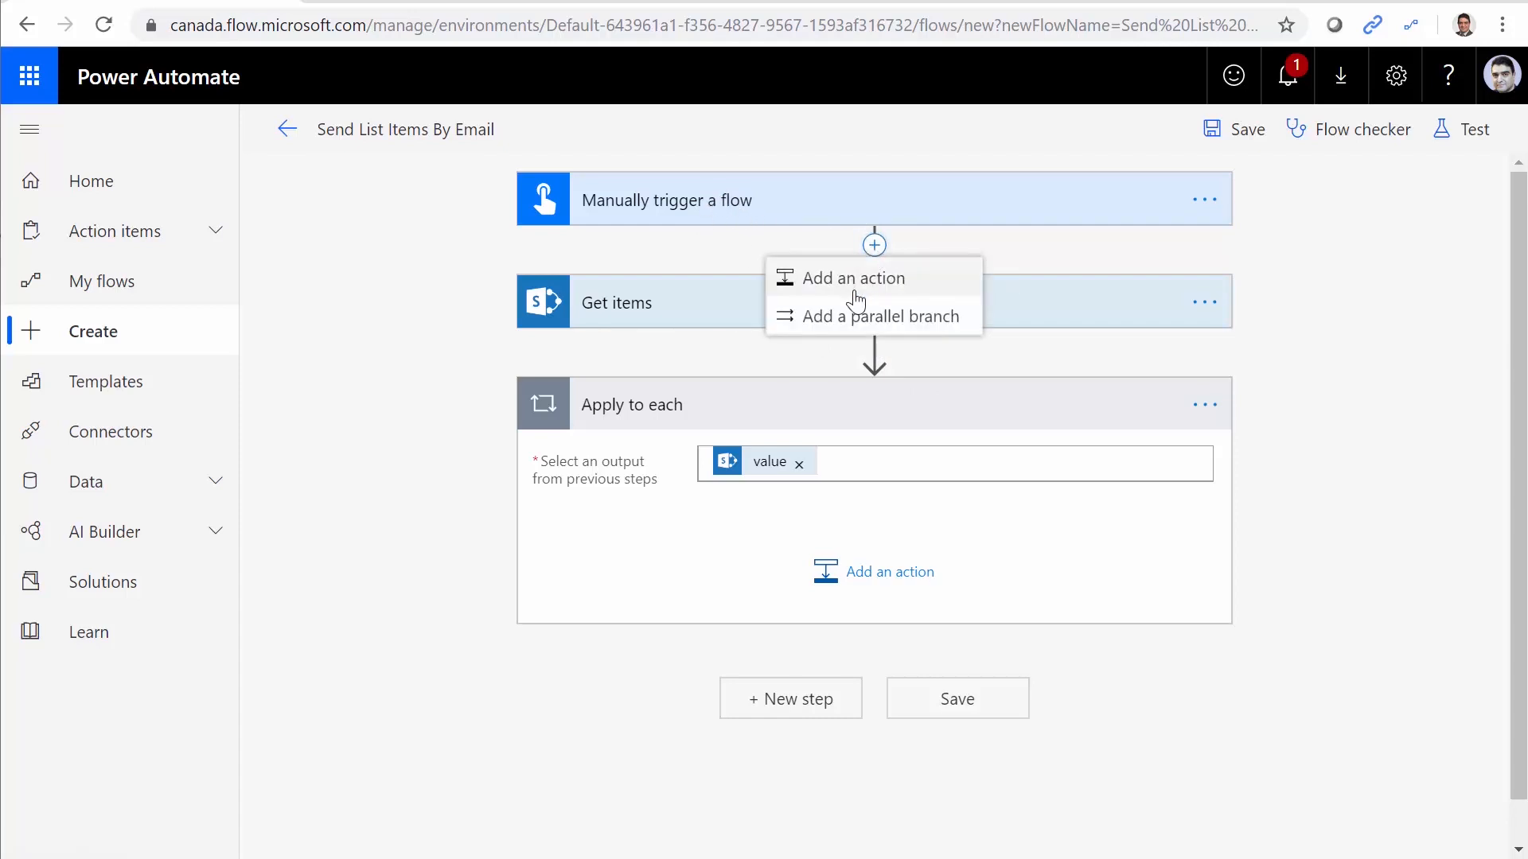
pyautogui.click(854, 277)
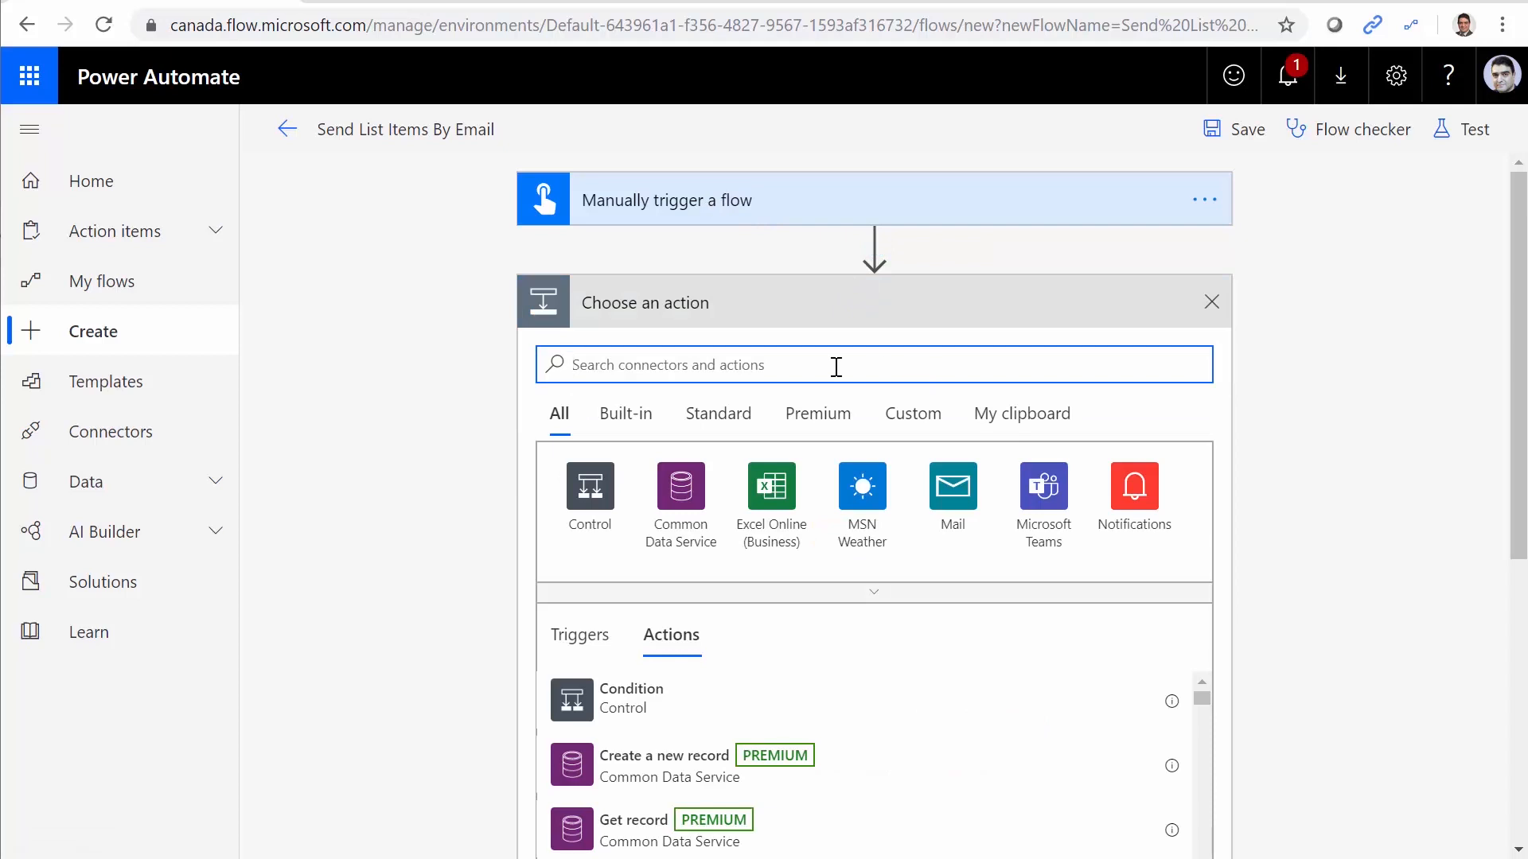
pyautogui.write('vari')
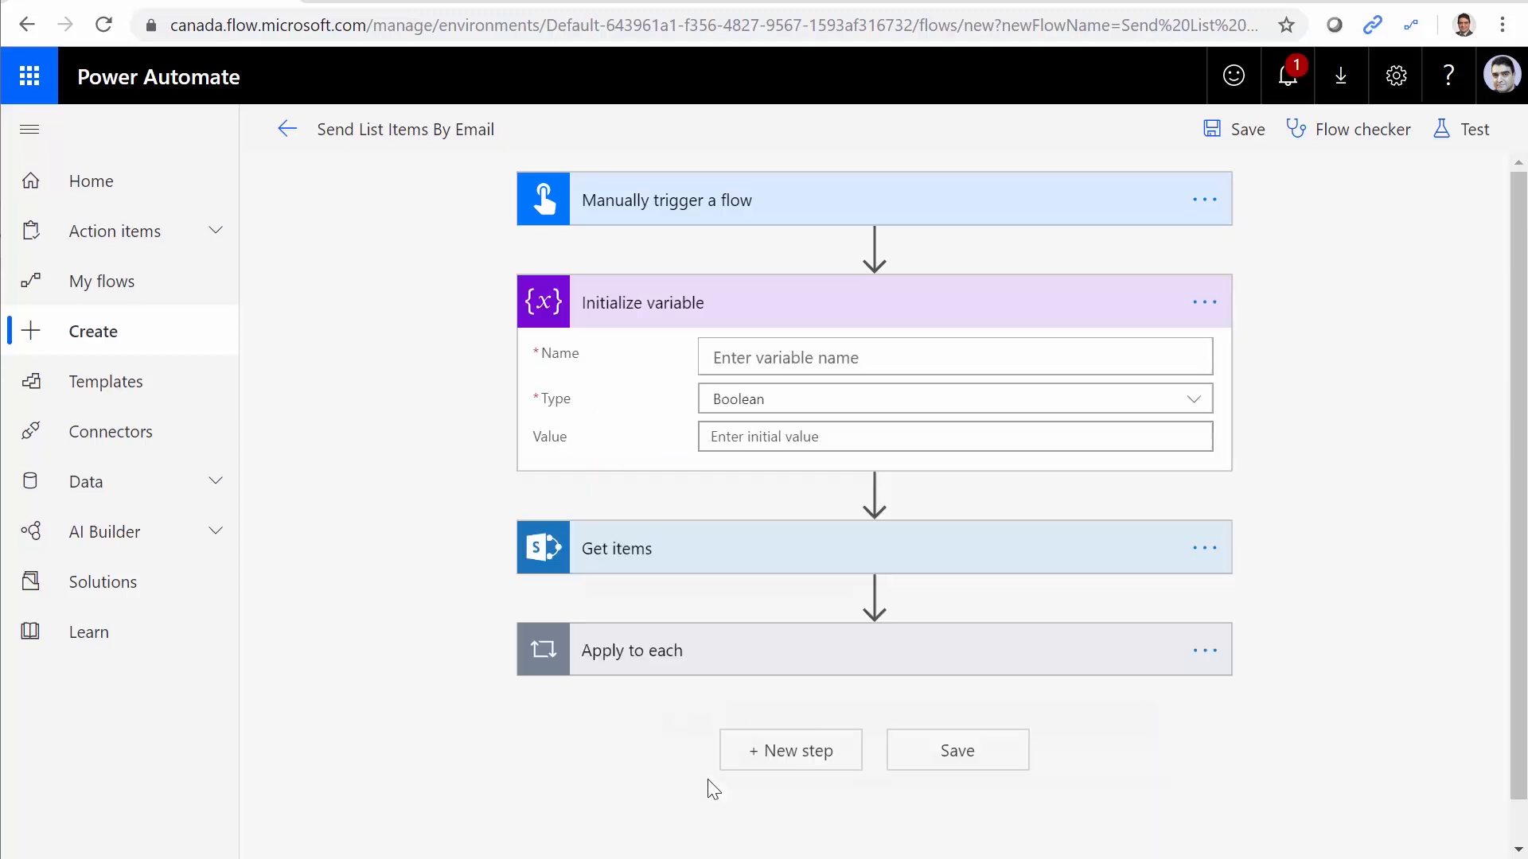
pyautogui.click(955, 356)
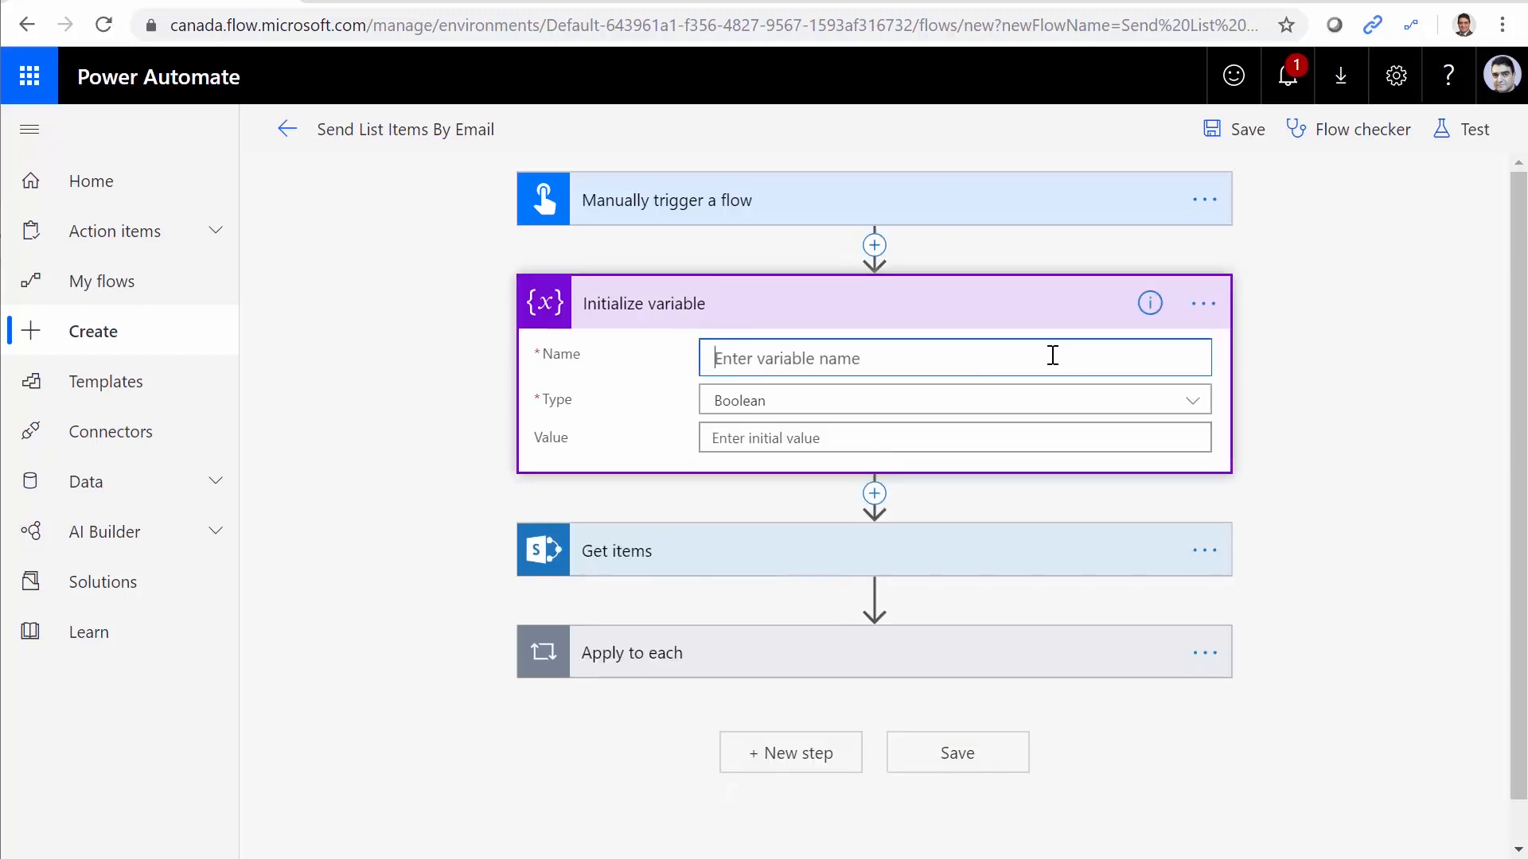
pyautogui.write('List')
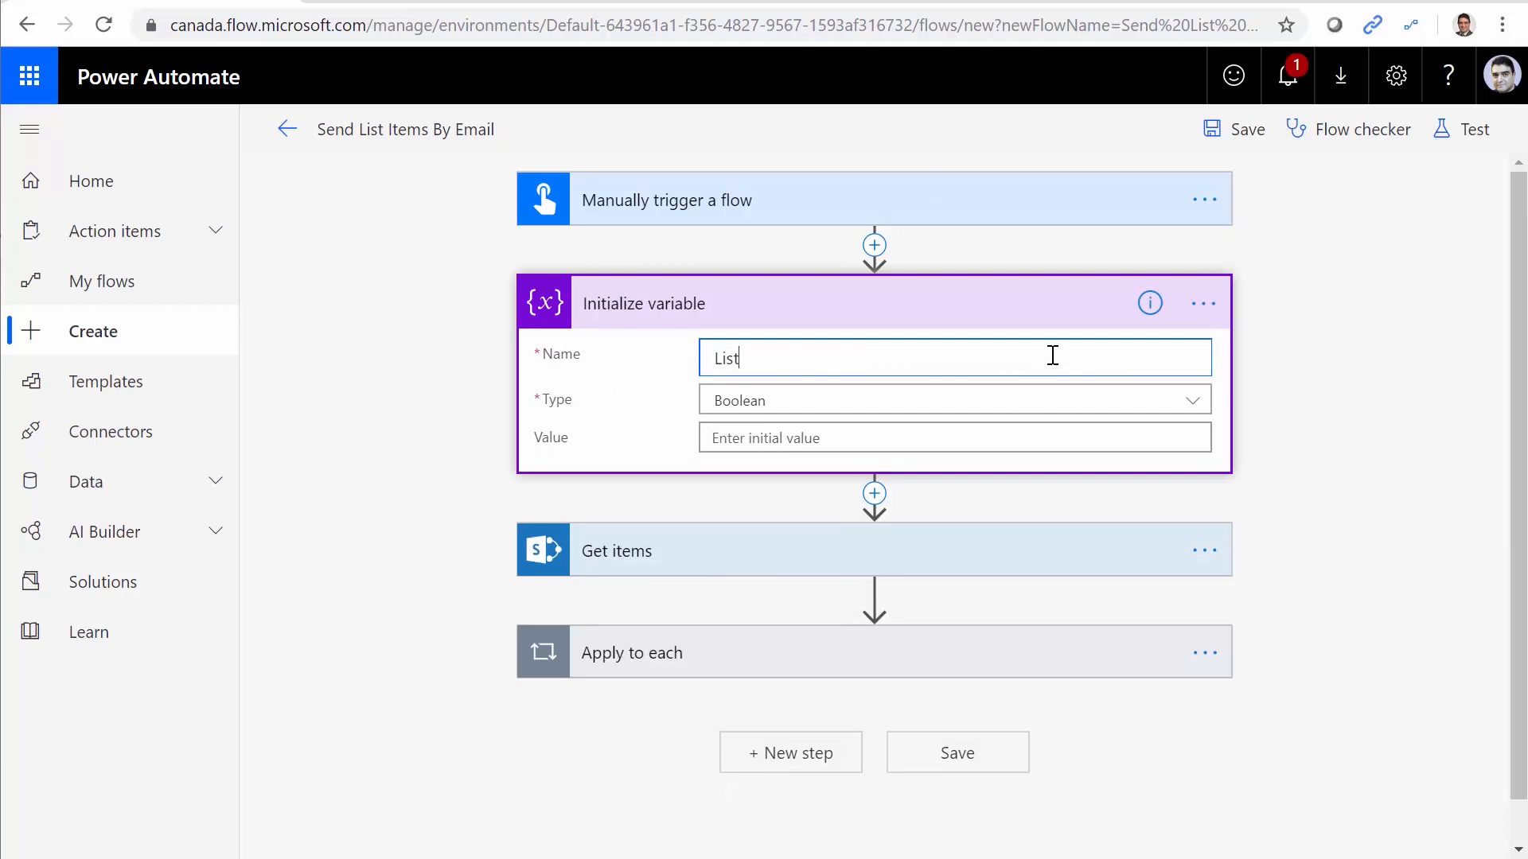
pyautogui.write('Items')
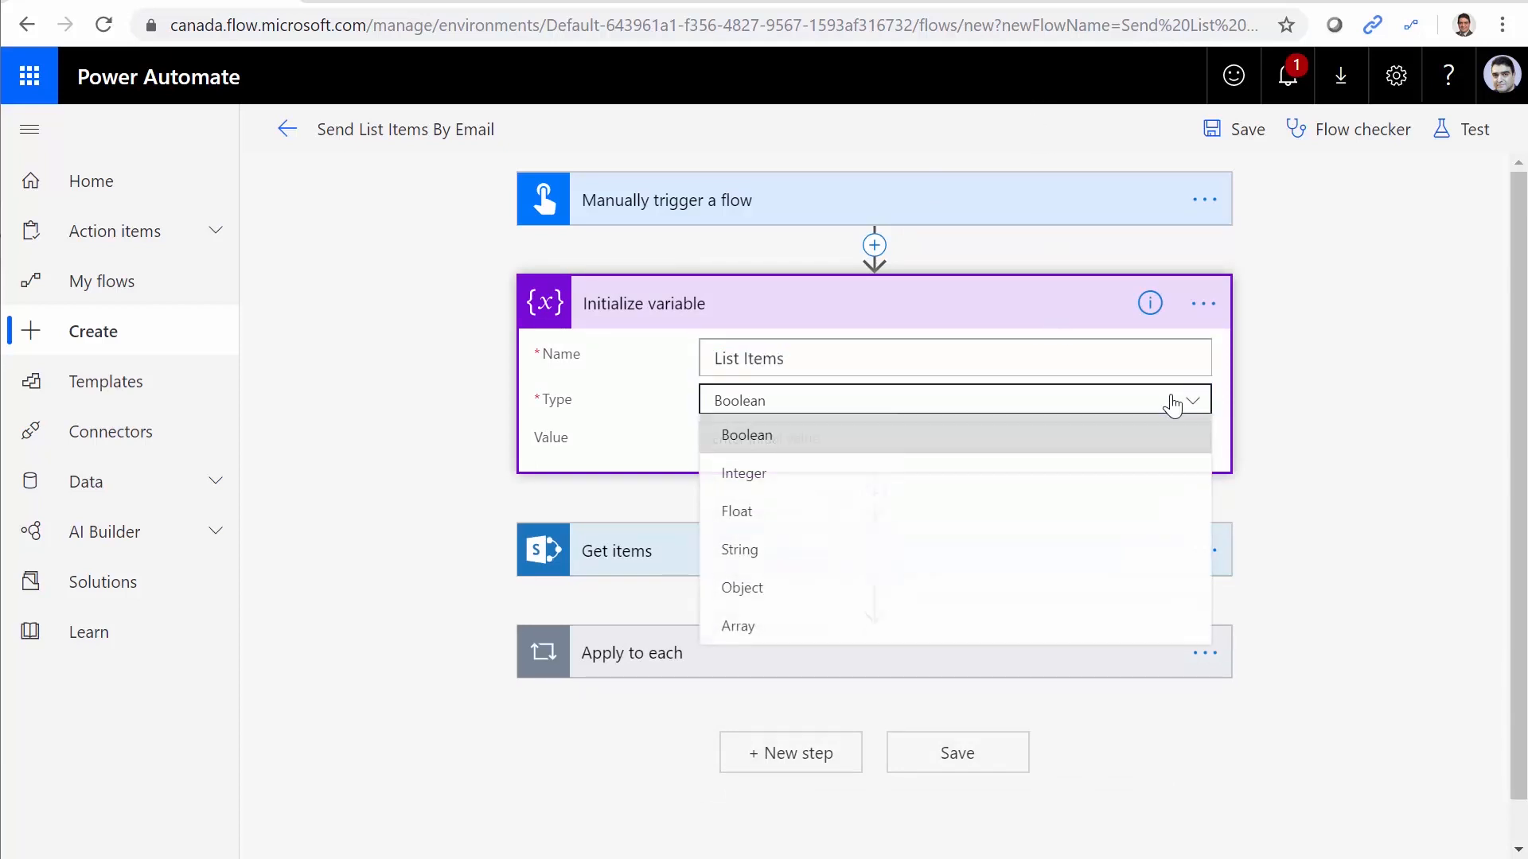
pyautogui.click(739, 550)
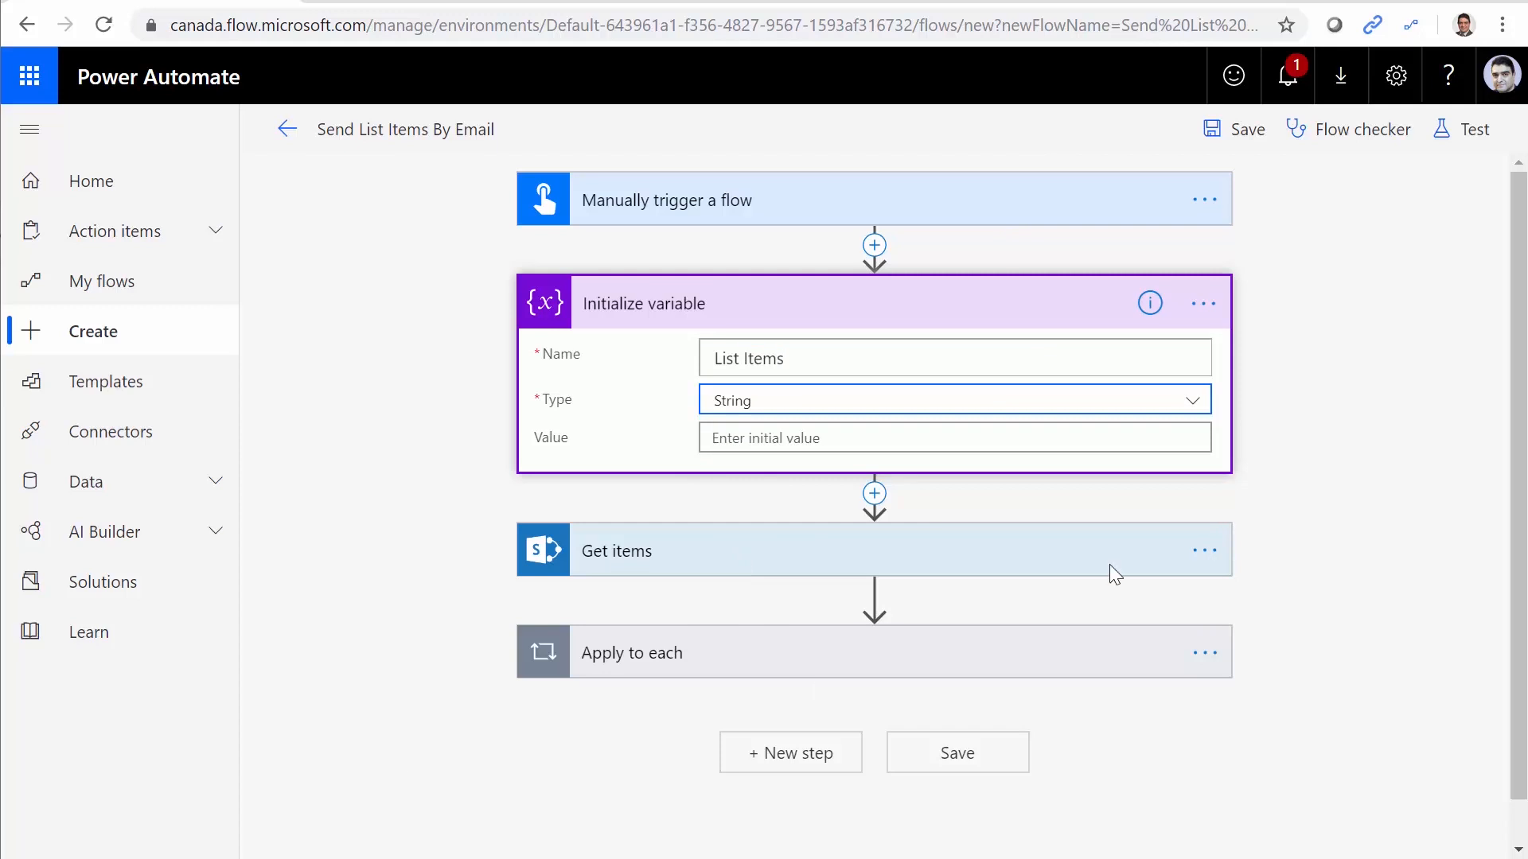
# Tidy the ListItems name, rename the step to 'Initialize ListItems', and save the flow.
pyautogui.click(953, 437)
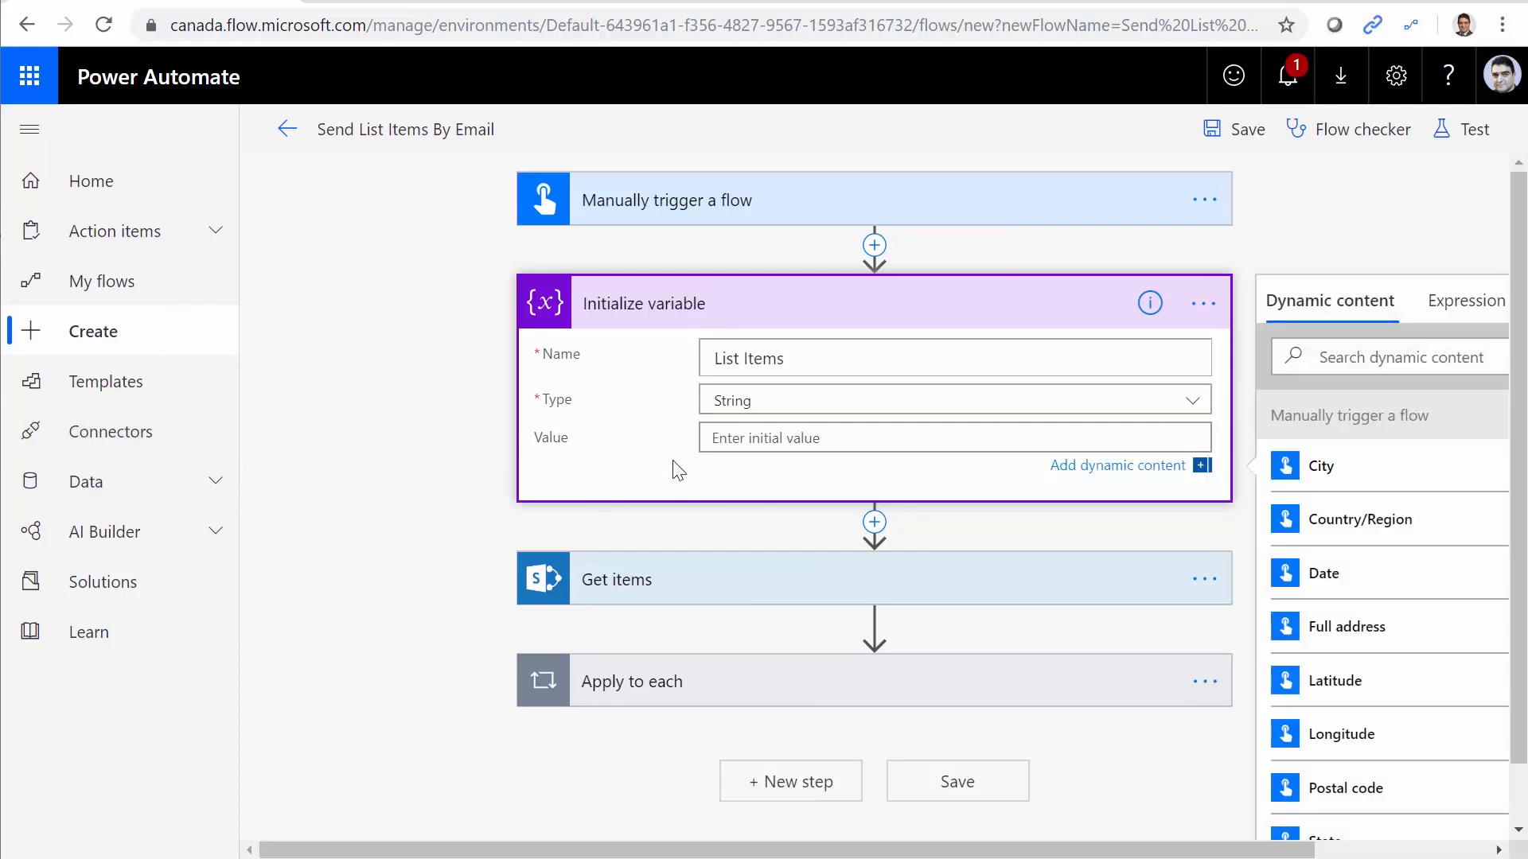
pyautogui.click(857, 358)
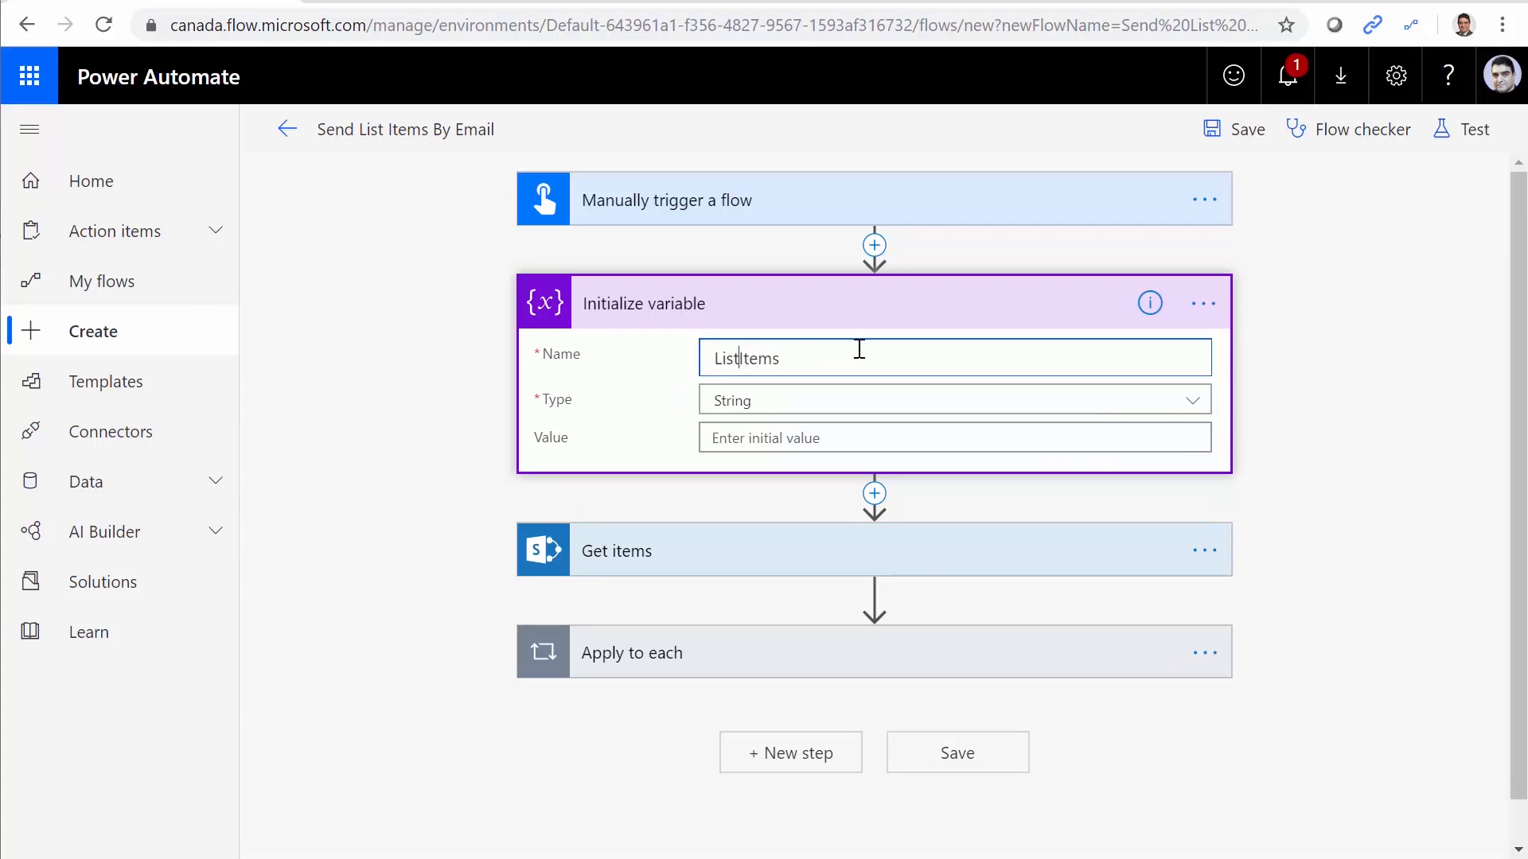
pyautogui.doubleClick(745, 357)
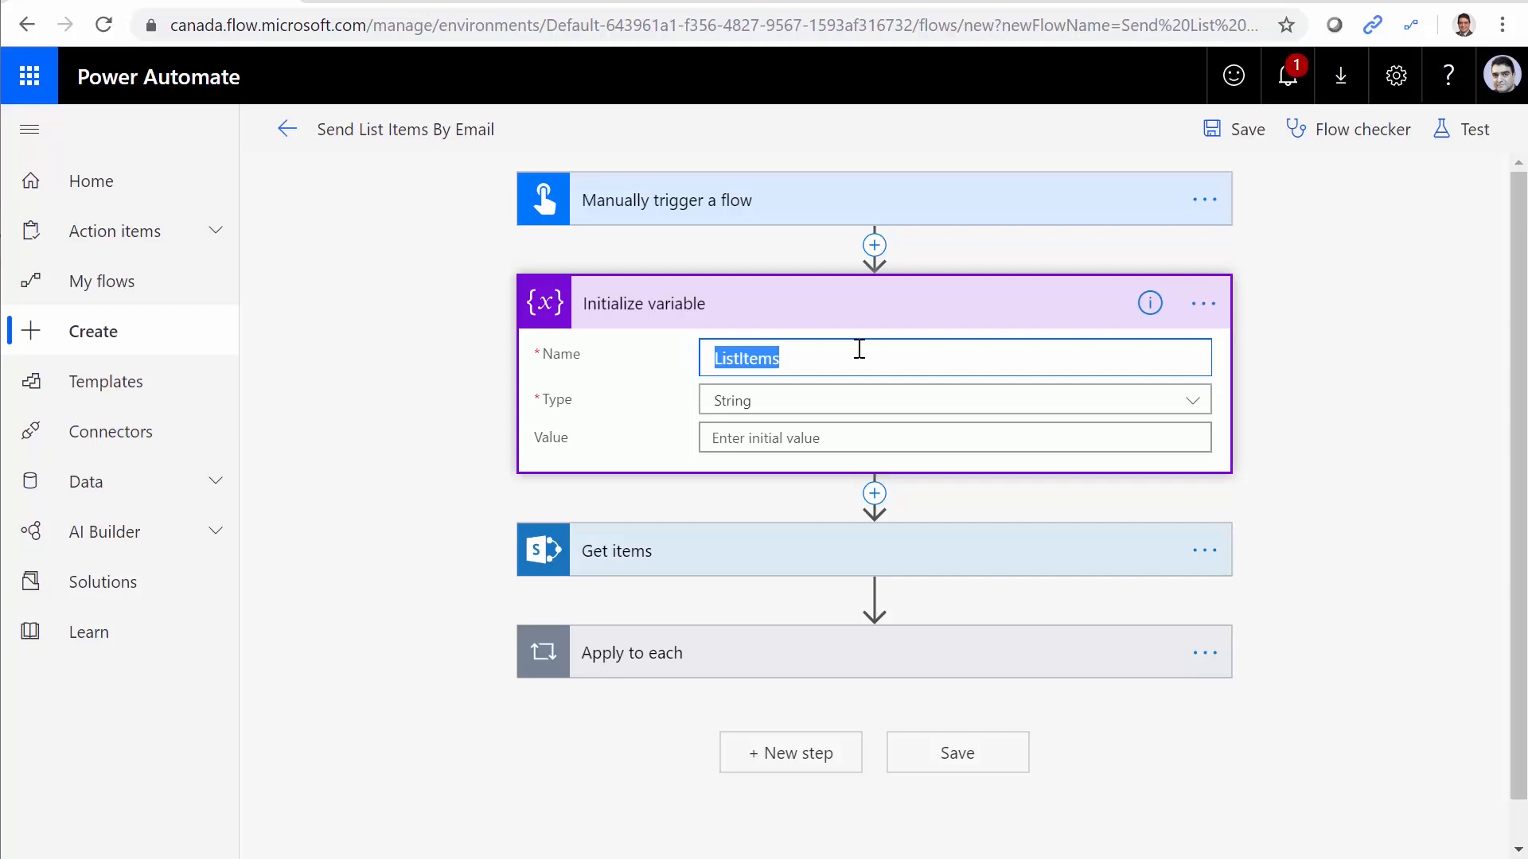
pyautogui.click(1203, 303)
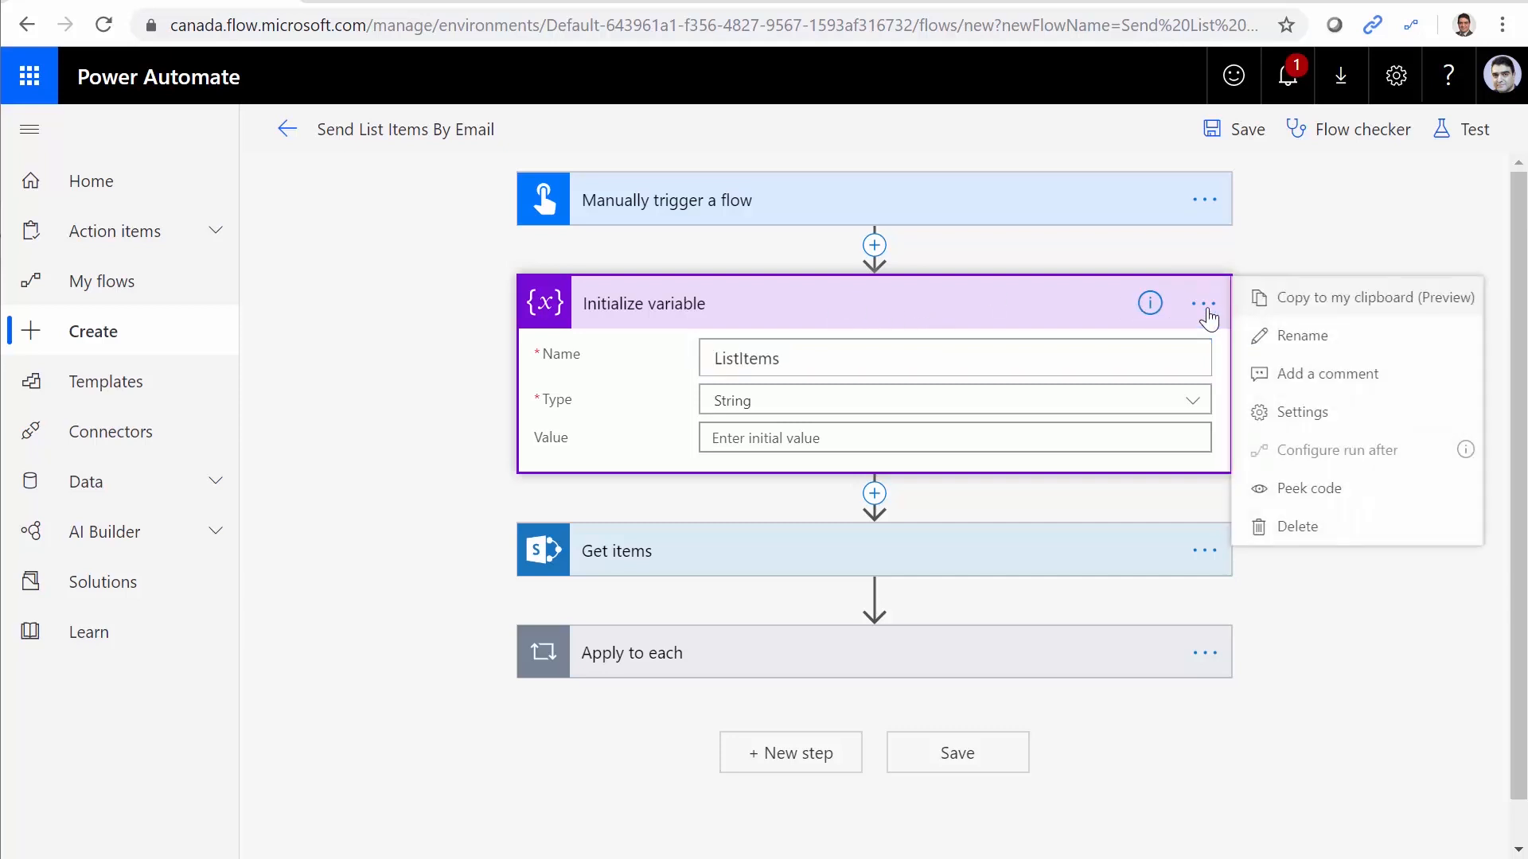
pyautogui.click(1302, 335)
pyautogui.write('ListItems')
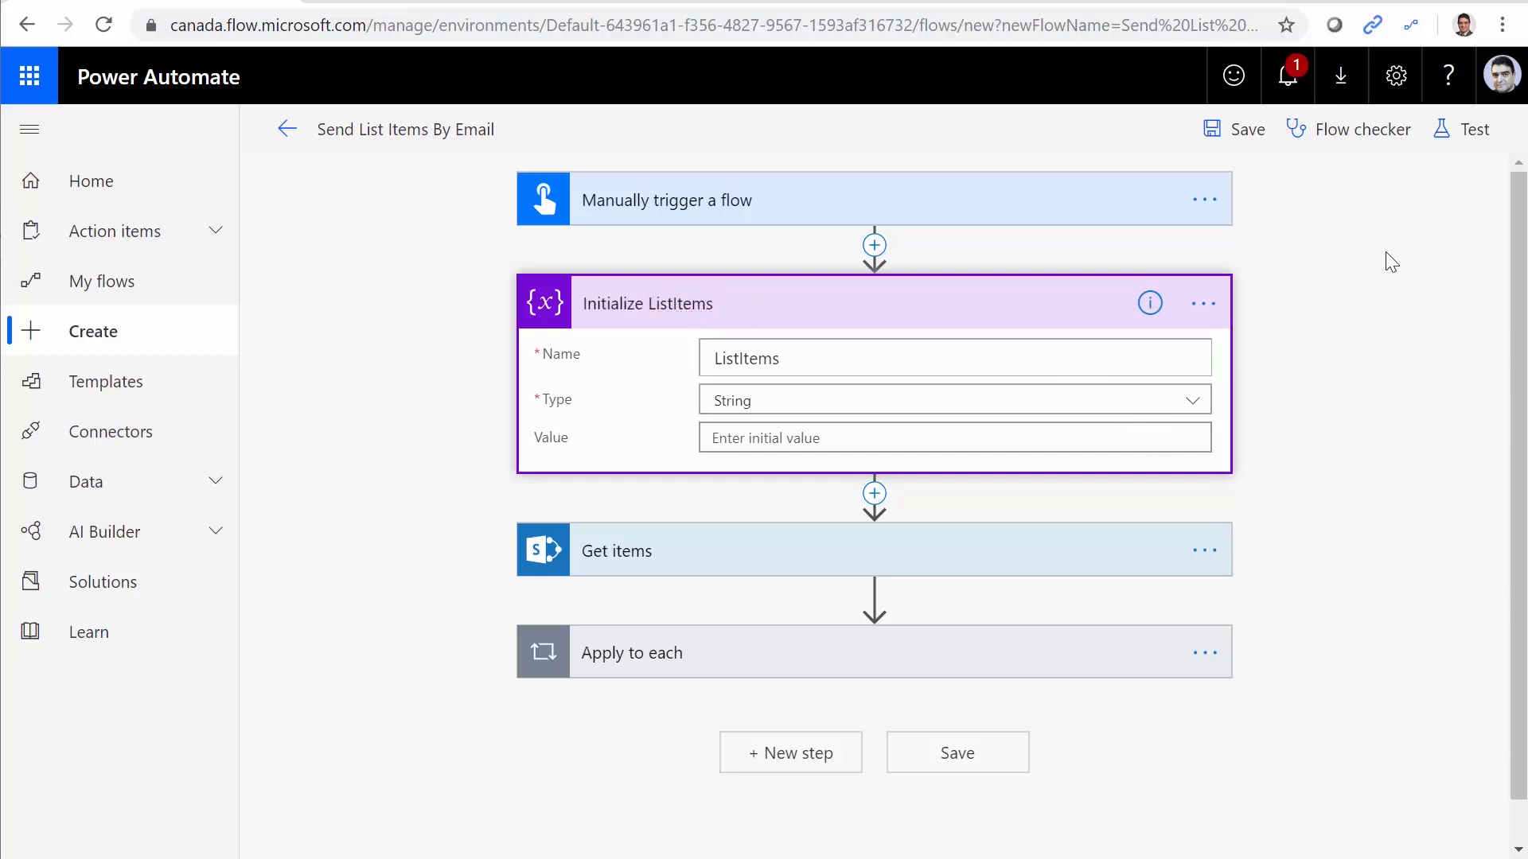
pyautogui.click(956, 751)
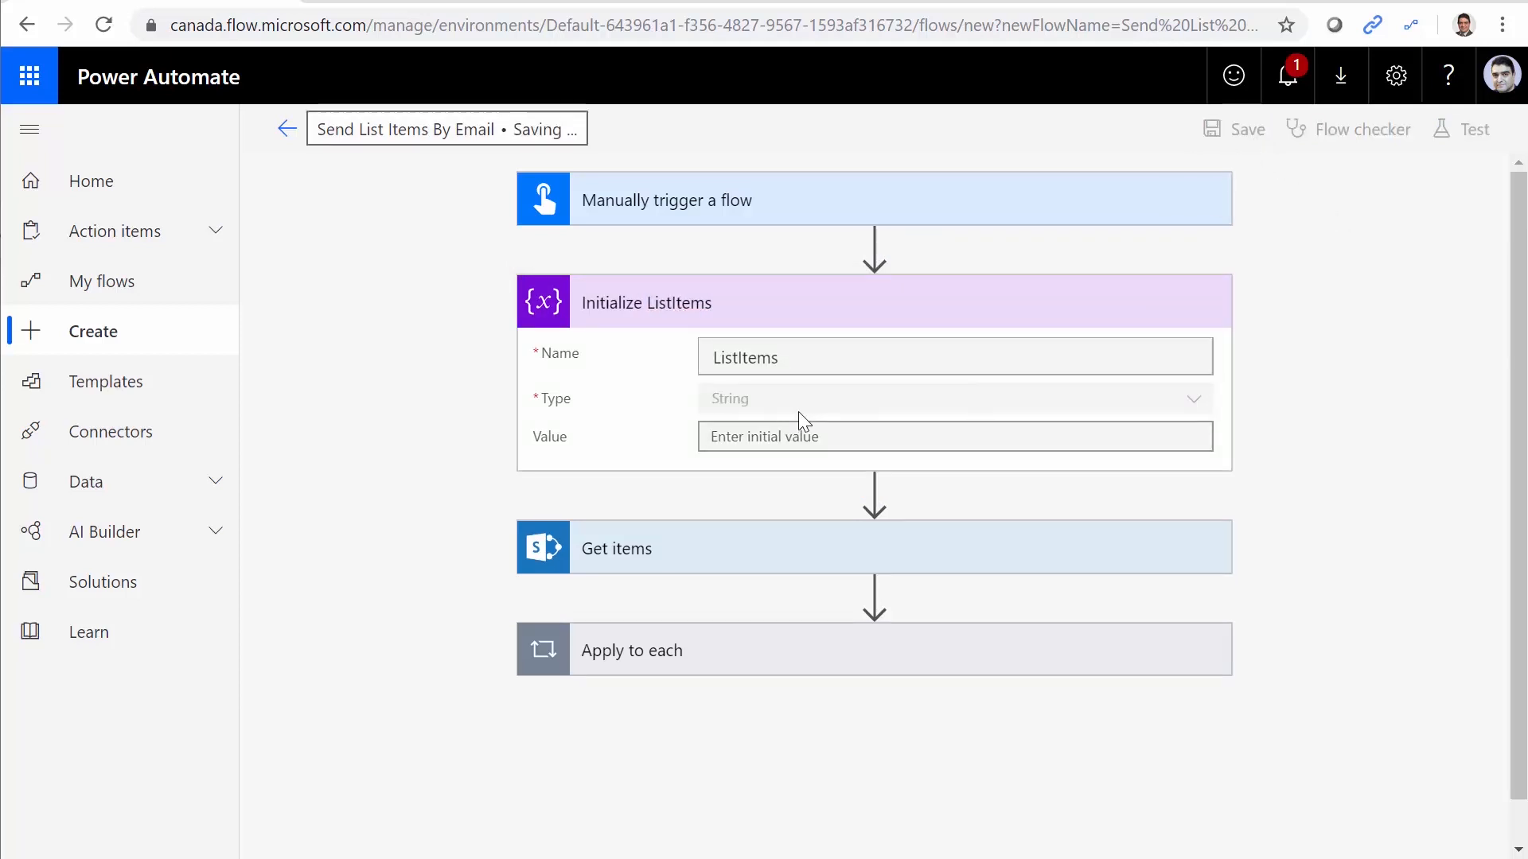
pyautogui.moveTo(642, 602)
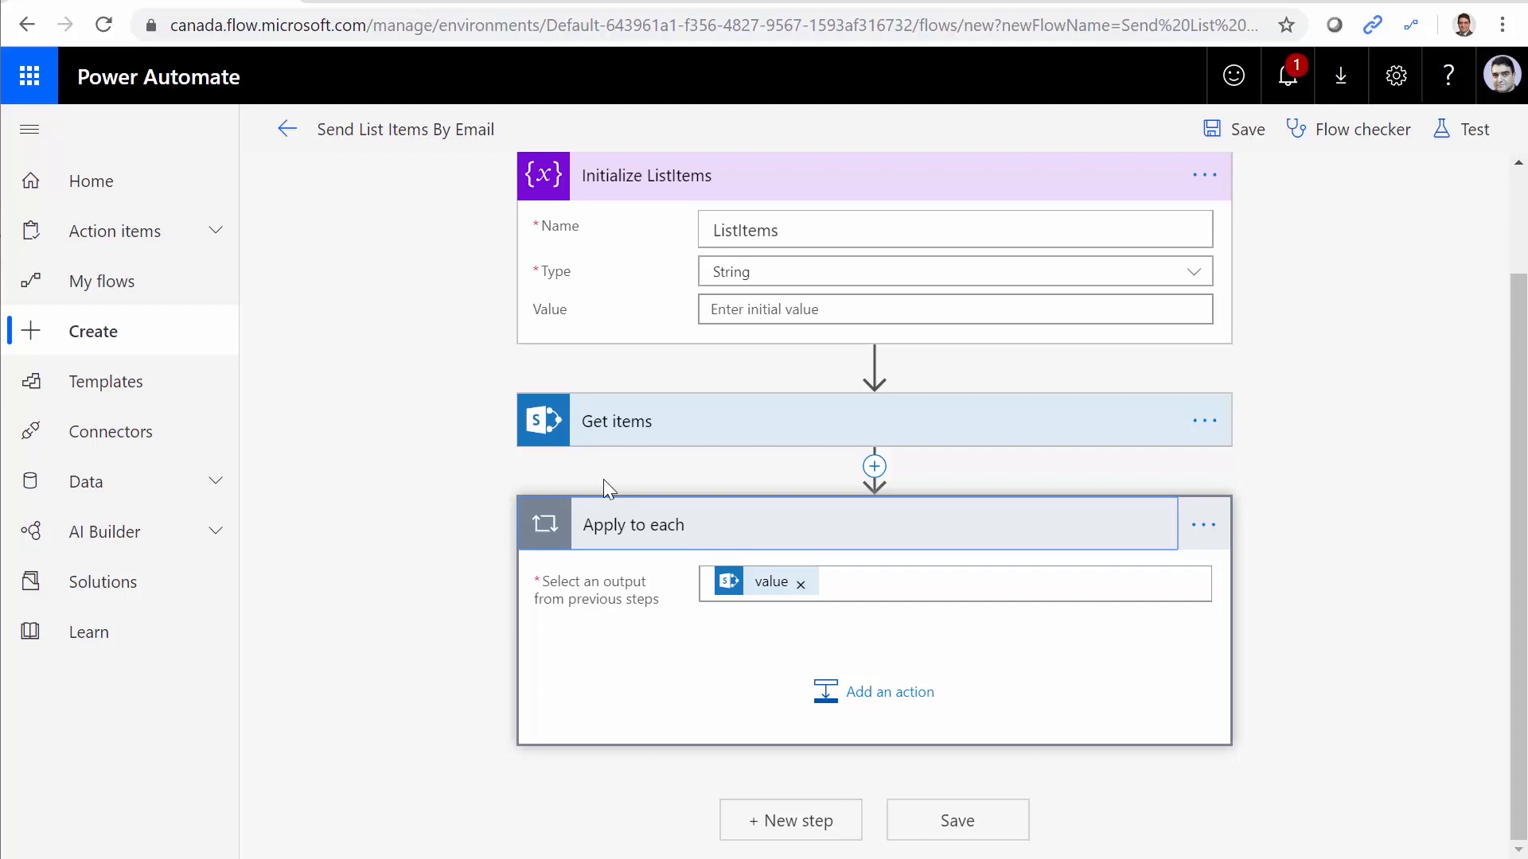
pyautogui.moveTo(833, 607)
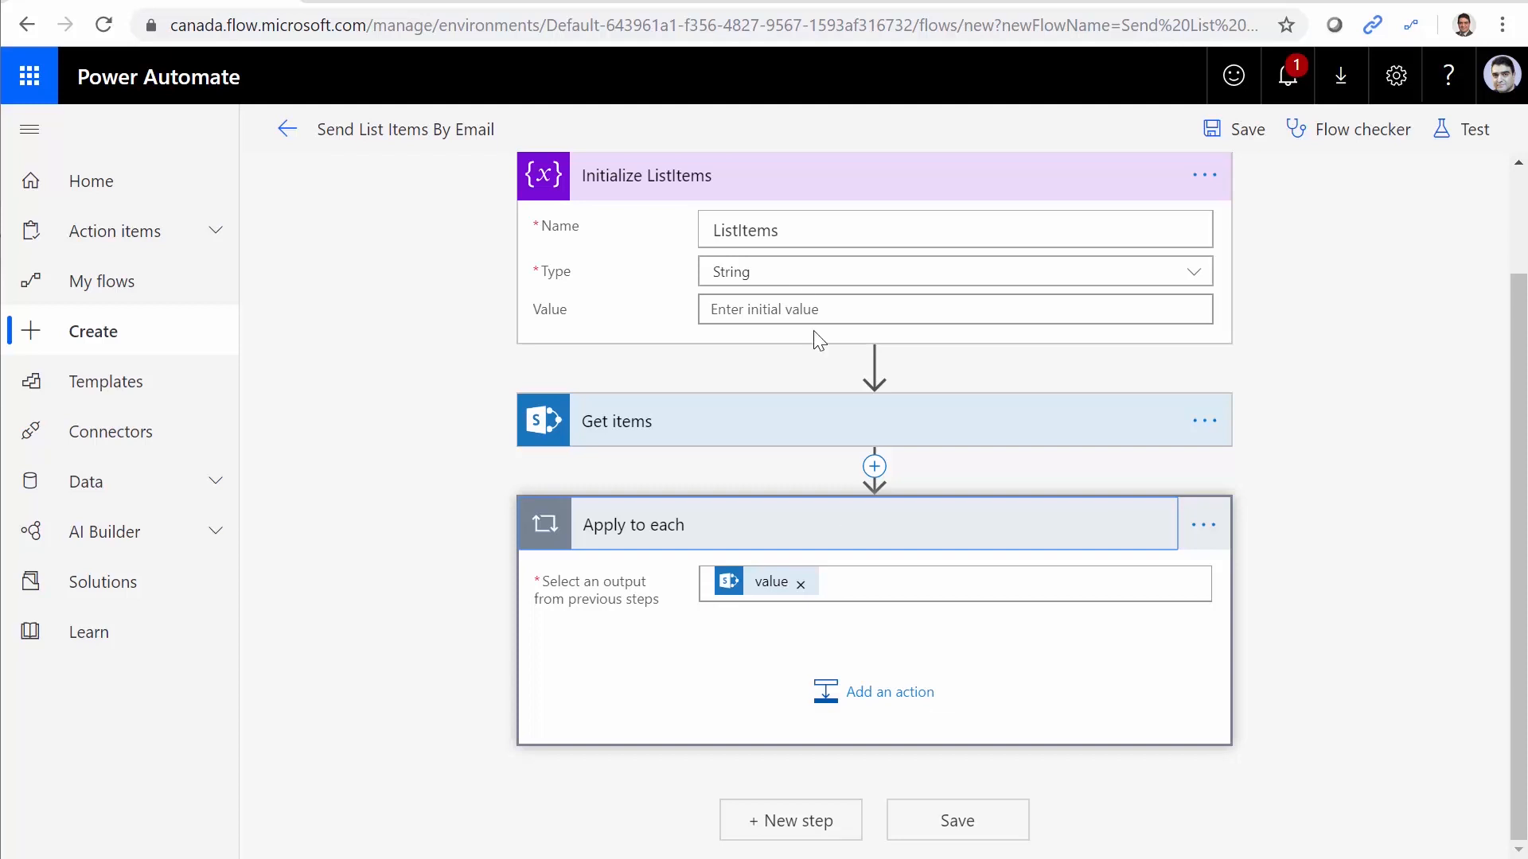
# Add a Variables 'Append to string variable' action inside the Apply to each loop.
pyautogui.click(888, 691)
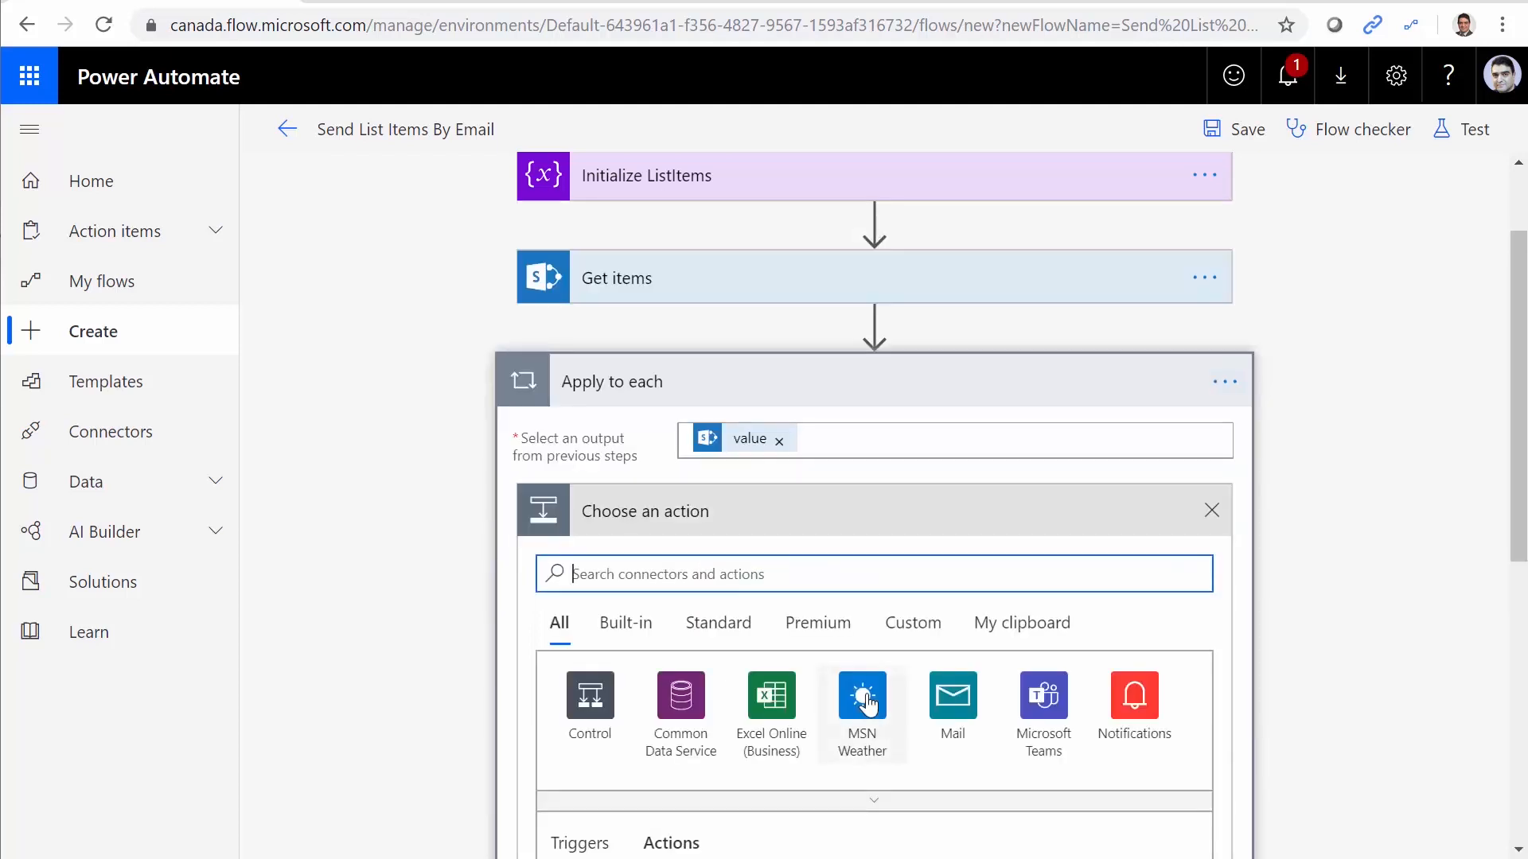
pyautogui.moveTo(726, 595)
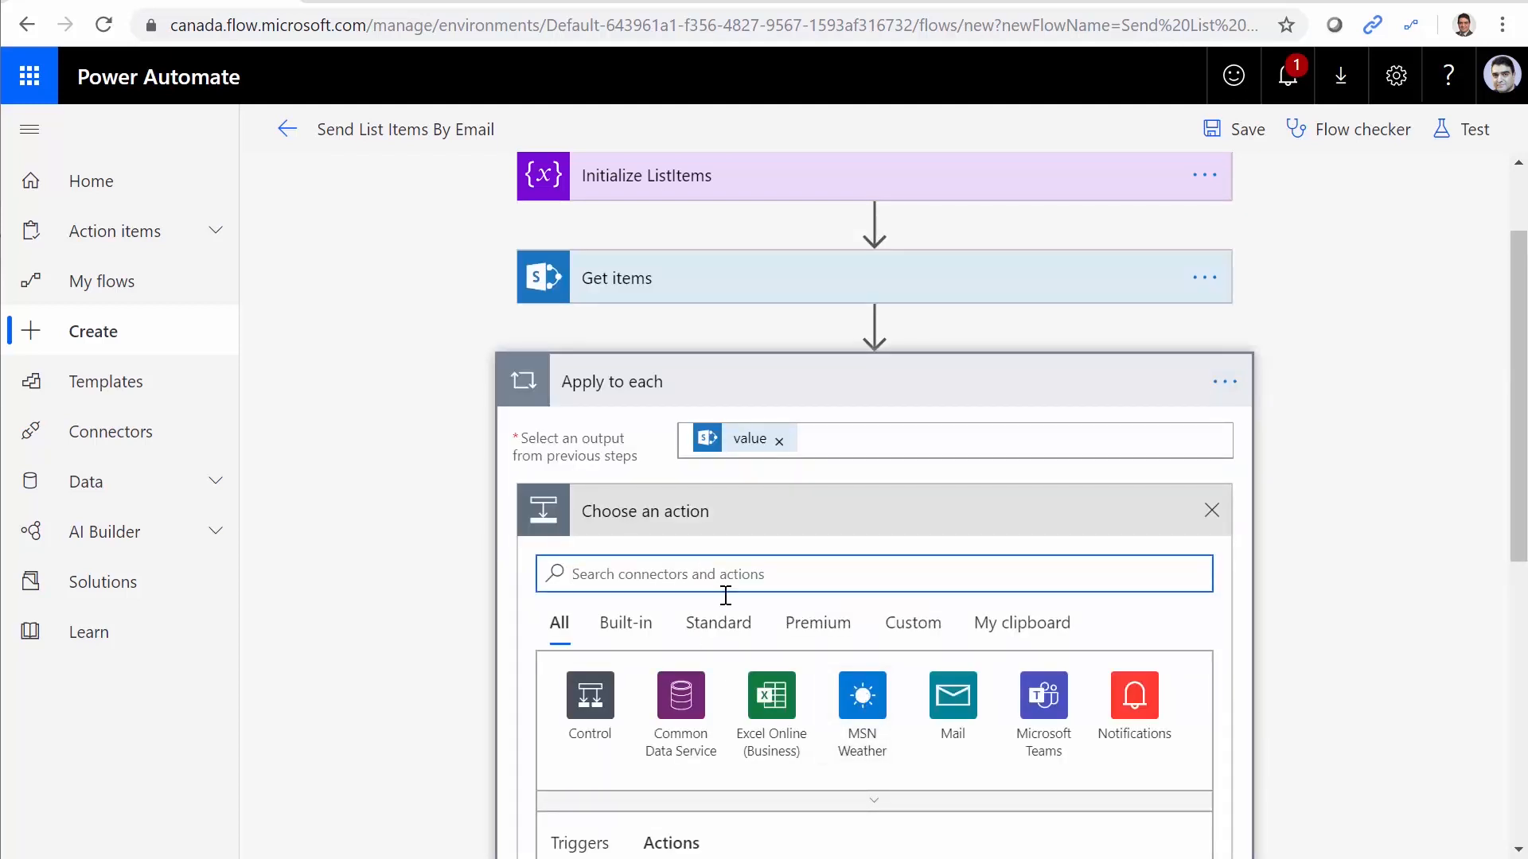
pyautogui.write('Variables')
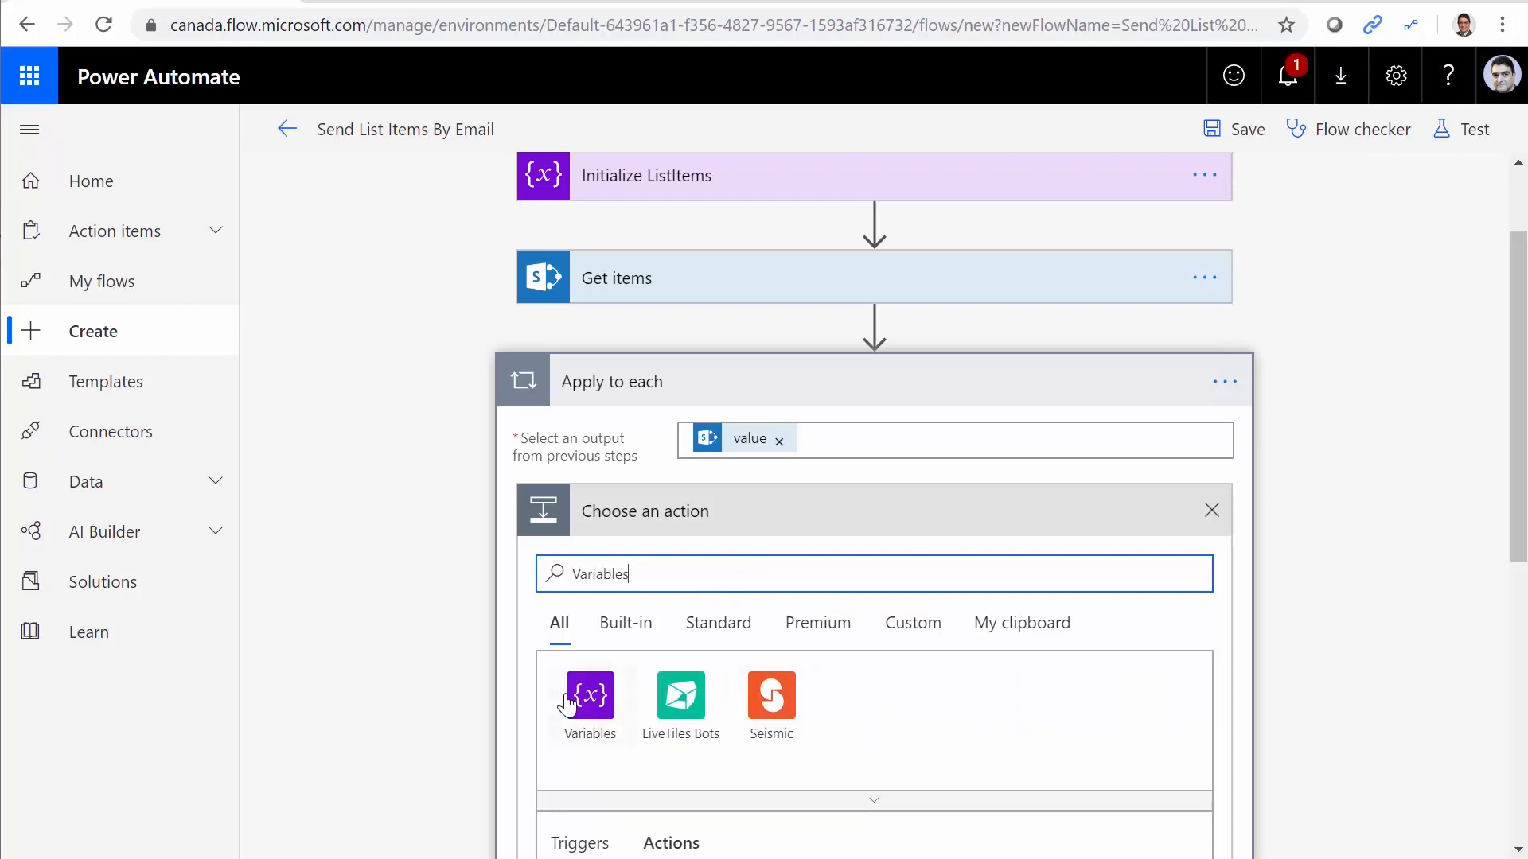
pyautogui.click(587, 695)
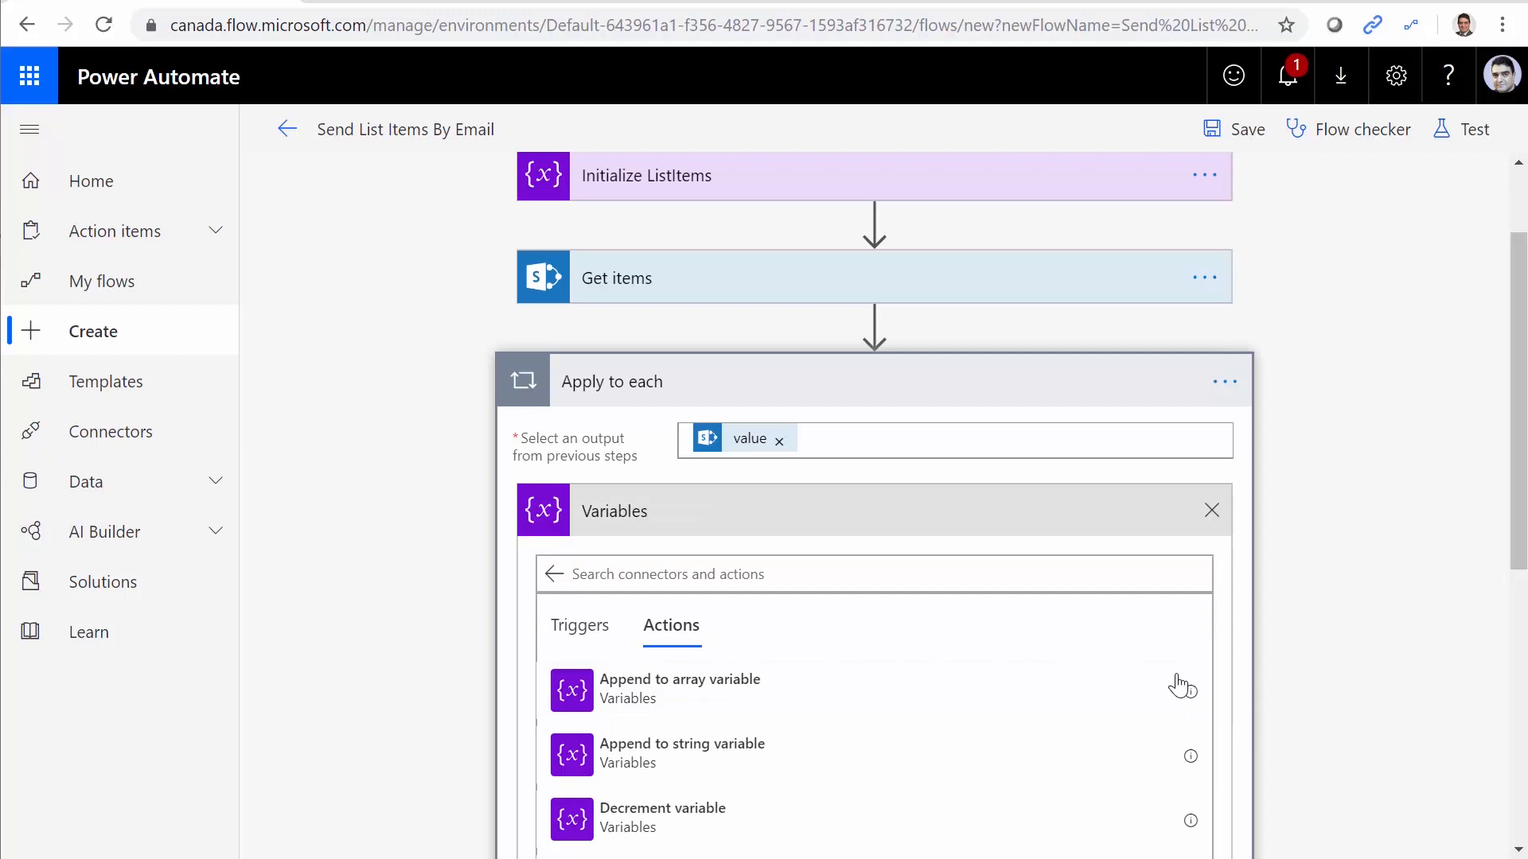
pyautogui.moveTo(599, 776)
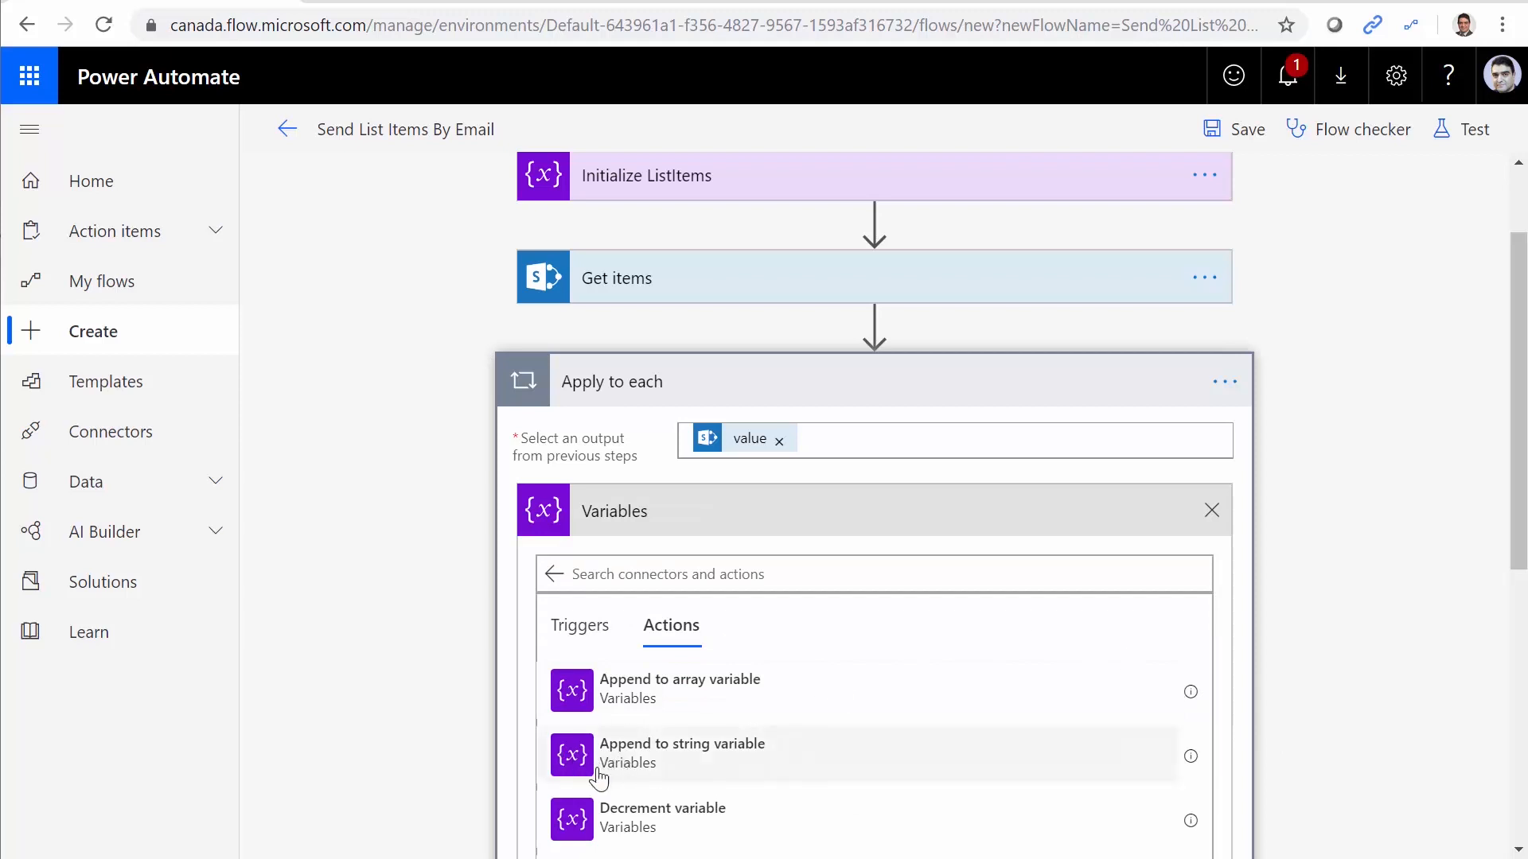
pyautogui.moveTo(672, 768)
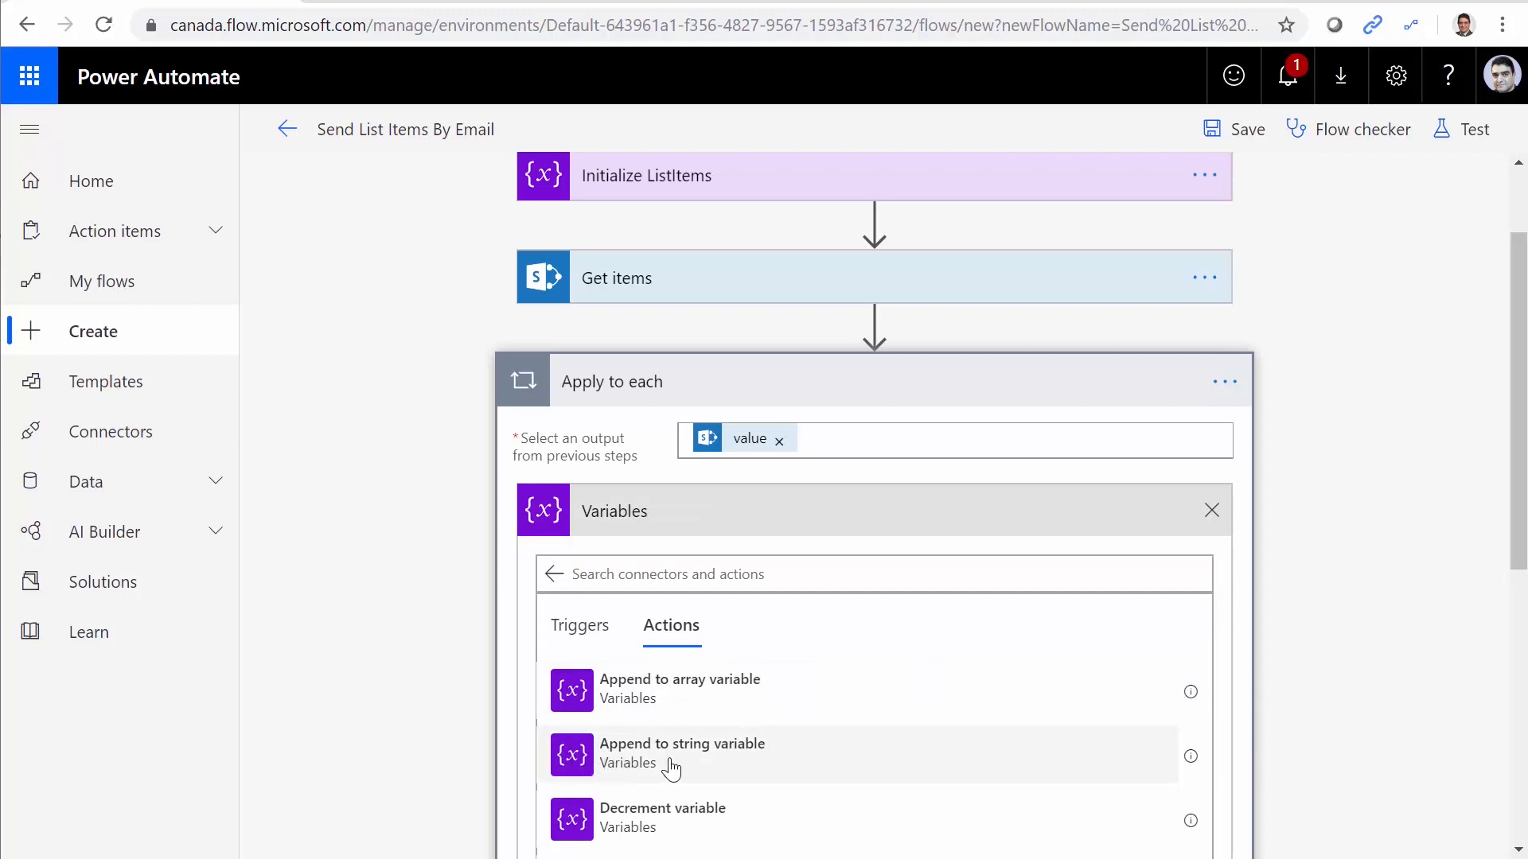
pyautogui.moveTo(628, 765)
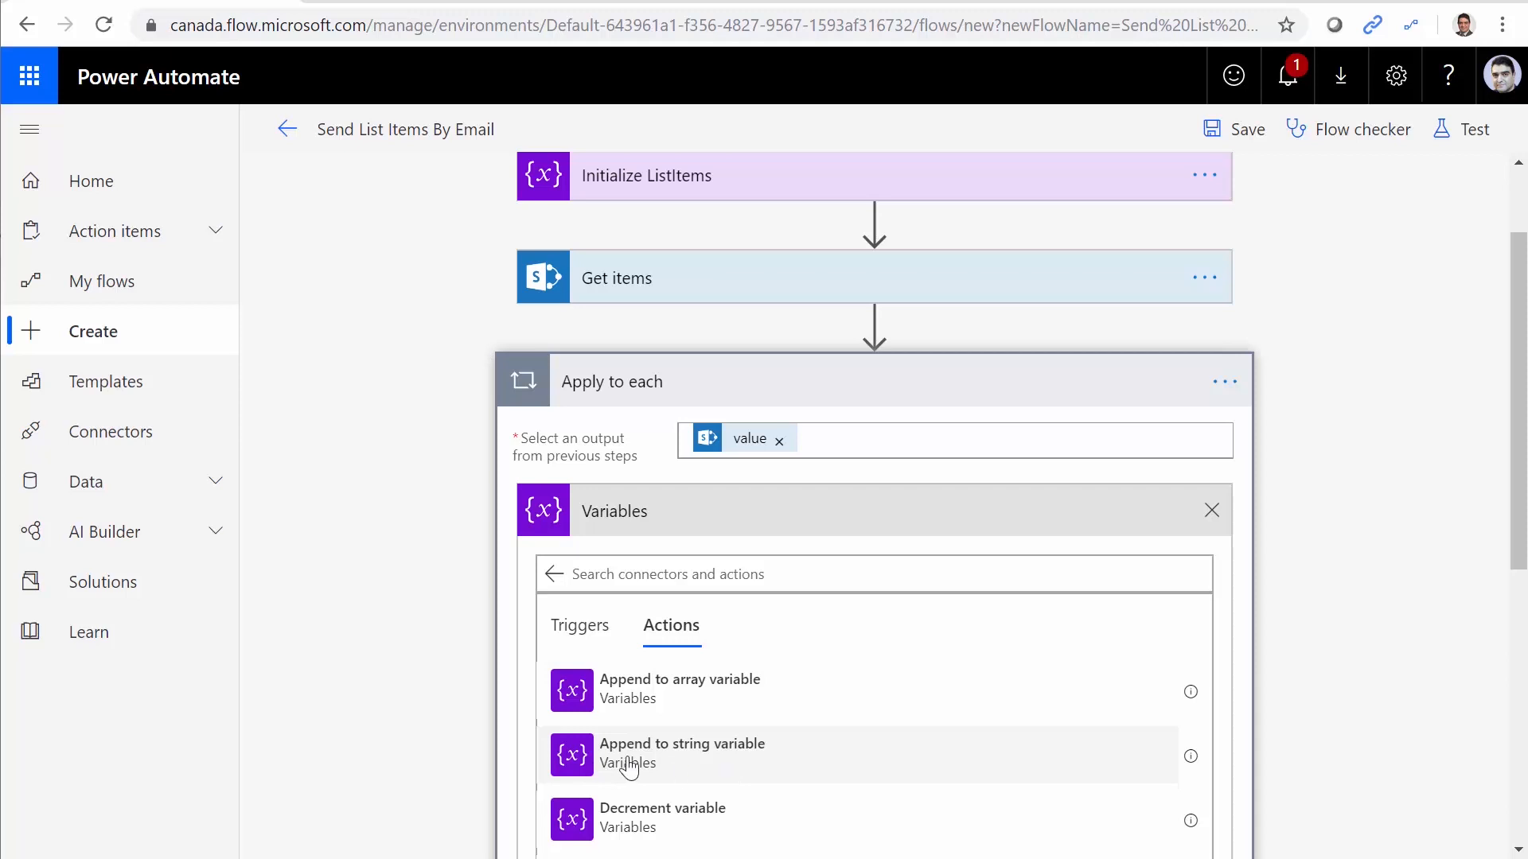
pyautogui.scroll(-3)
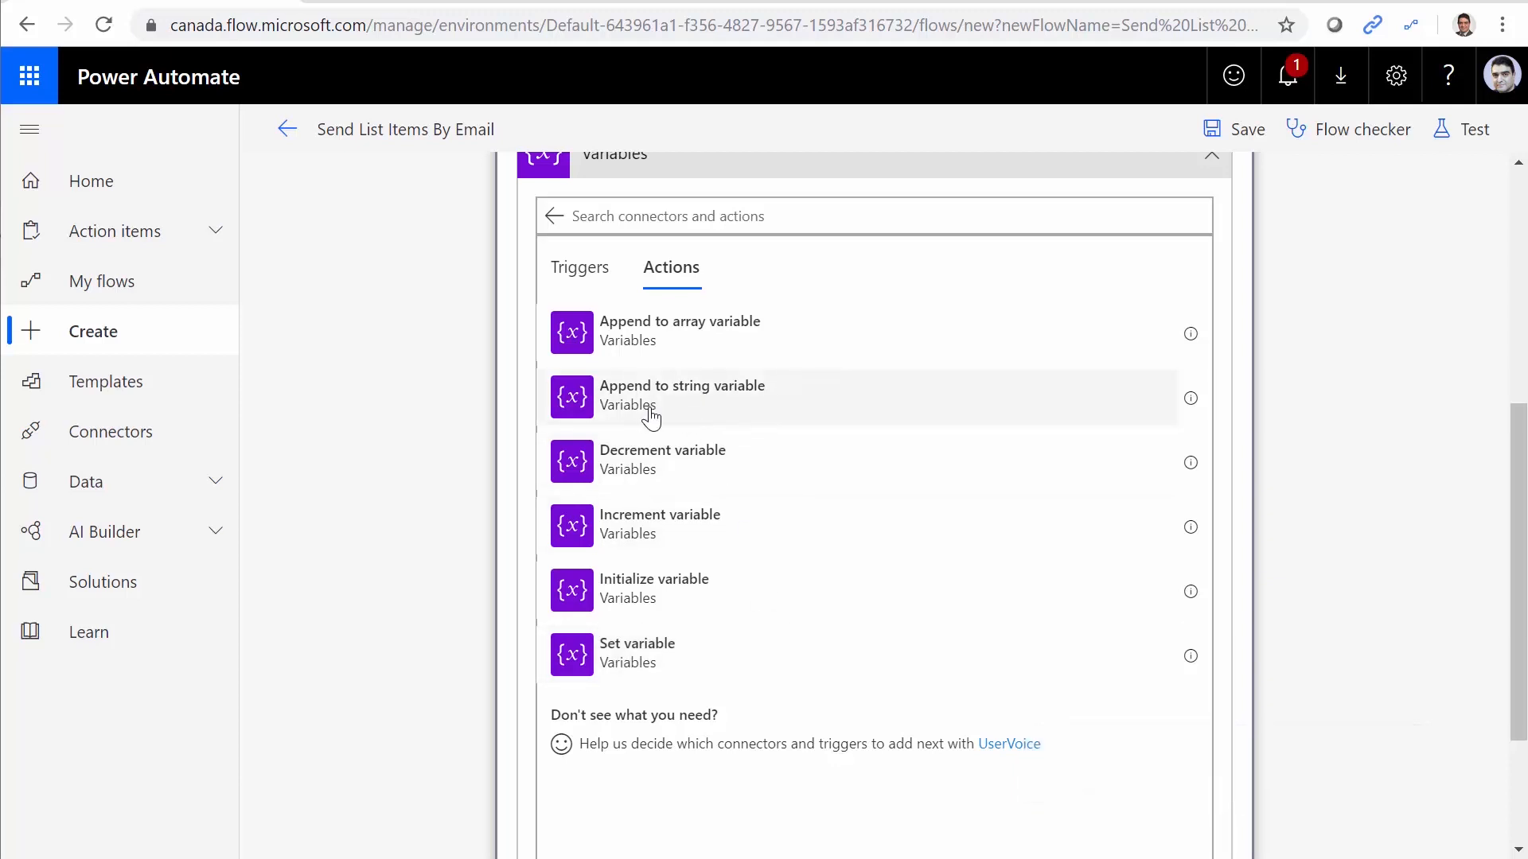
pyautogui.click(681, 394)
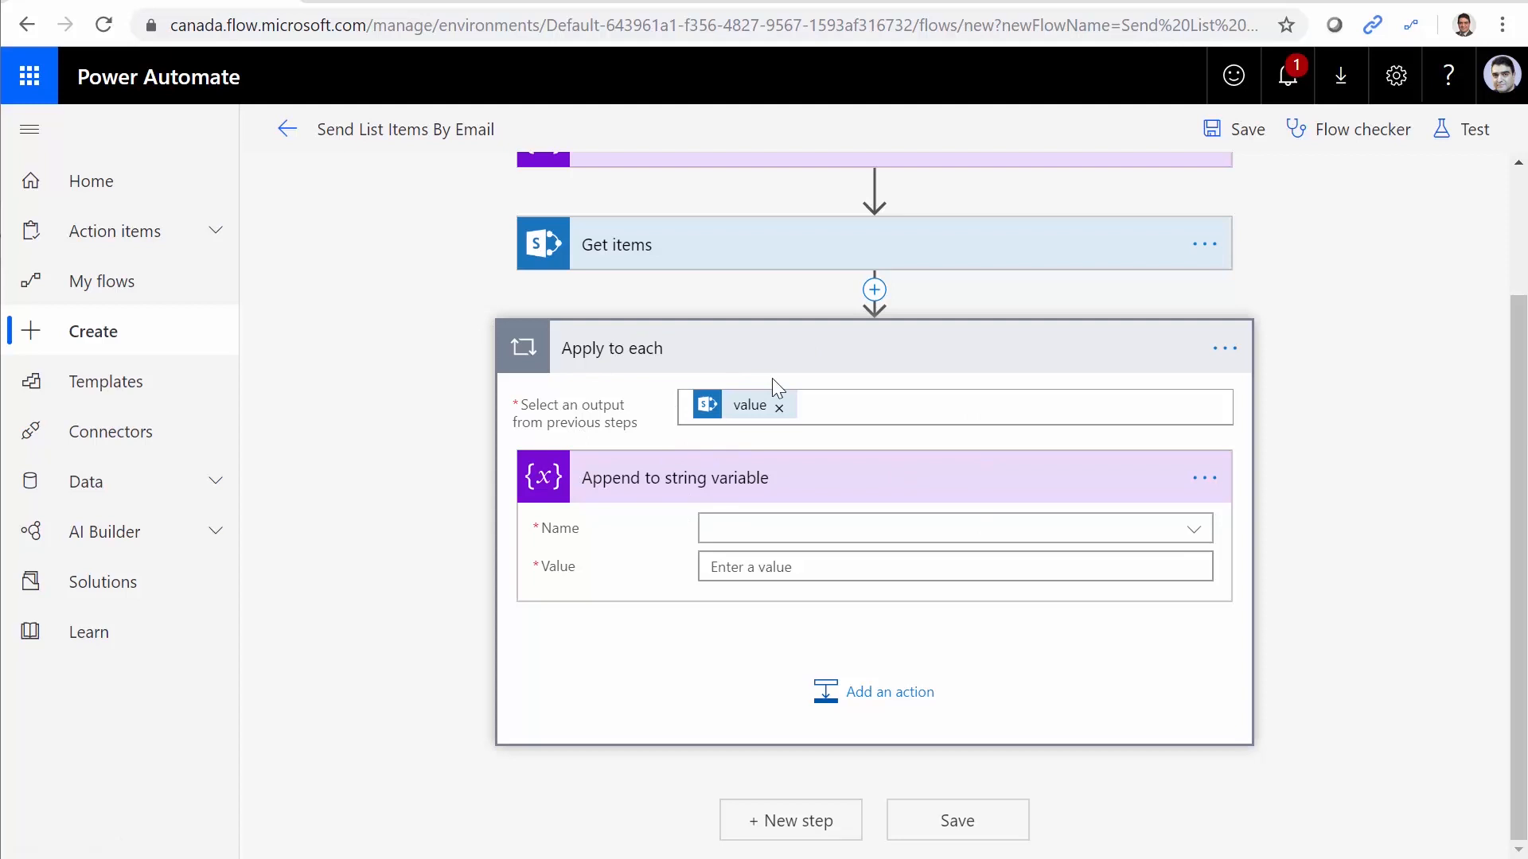
pyautogui.moveTo(1306, 612)
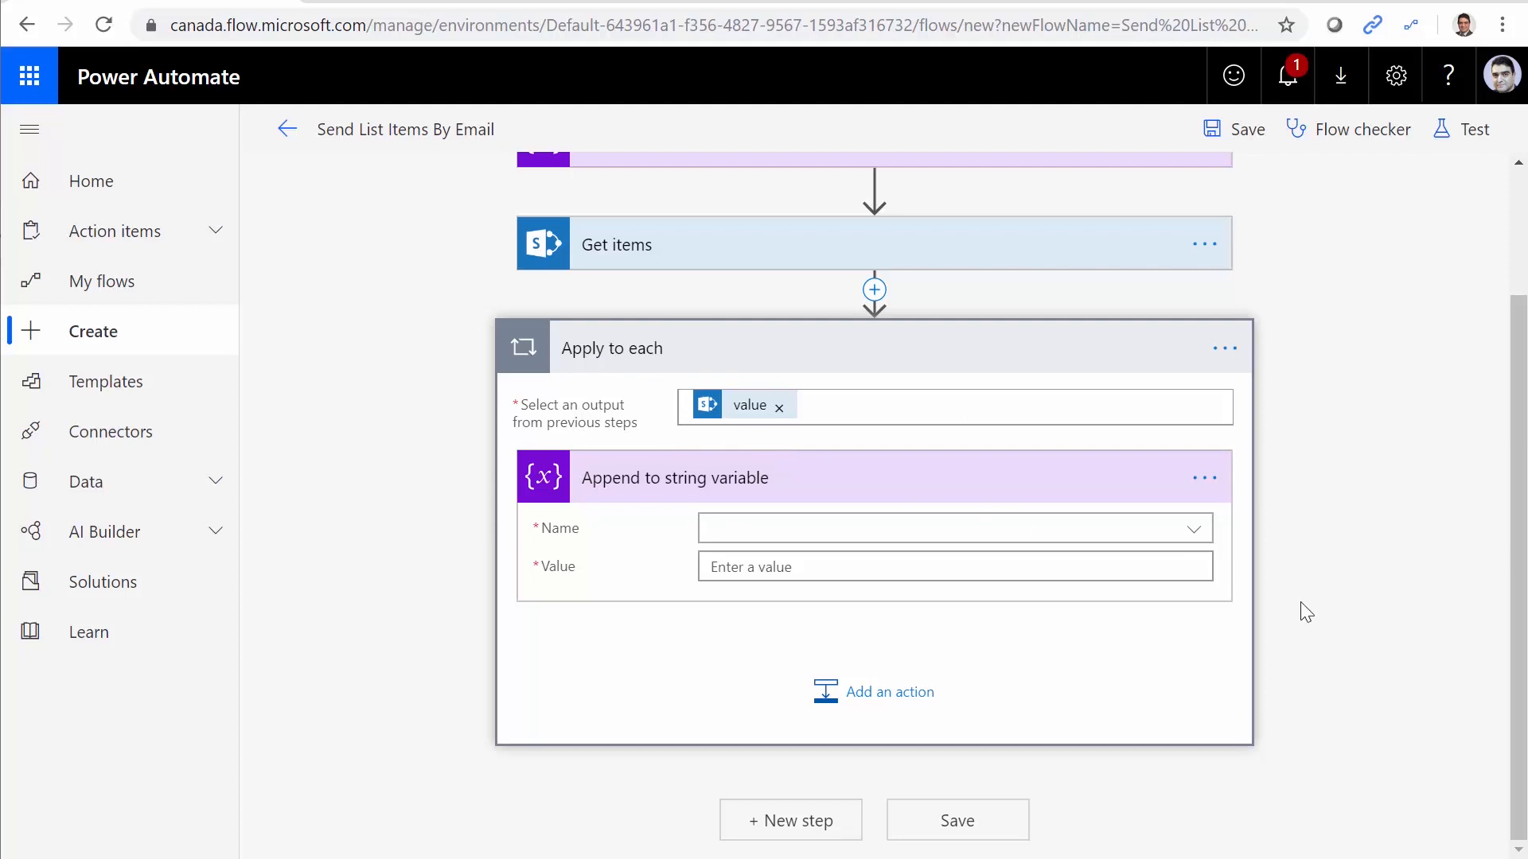
# Append each item's Title followed by <br/> to ListItems, and save the flow.
pyautogui.click(955, 528)
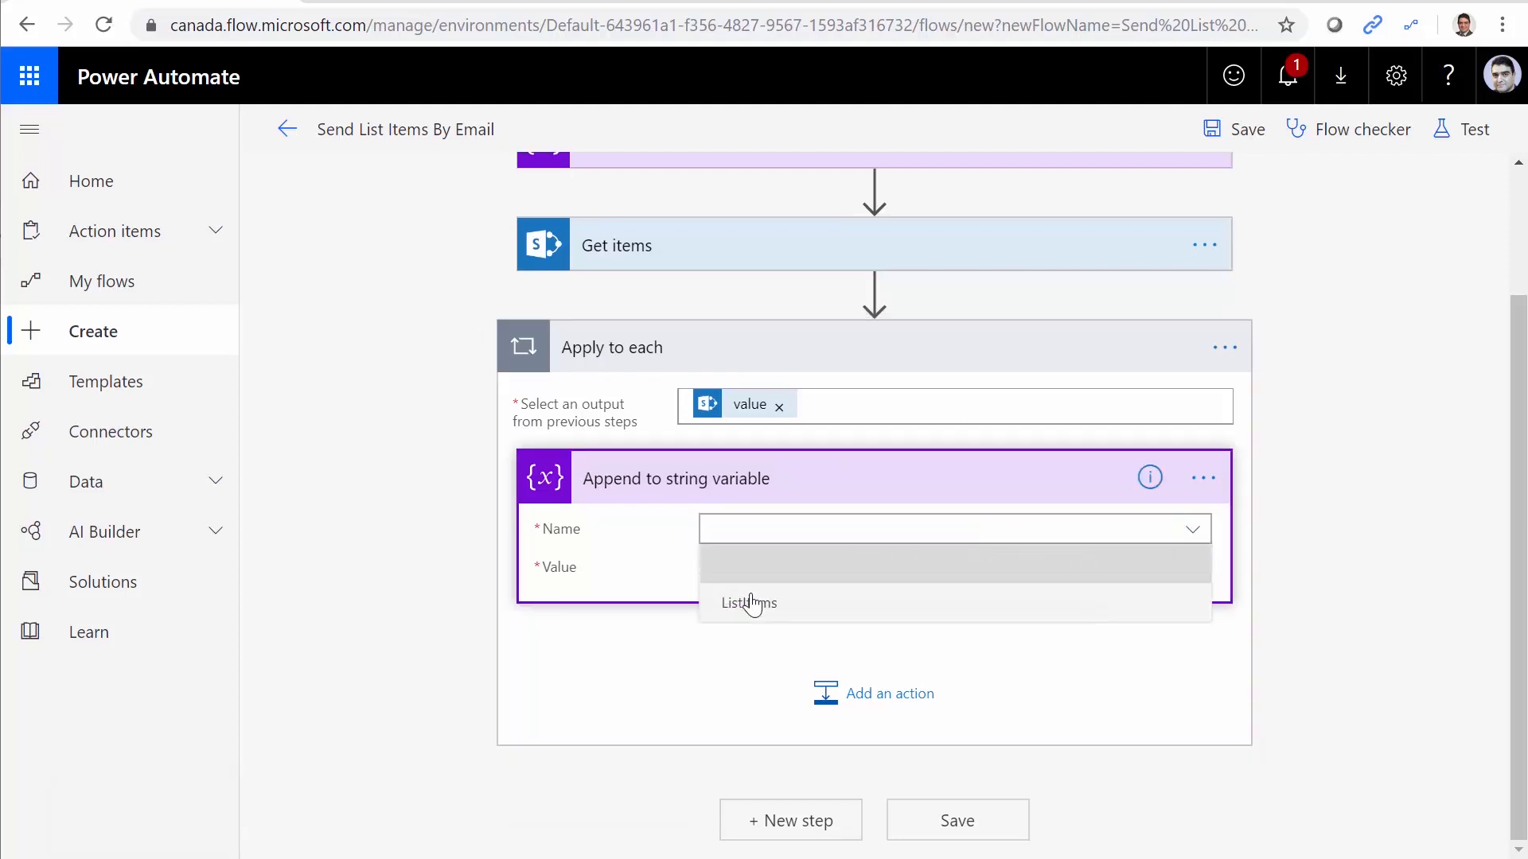
pyautogui.click(747, 602)
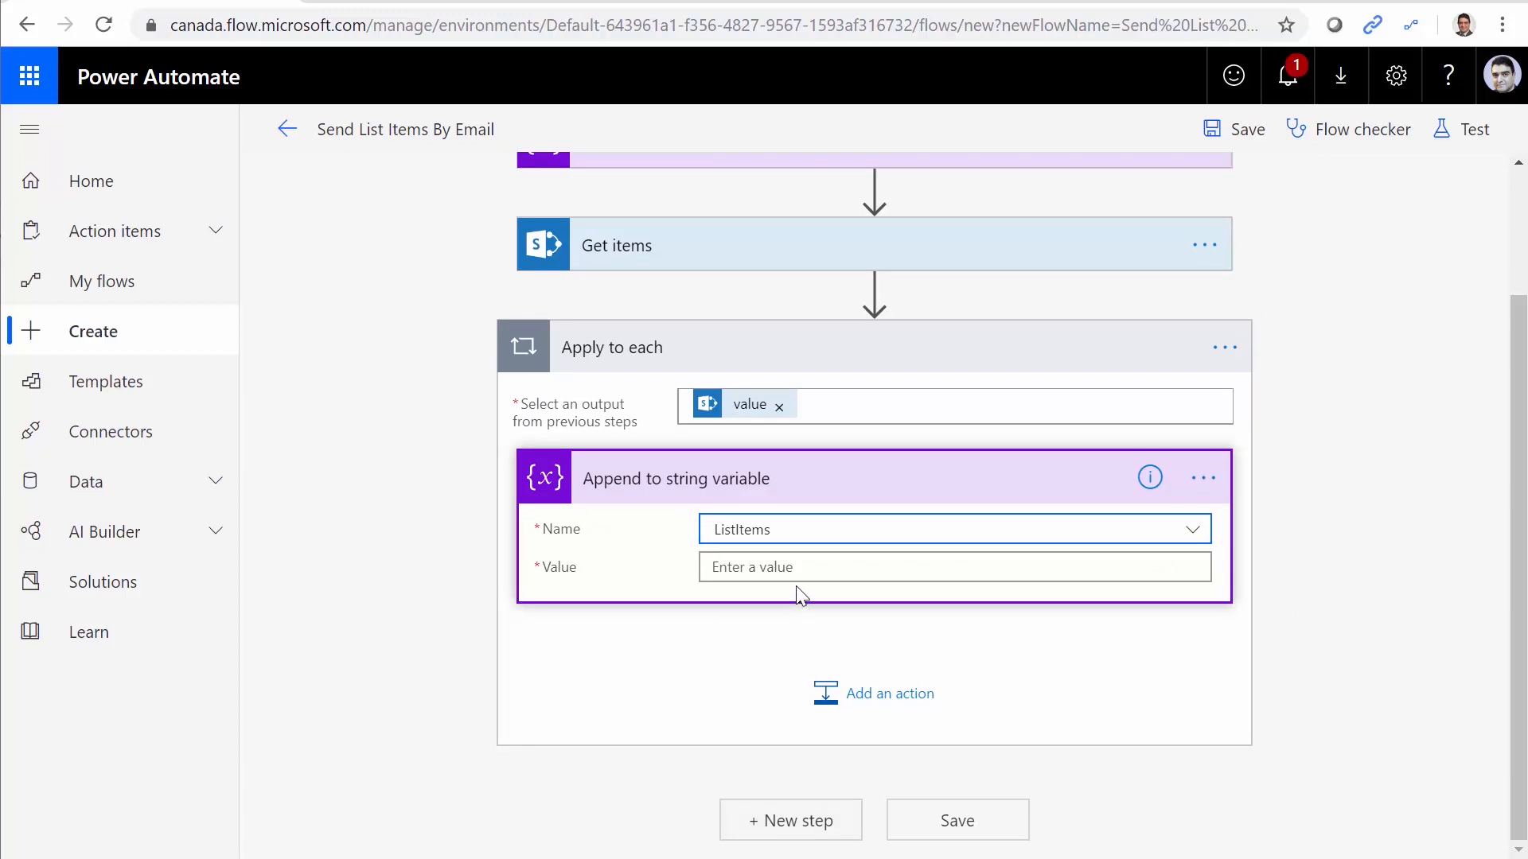
pyautogui.click(953, 565)
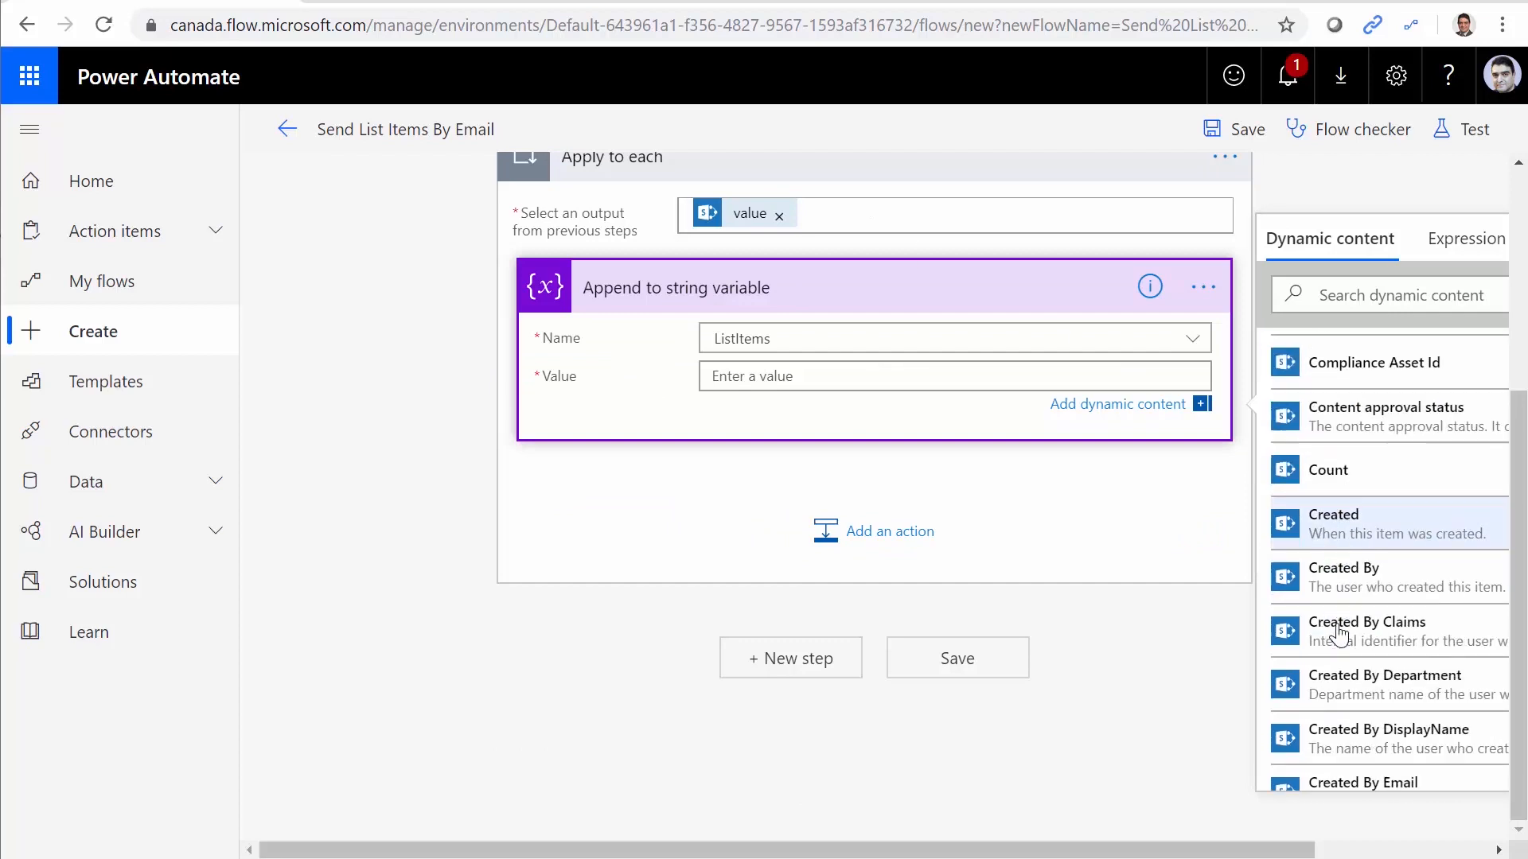
pyautogui.scroll(-3)
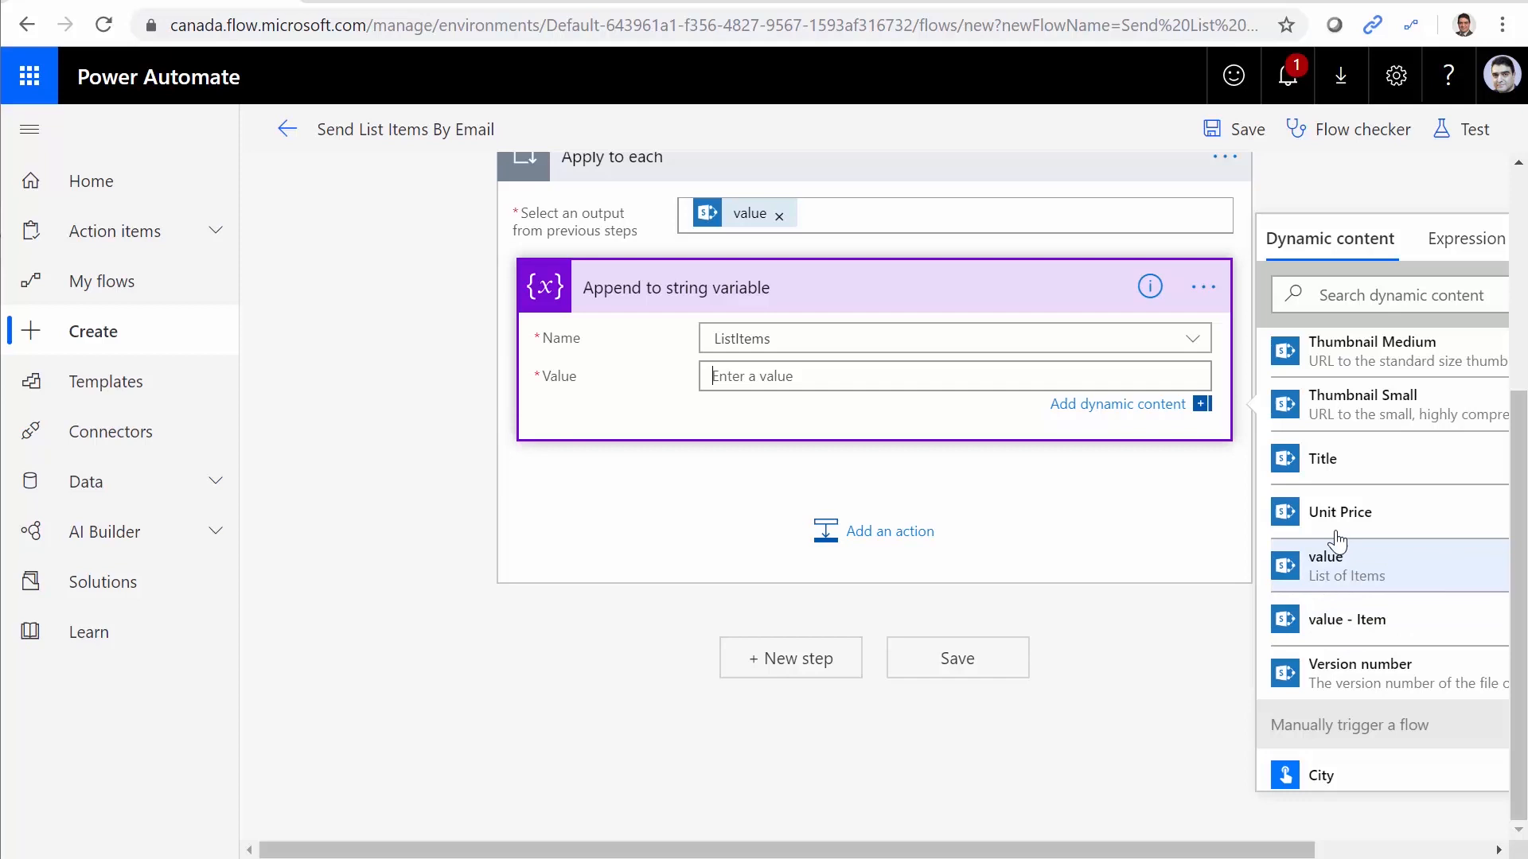
pyautogui.click(1323, 460)
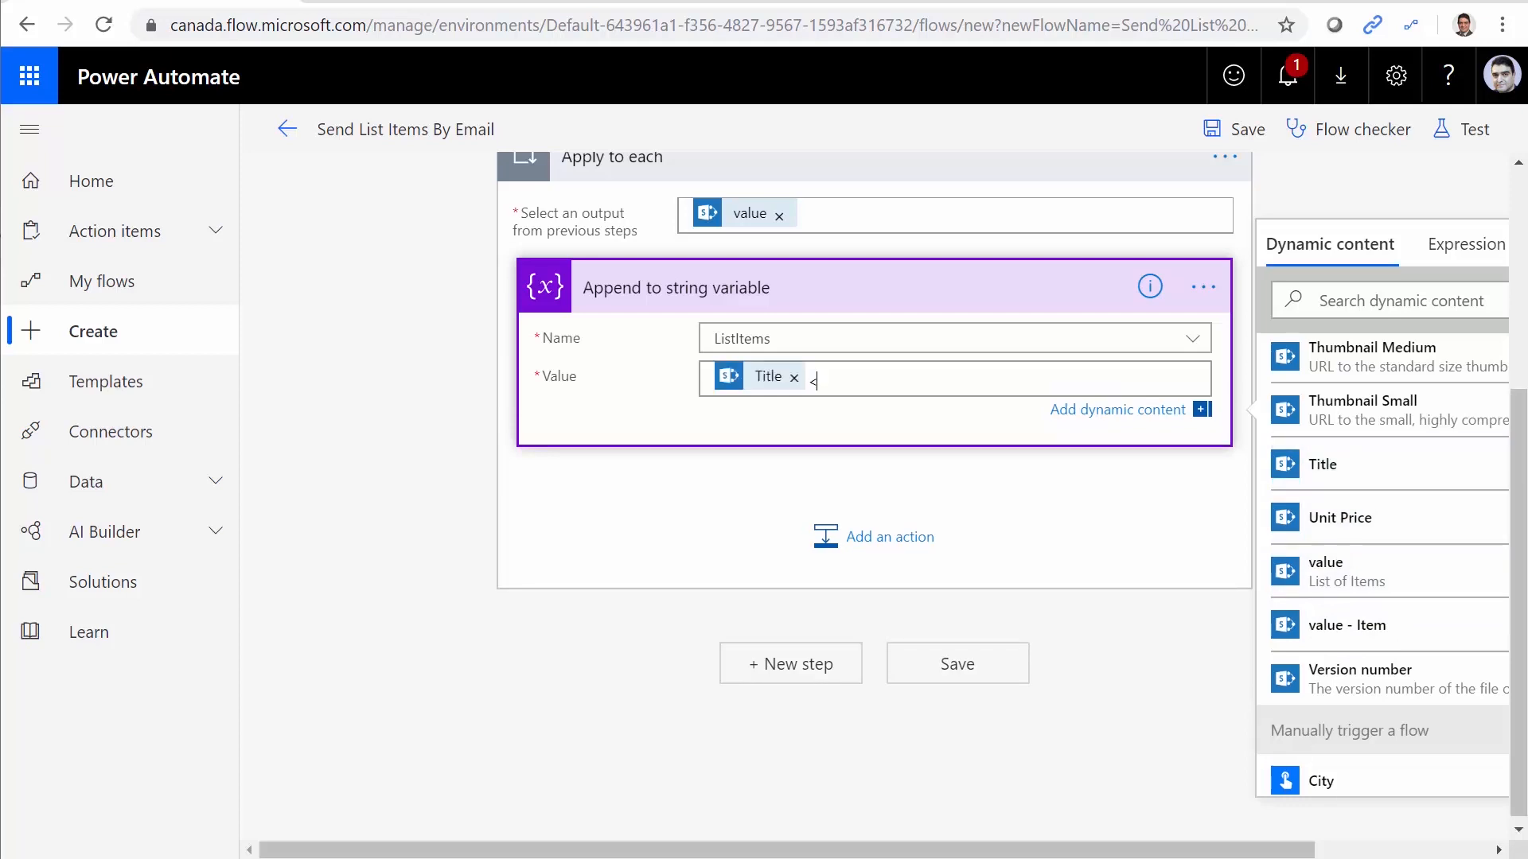
pyautogui.write('<br/>')
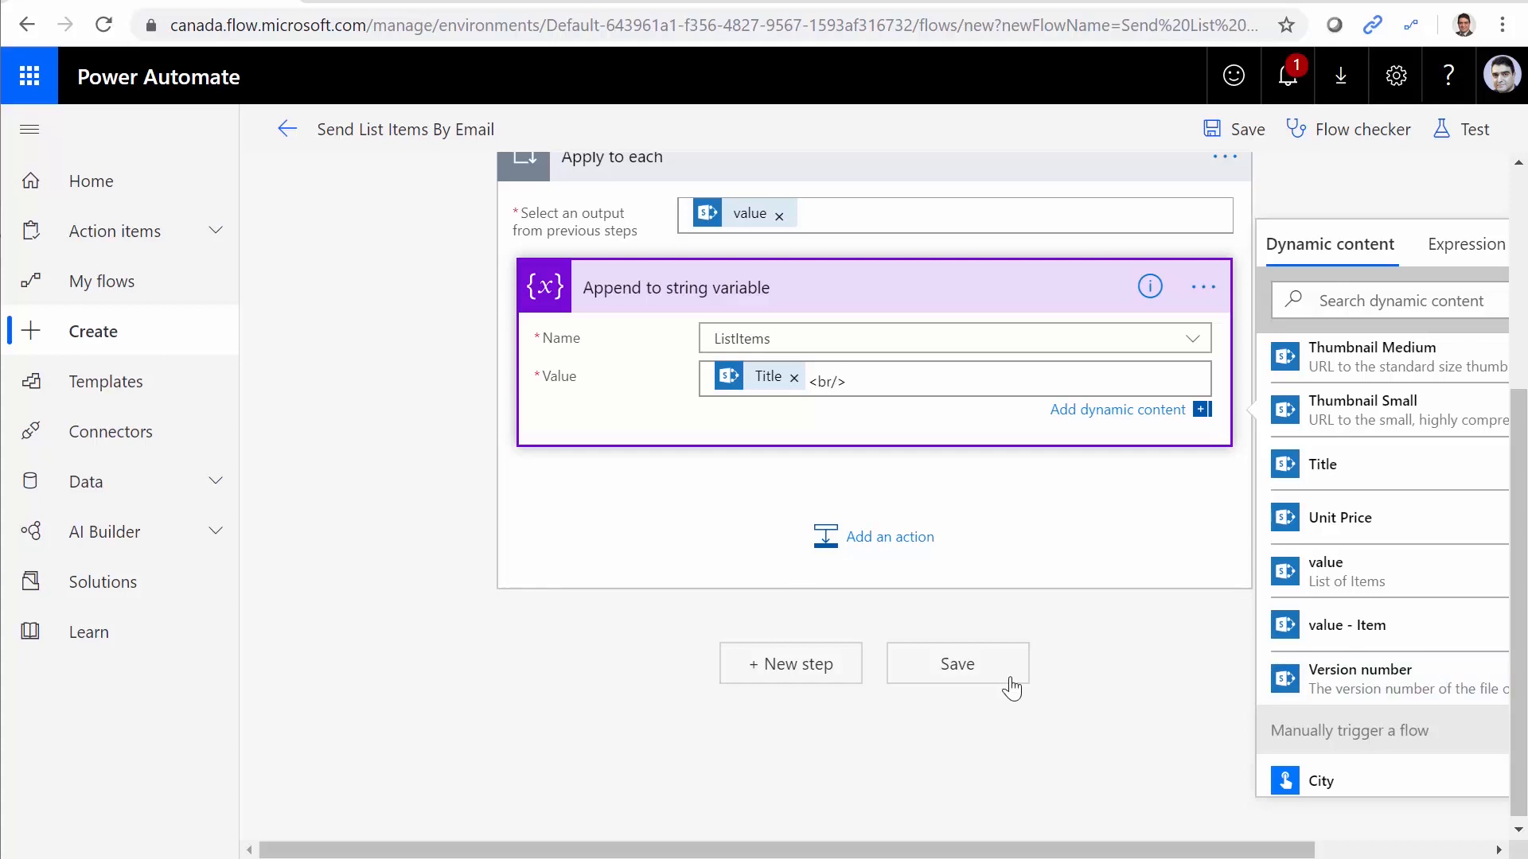
pyautogui.click(955, 664)
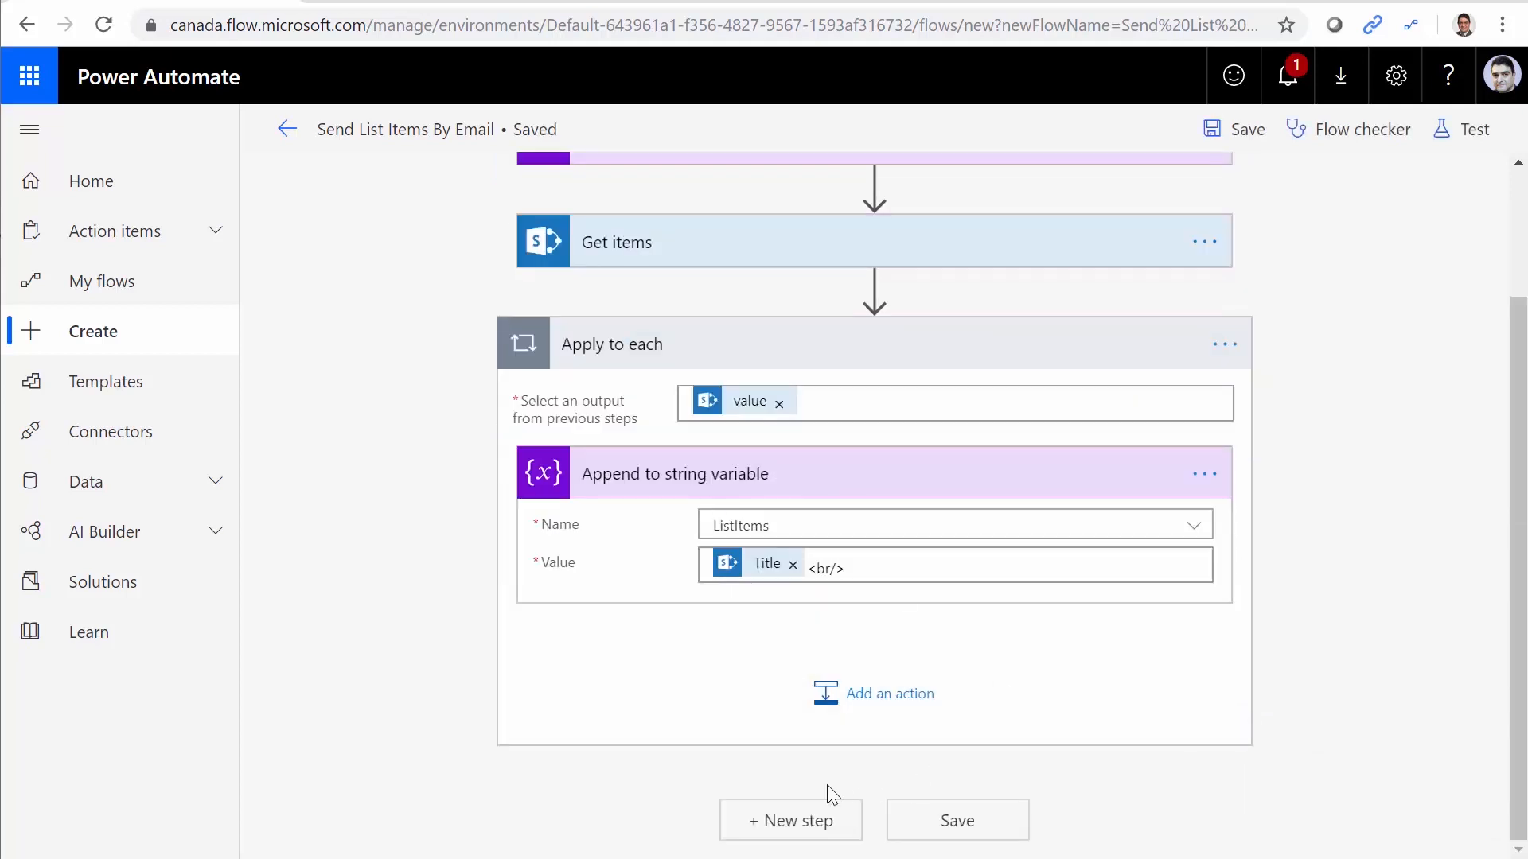
# Add an Office 365 Outlook Send an email (V2) step after the loop.
pyautogui.click(888, 693)
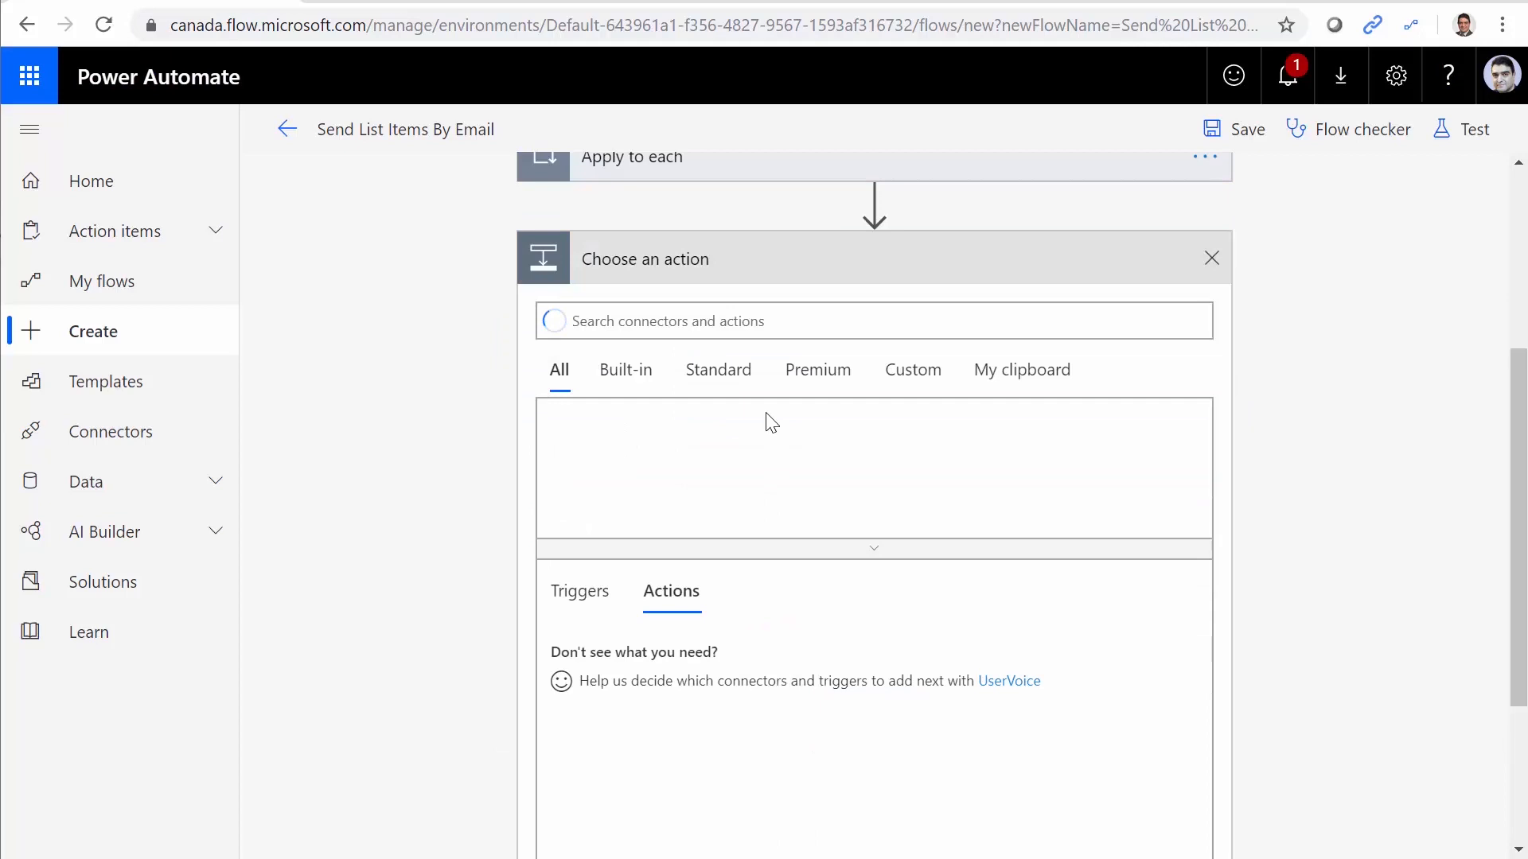
pyautogui.write('Email')
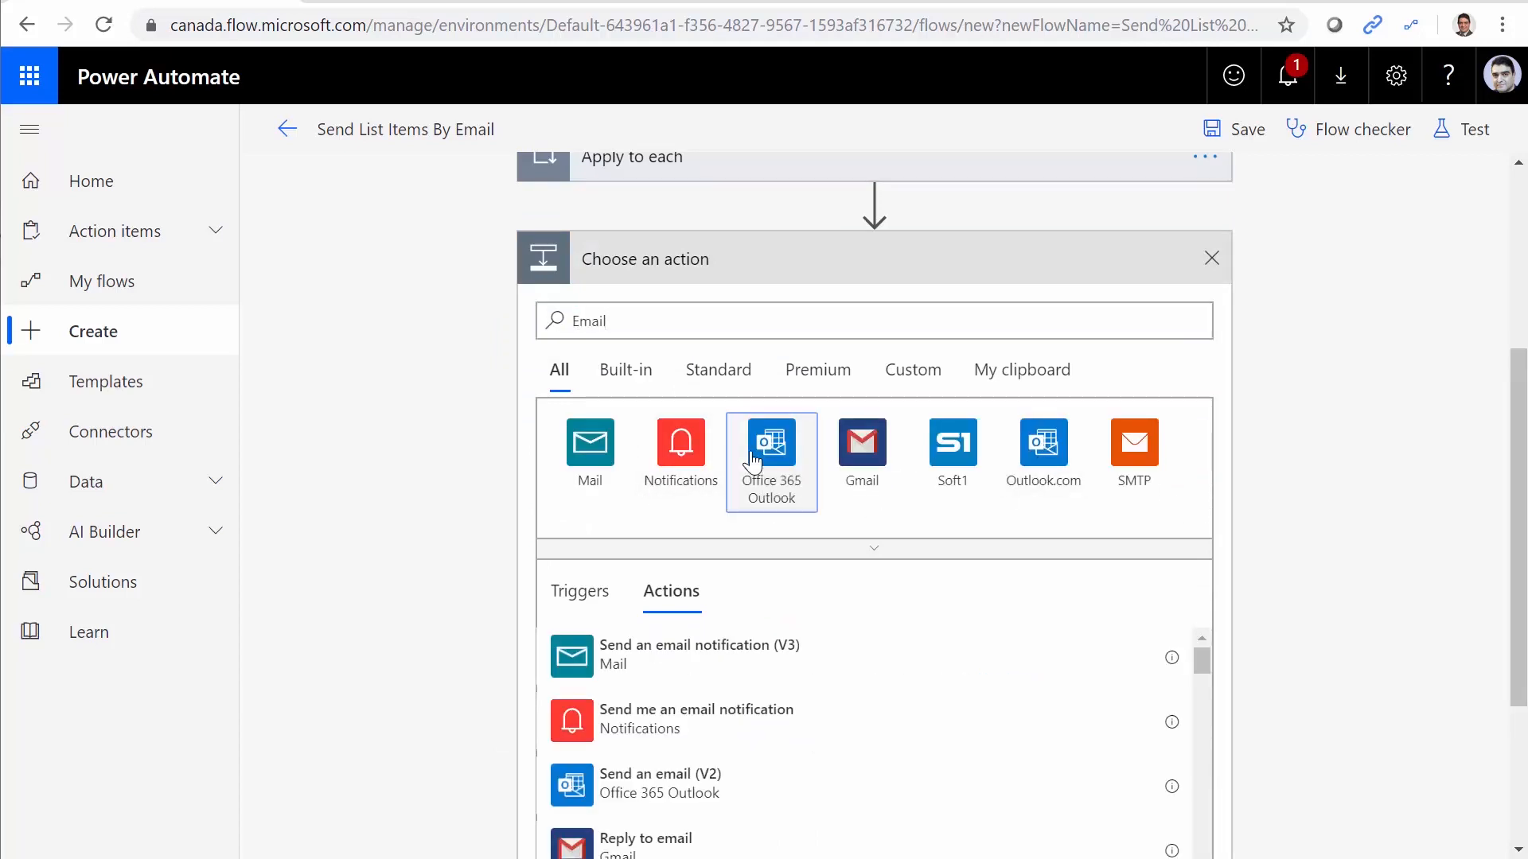
pyautogui.click(770, 451)
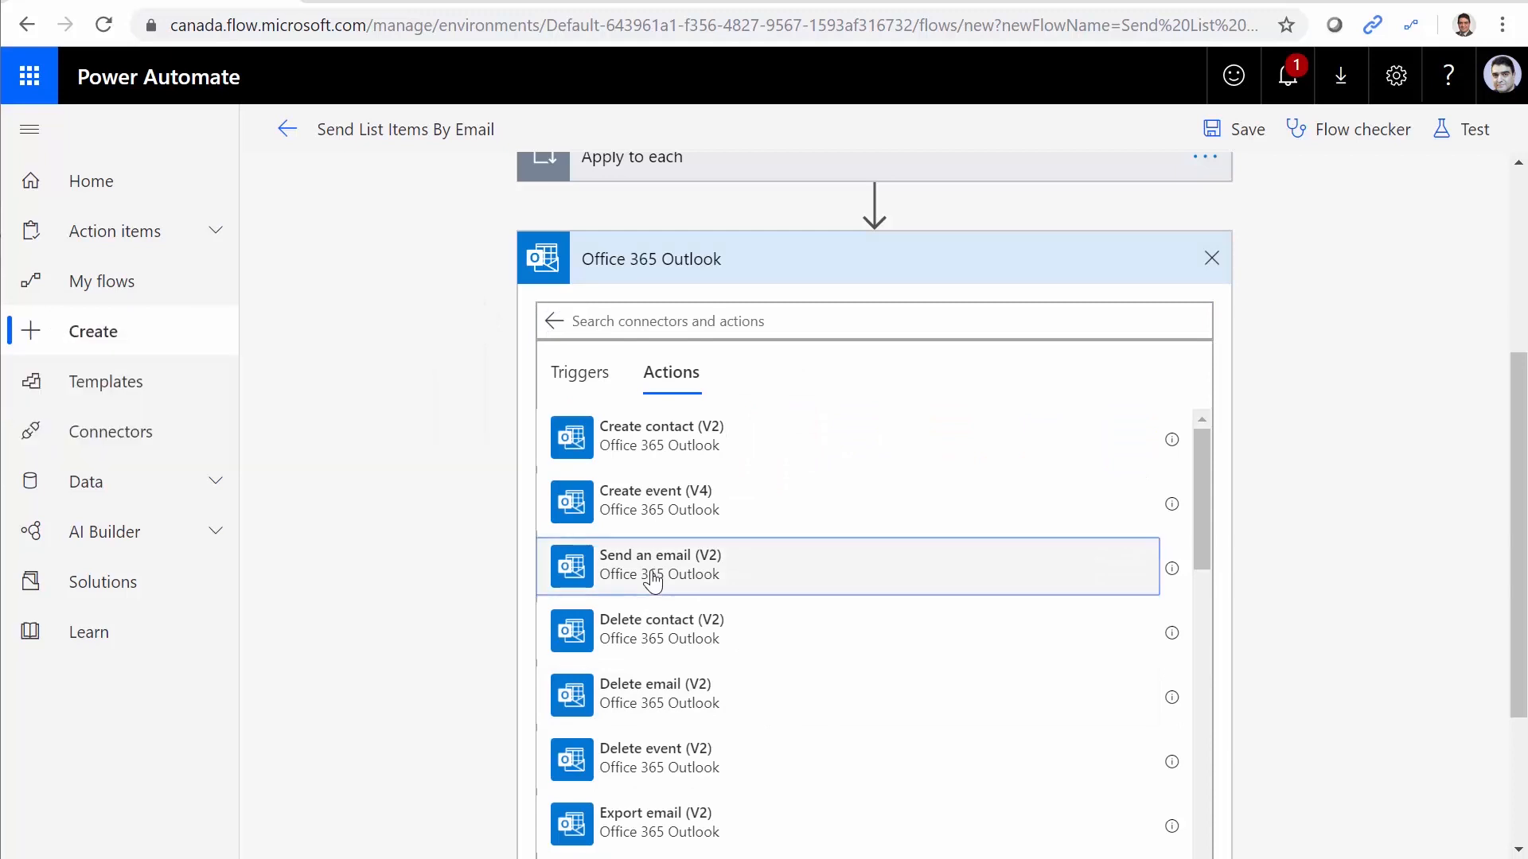
pyautogui.click(660, 566)
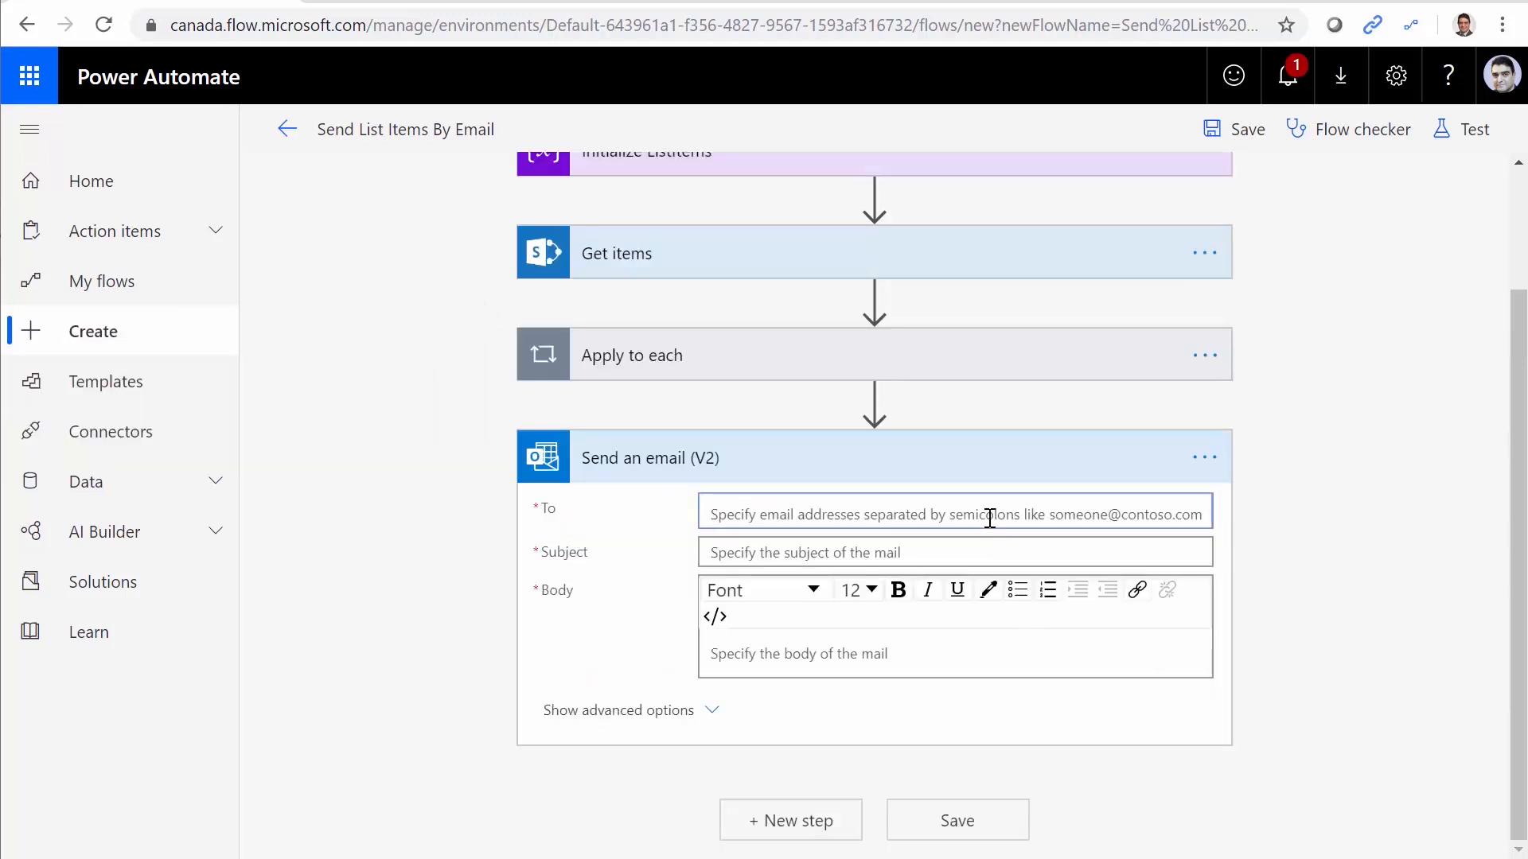
# Send the email to the User email with subject 'Products In the list'.
pyautogui.click(953, 515)
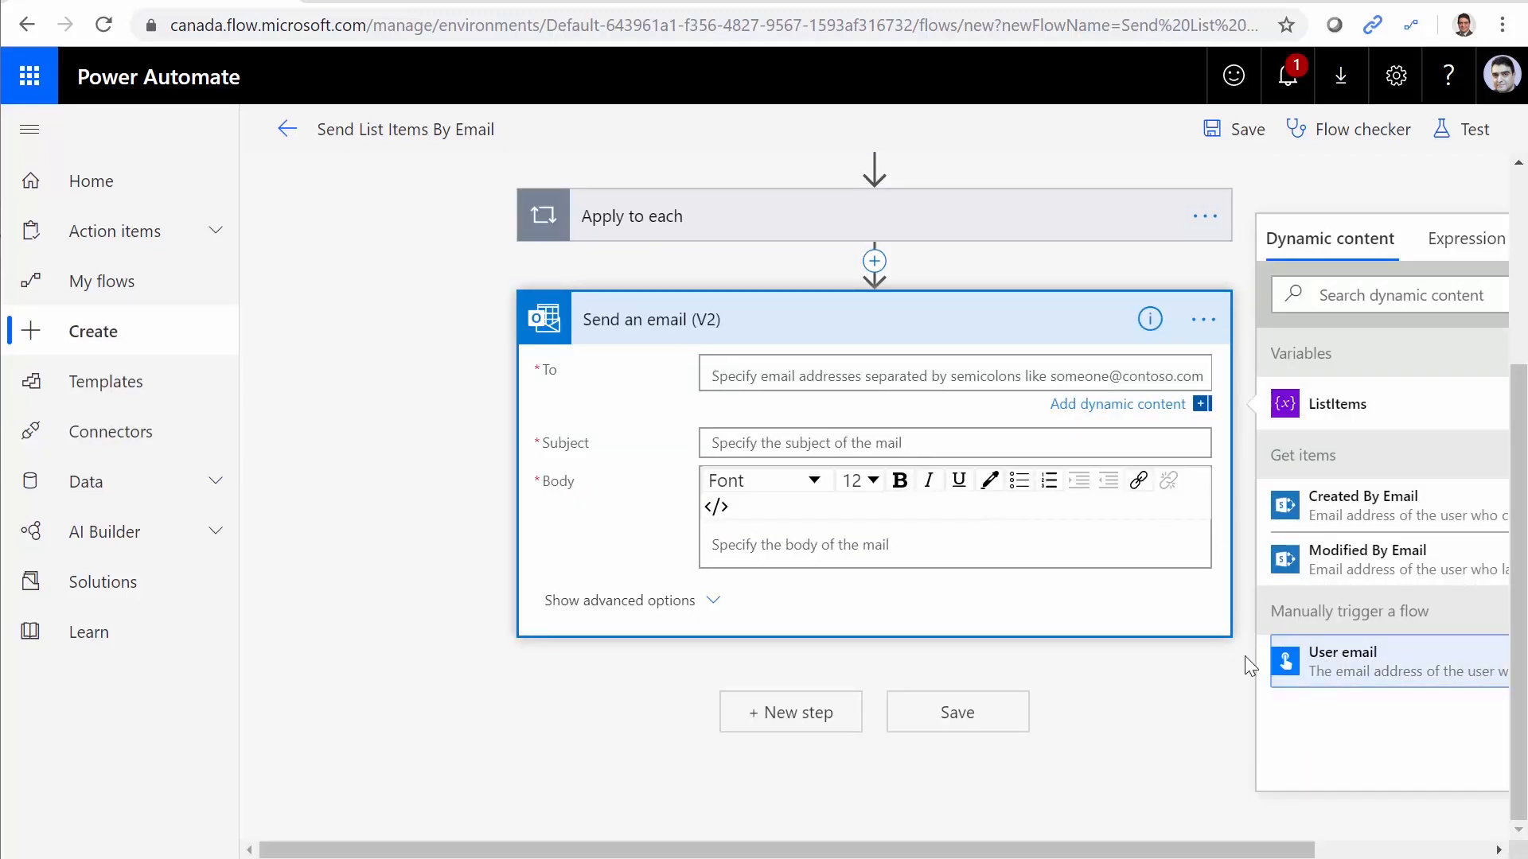
pyautogui.click(1388, 661)
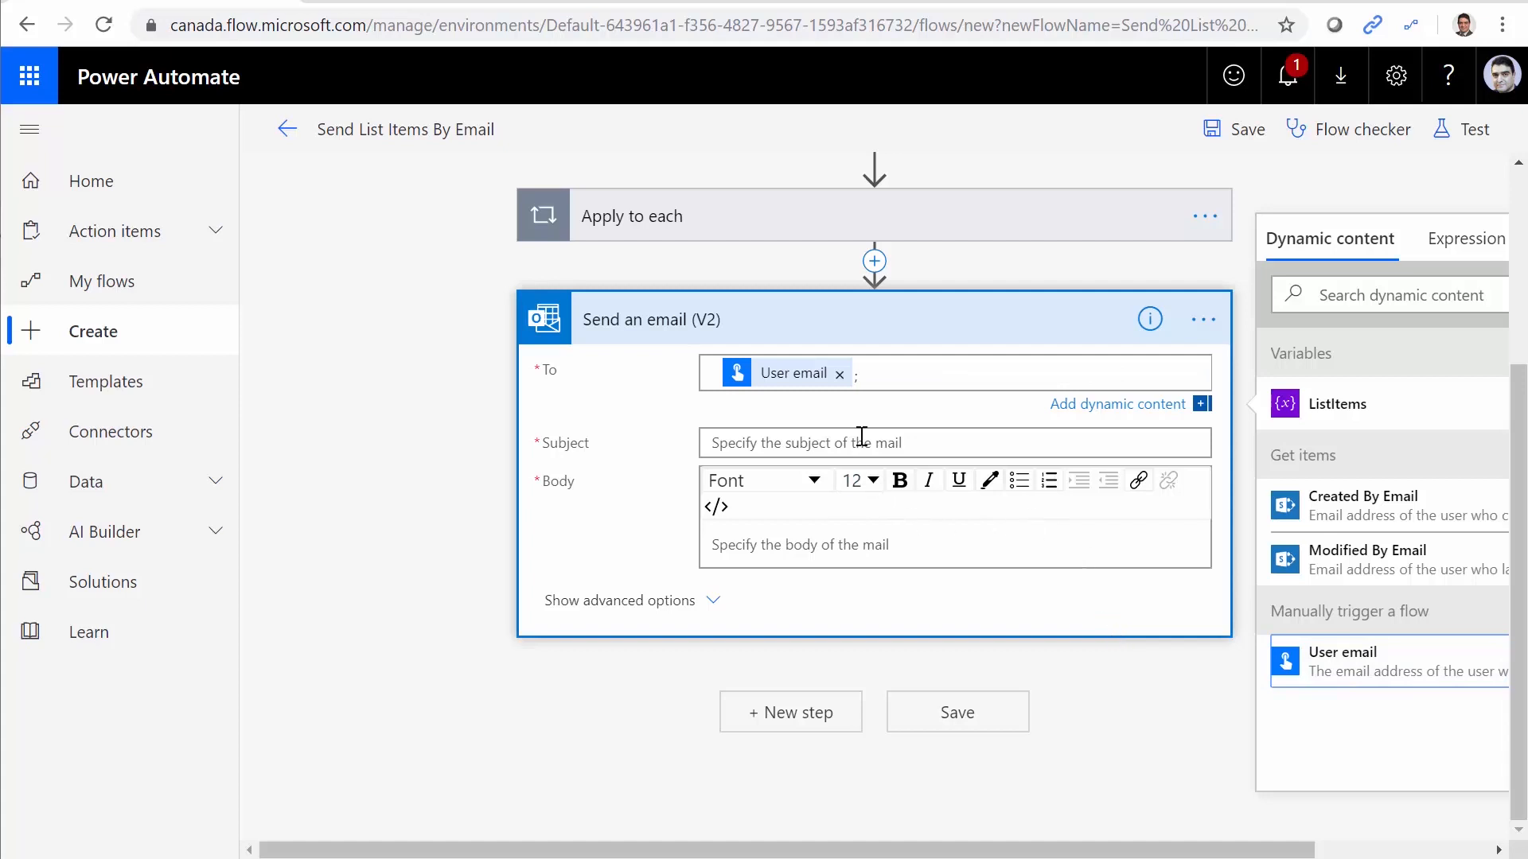
pyautogui.write('P')
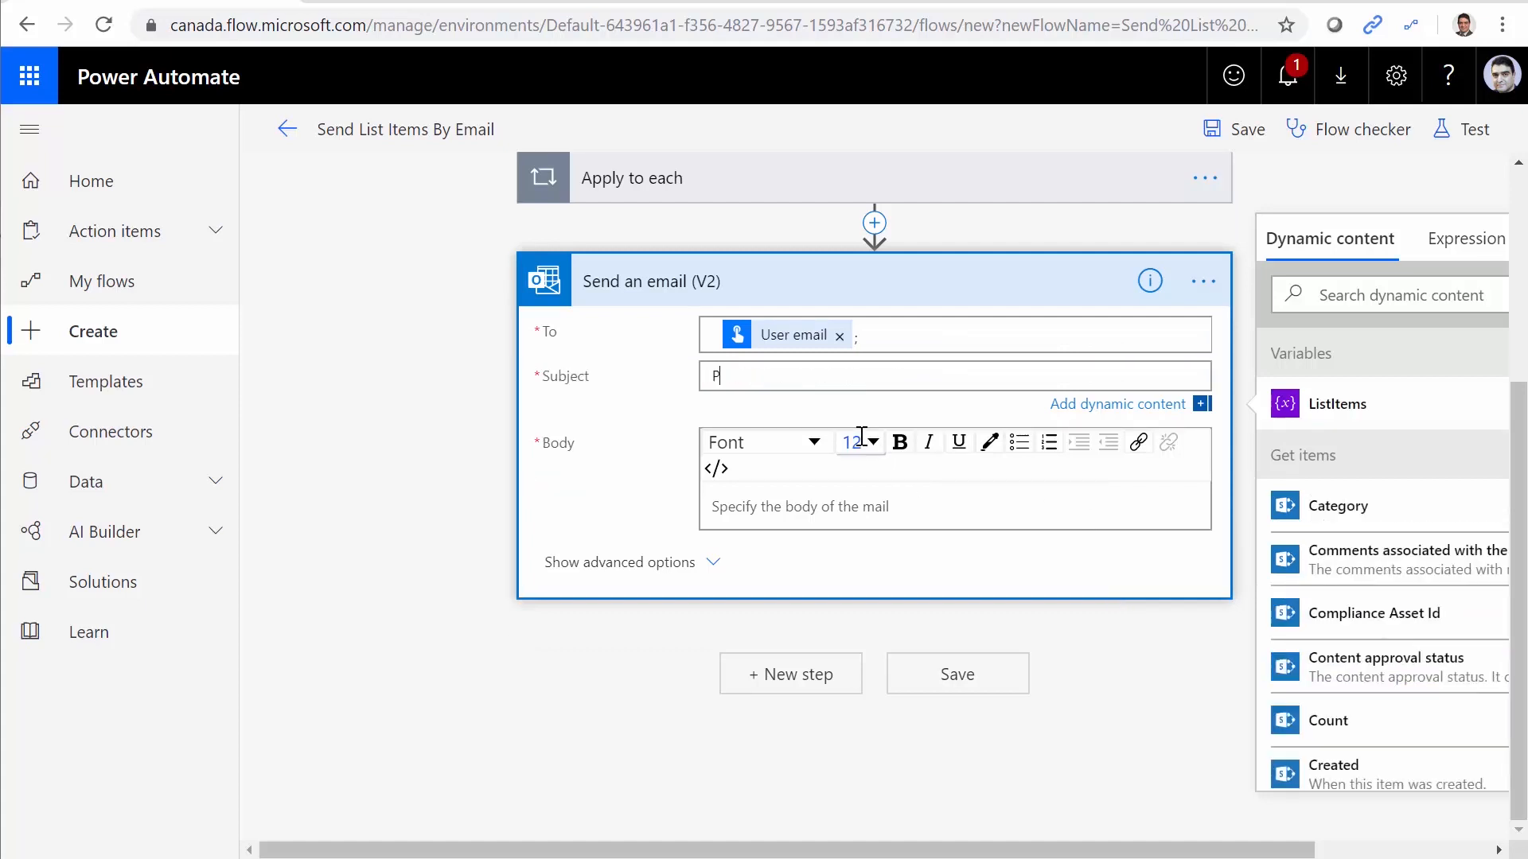
pyautogui.write('roducts')
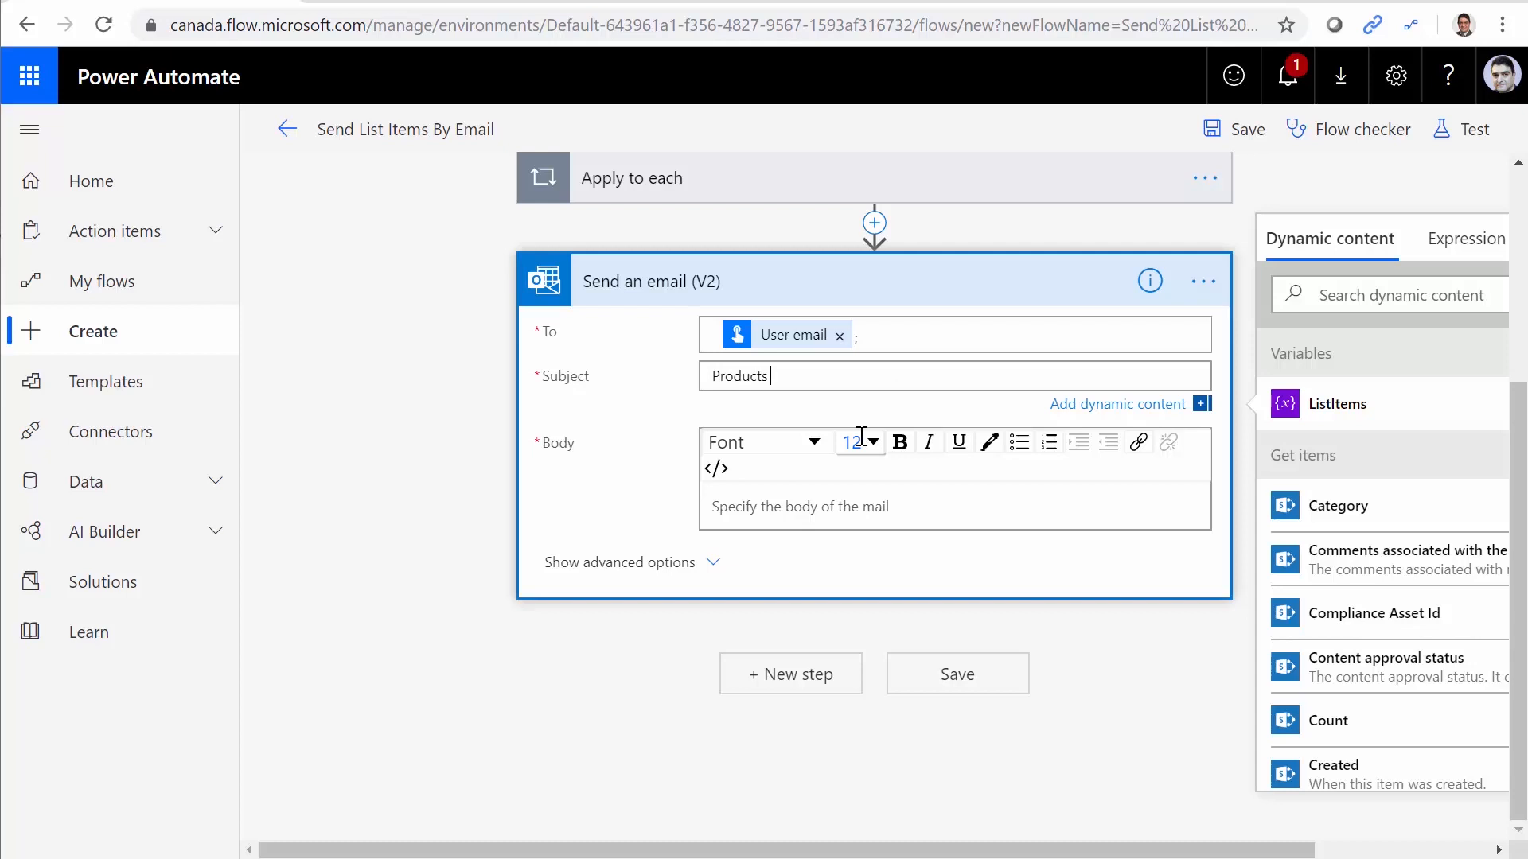
pyautogui.write('In the lis')
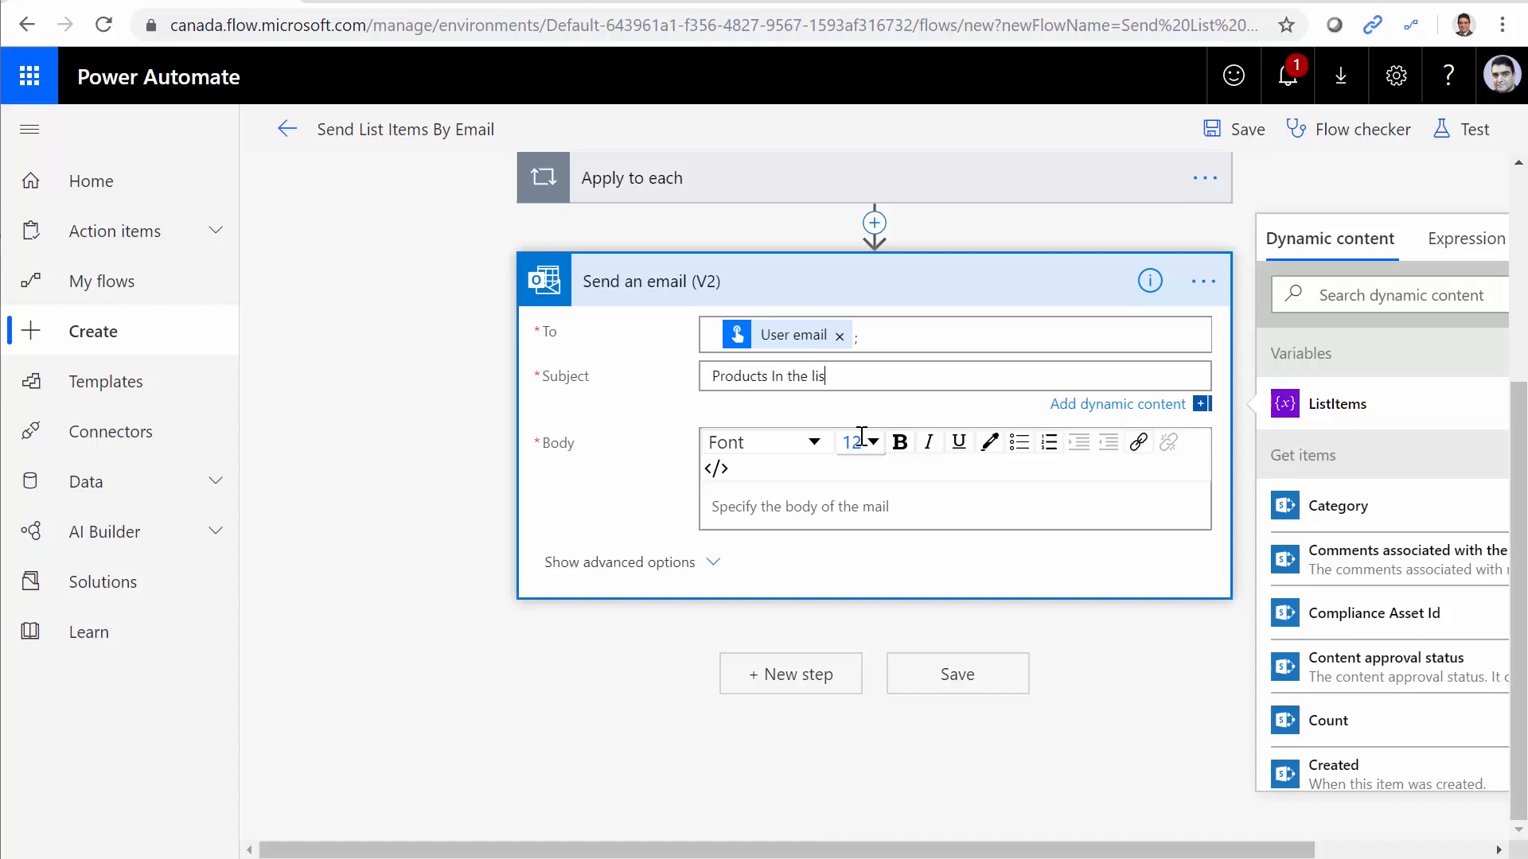
# Put the ListItems variable in the email body and show advanced options.
pyautogui.click(799, 506)
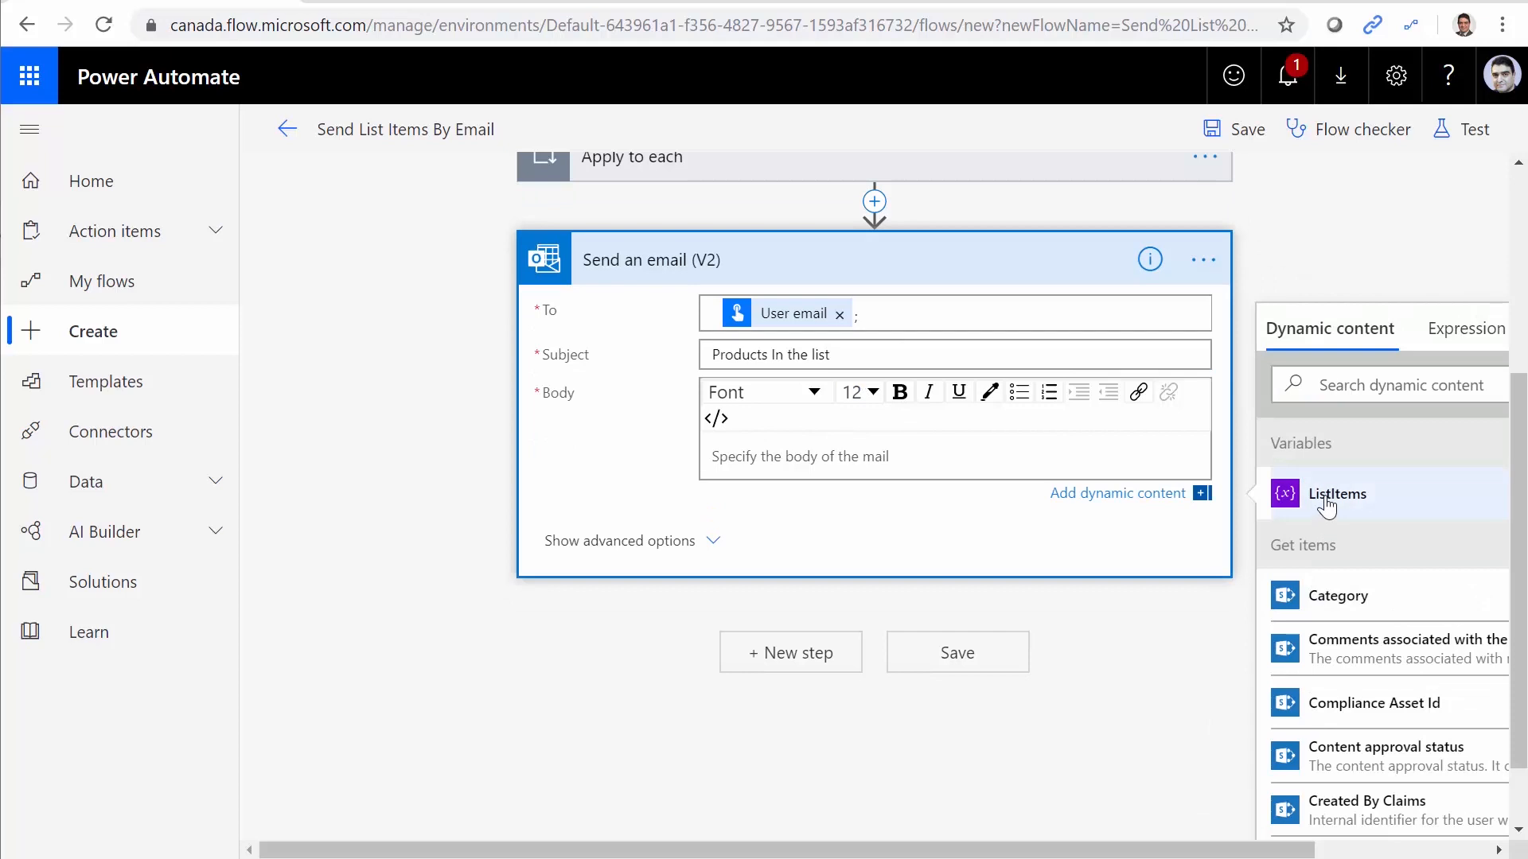
pyautogui.click(1336, 494)
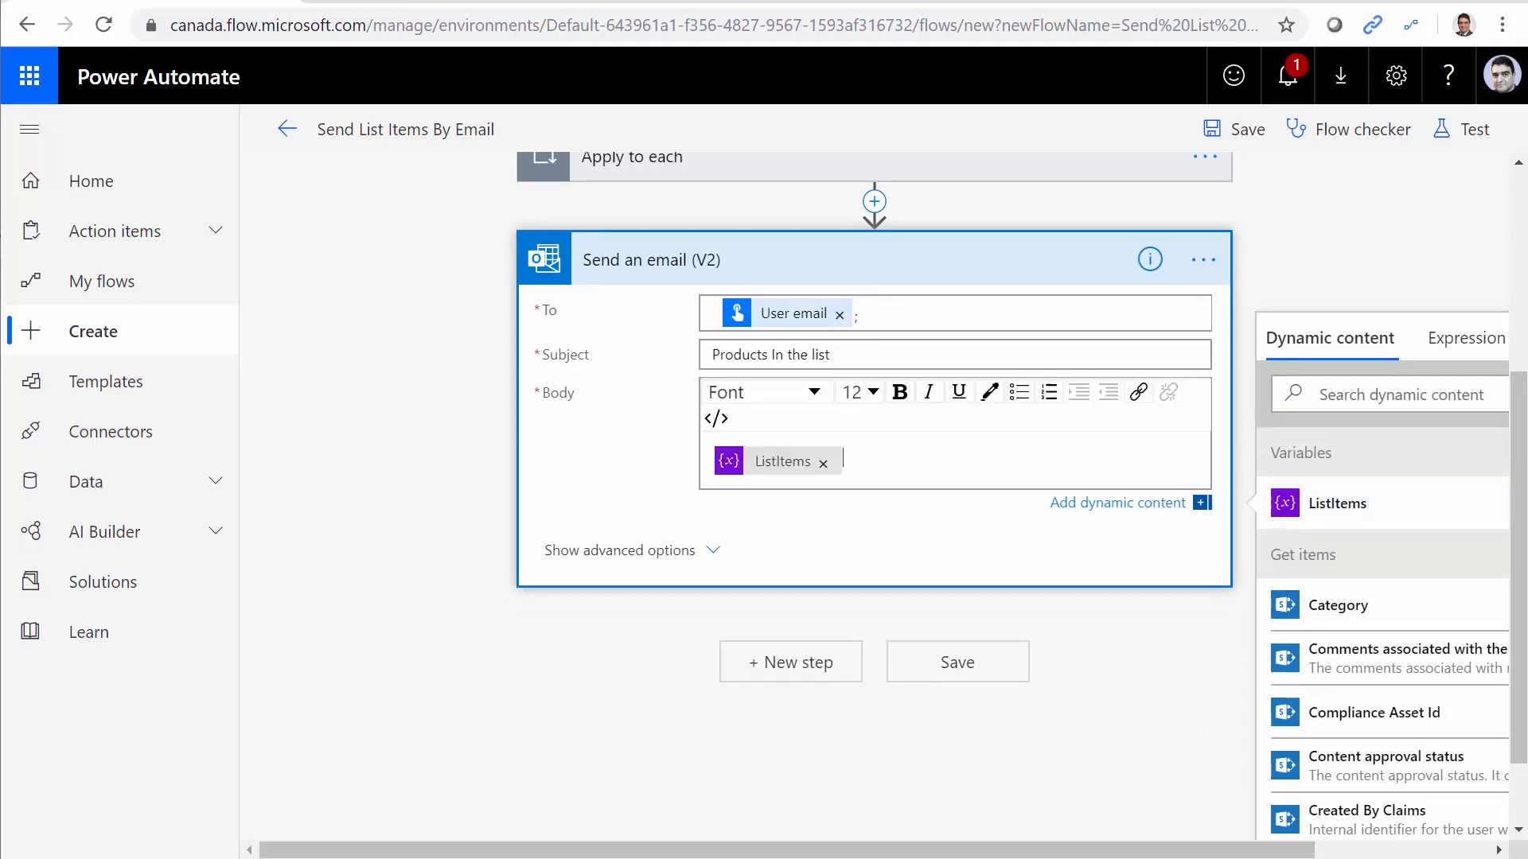
pyautogui.click(617, 550)
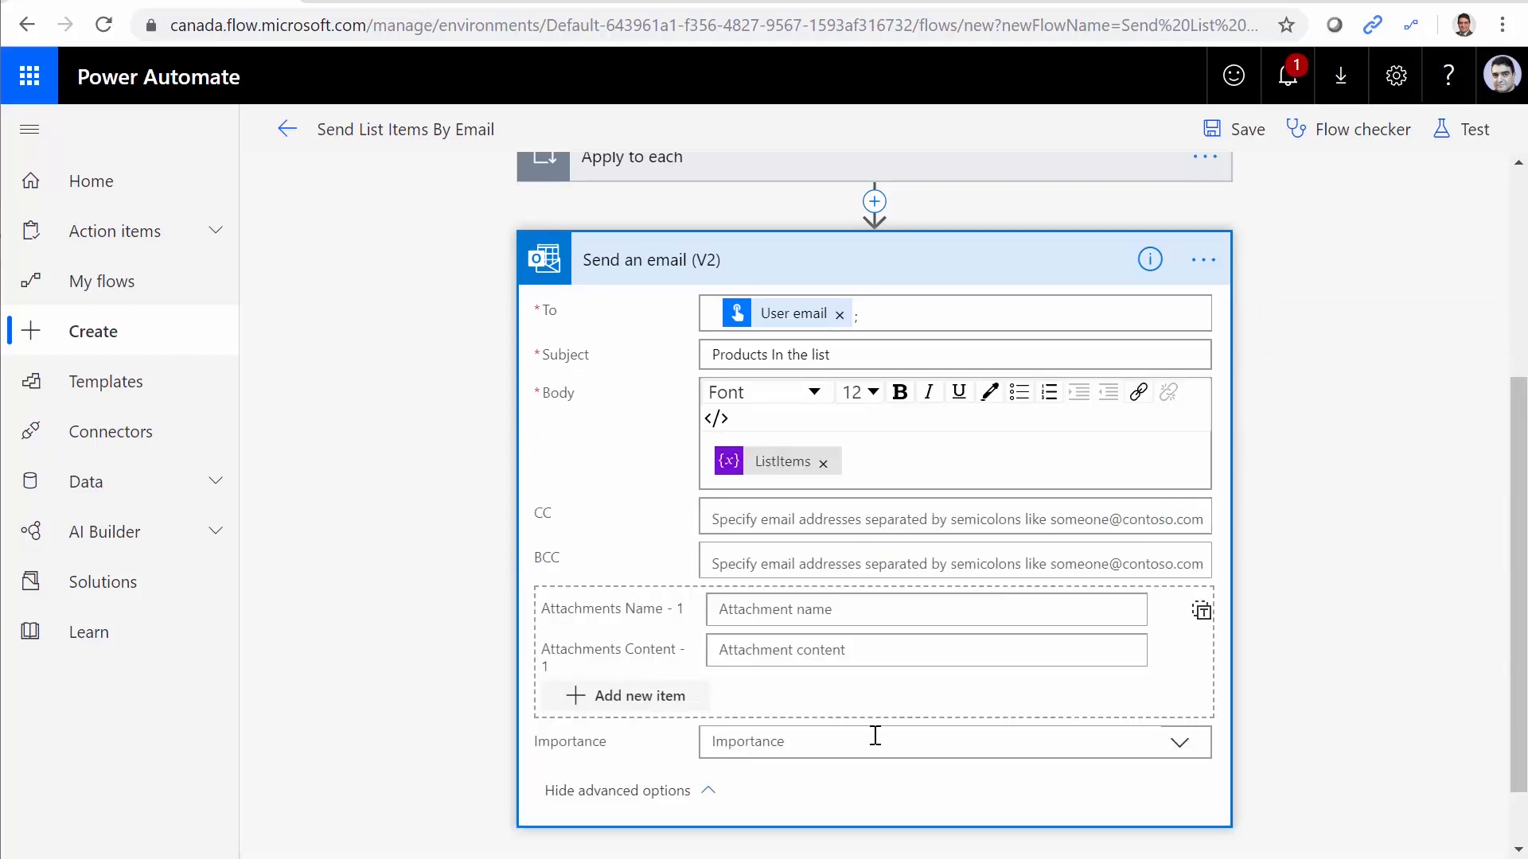
pyautogui.scroll(-3)
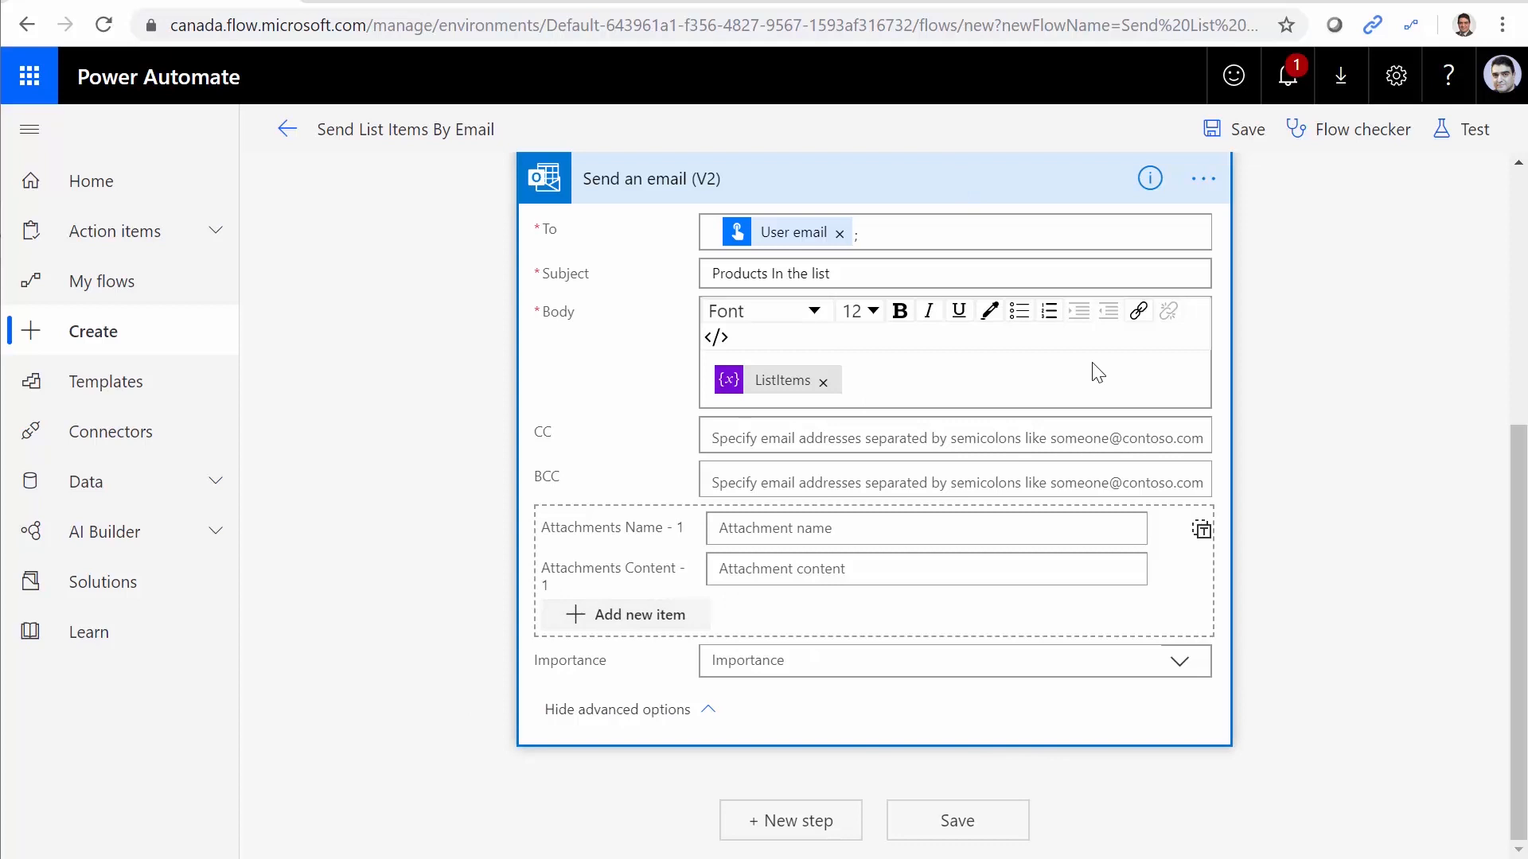
pyautogui.moveTo(840, 408)
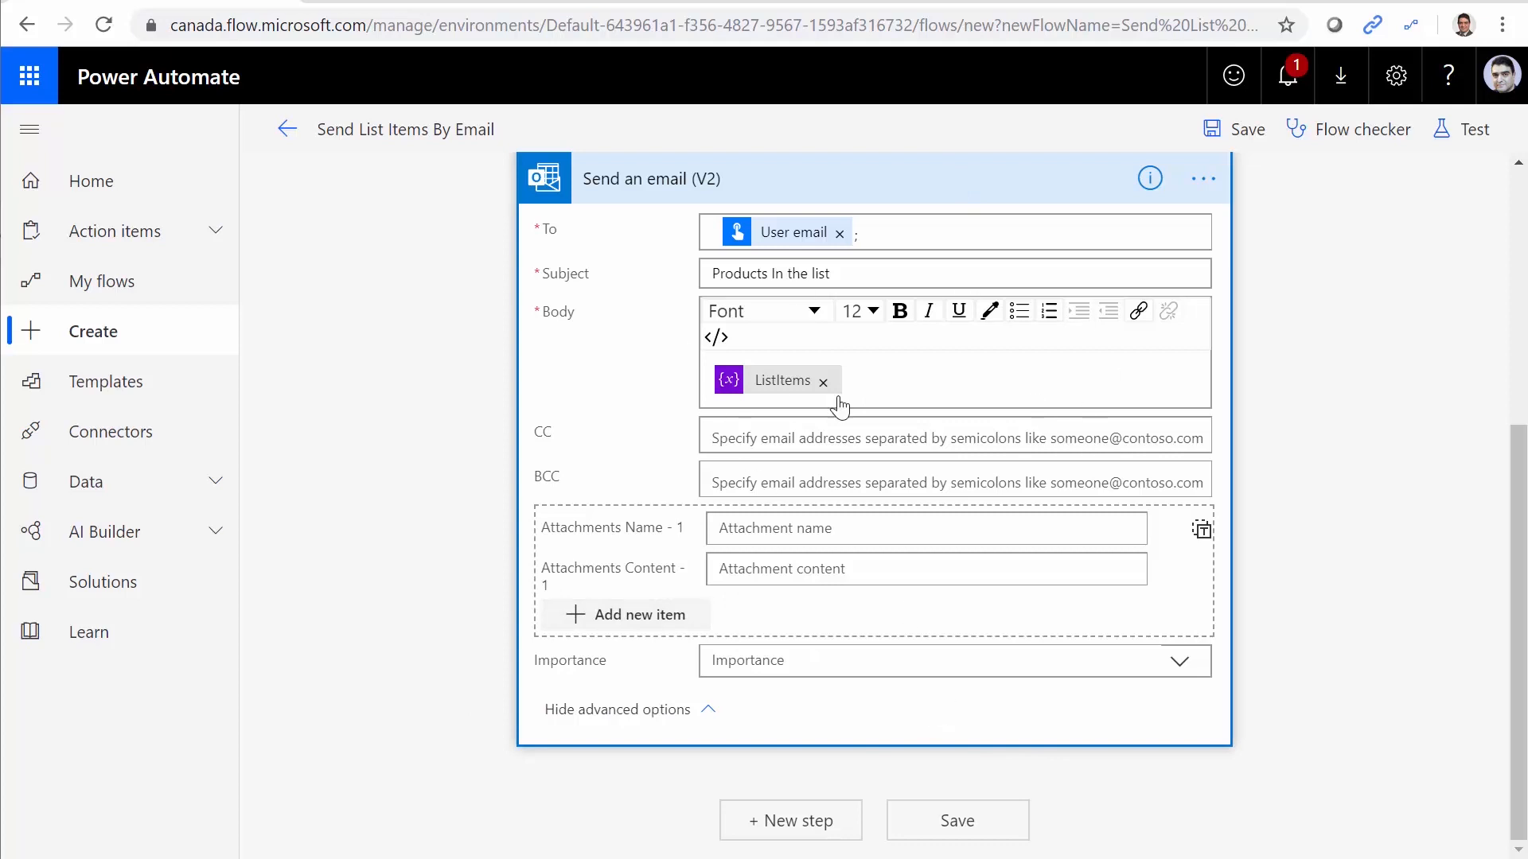
pyautogui.moveTo(487, 214)
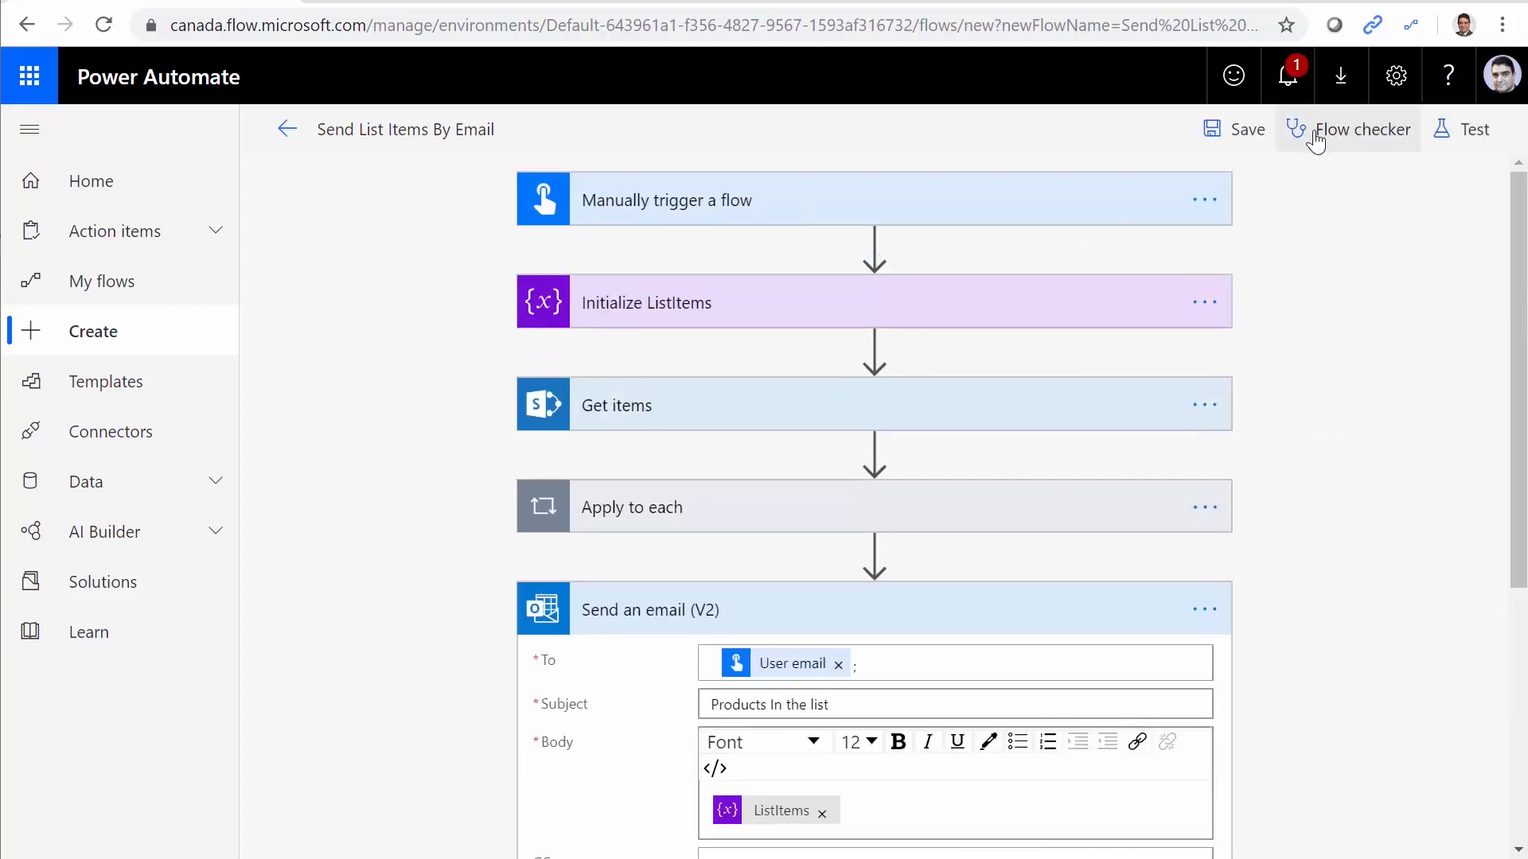
# Save & Test the flow with a manual trigger and run it to a successful finish.
pyautogui.click(1459, 129)
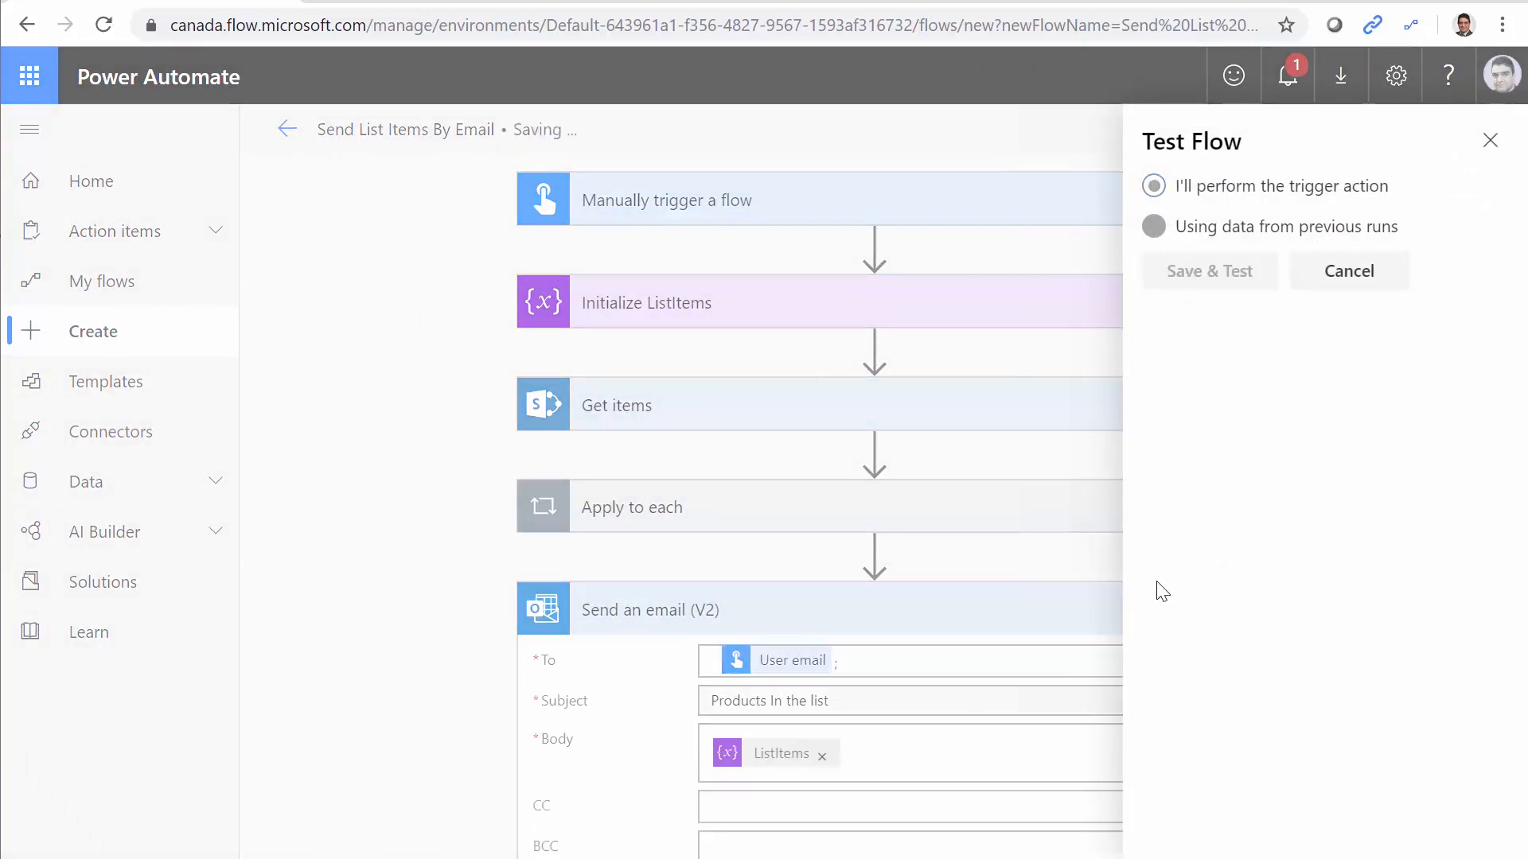
pyautogui.click(1208, 270)
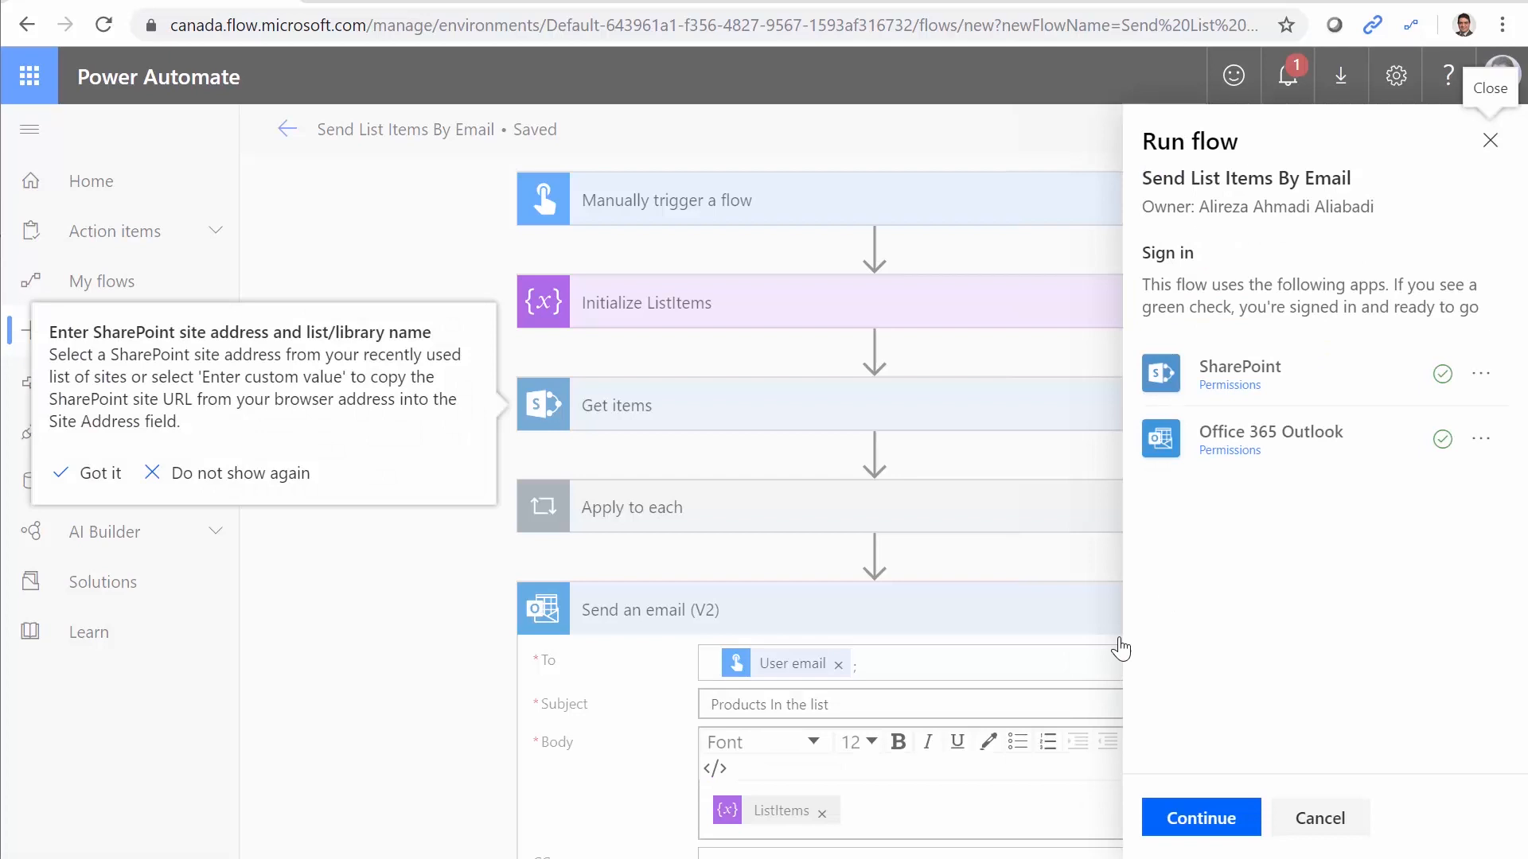
pyautogui.click(96, 472)
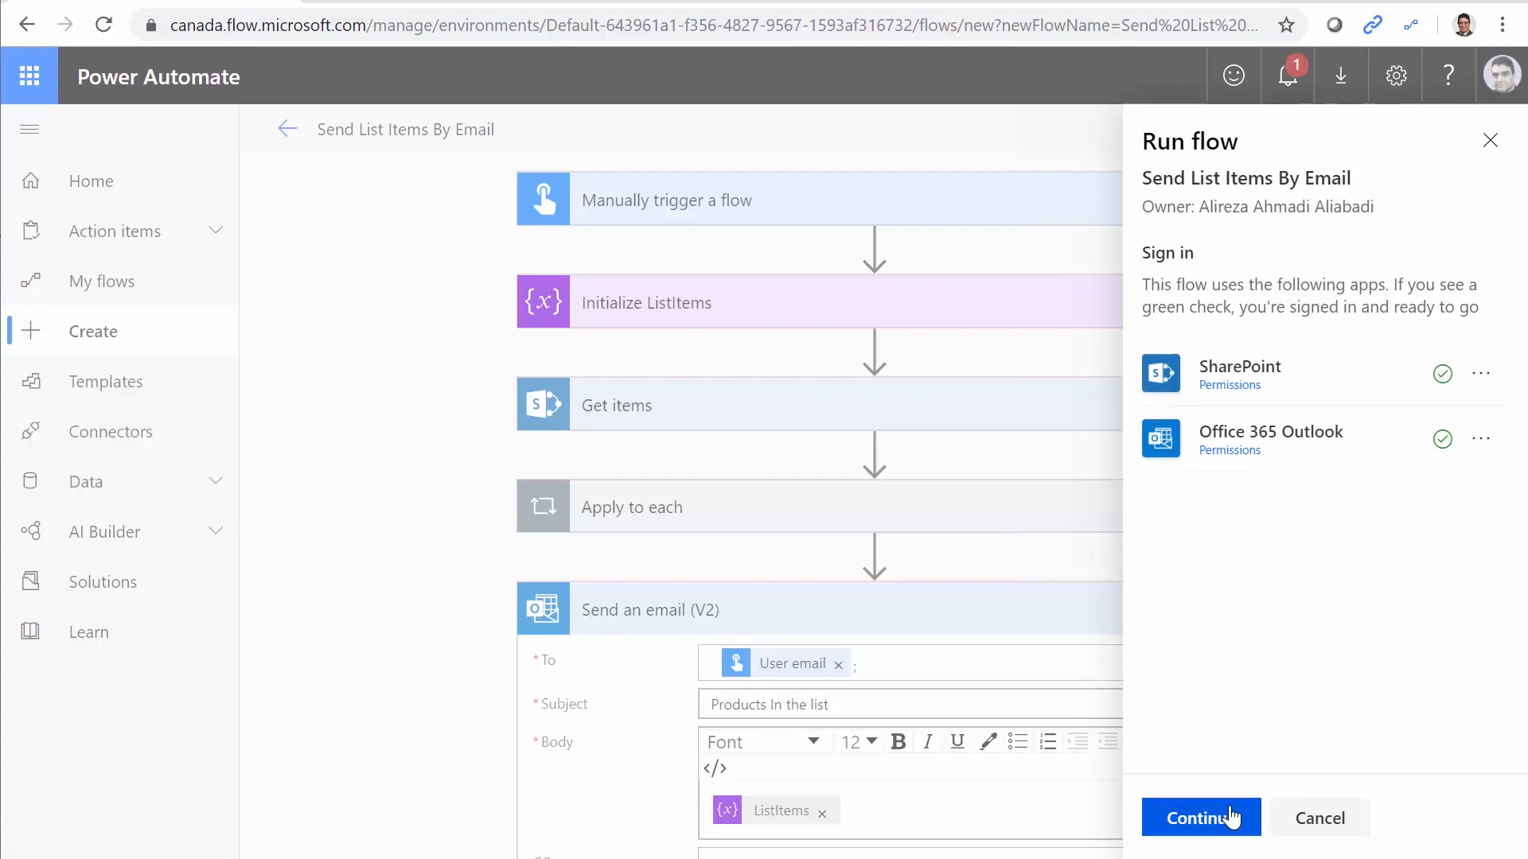
pyautogui.click(1200, 817)
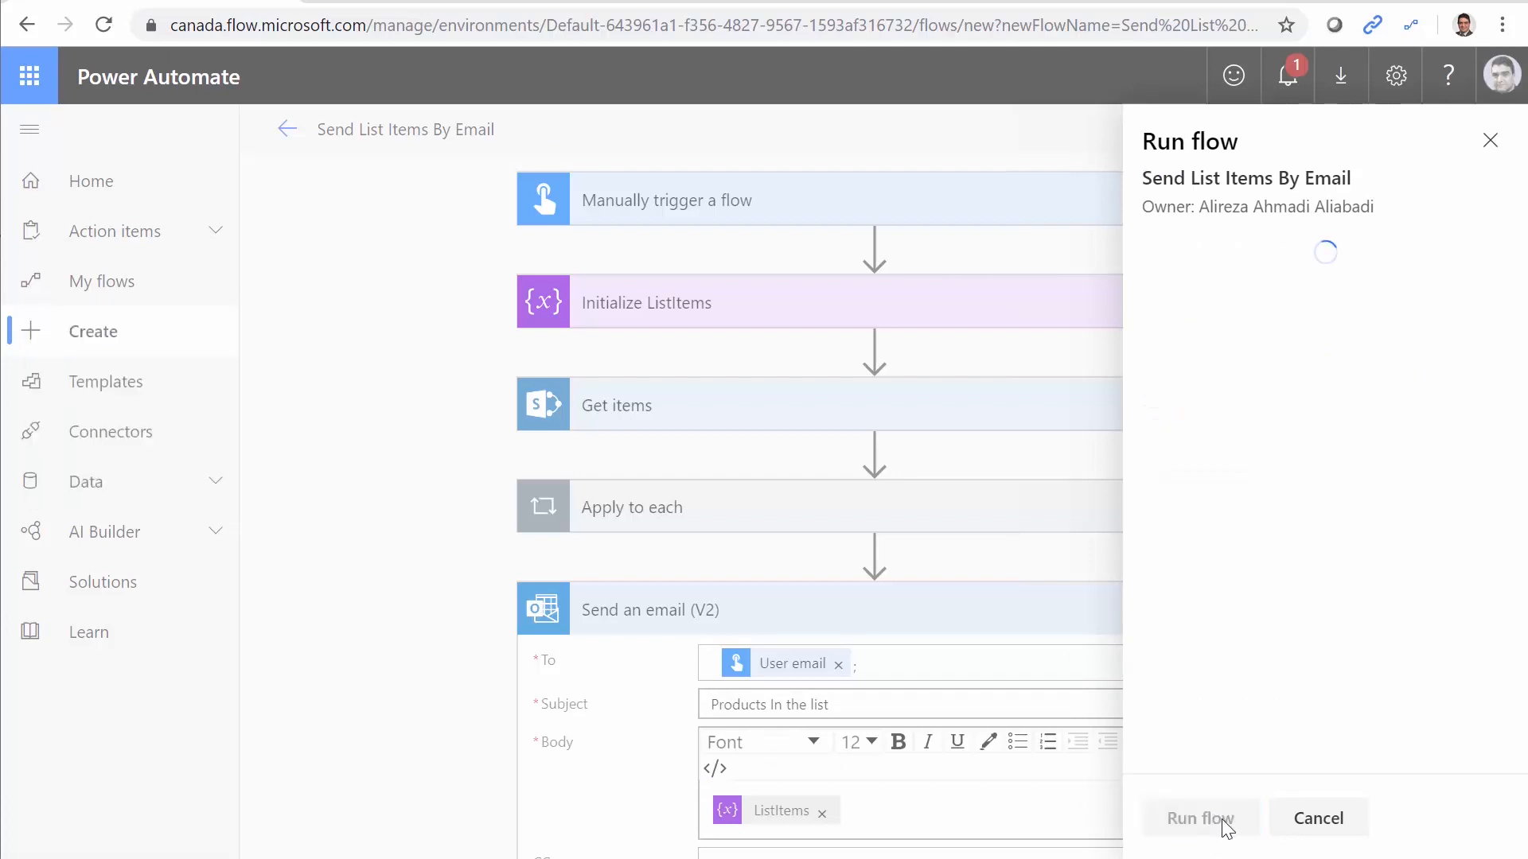
pyautogui.click(1200, 818)
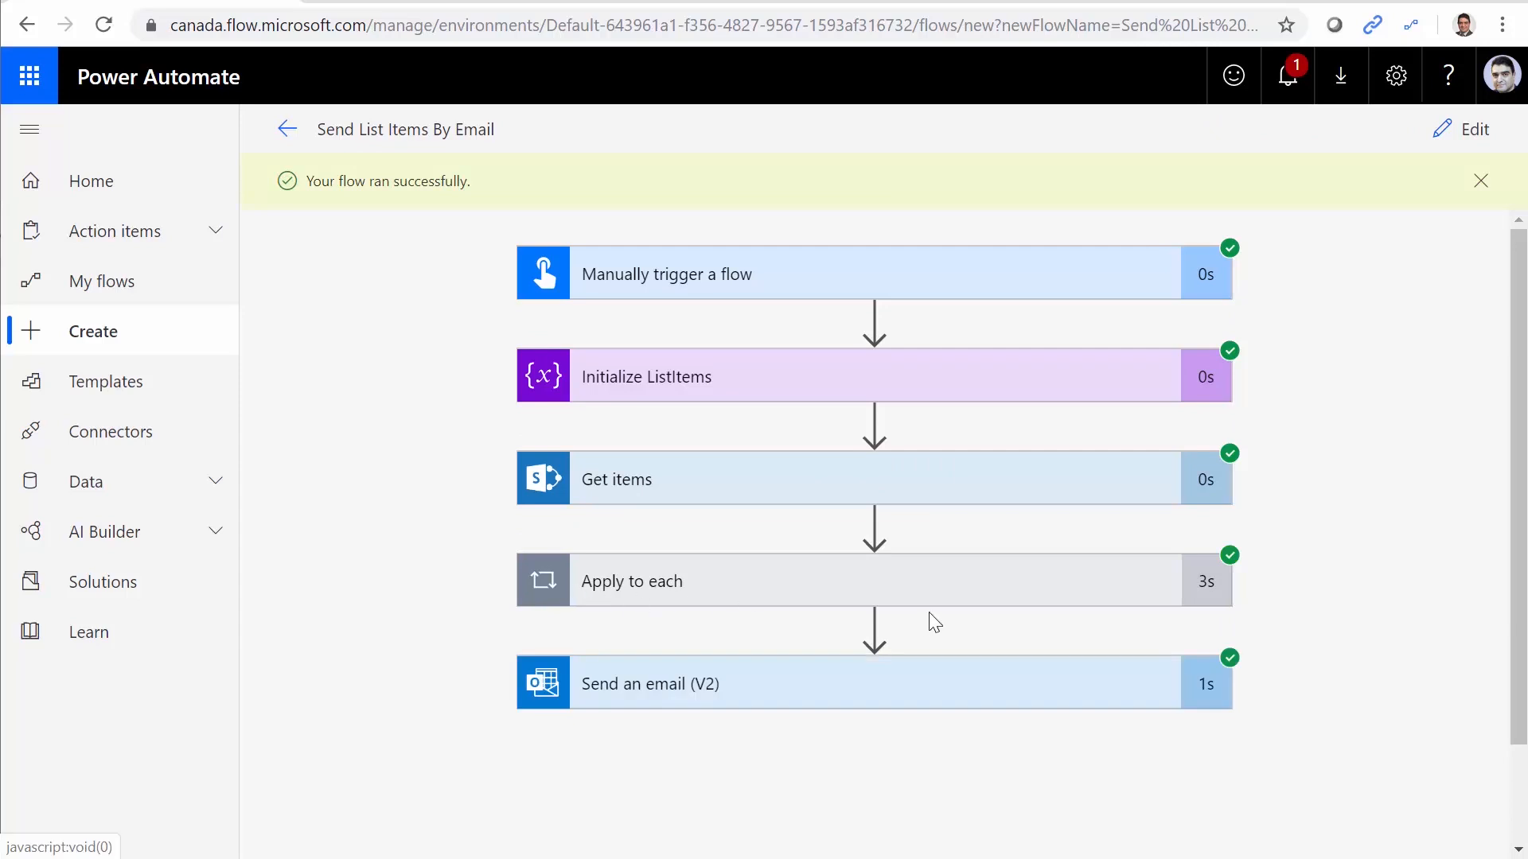
pyautogui.moveTo(755, 691)
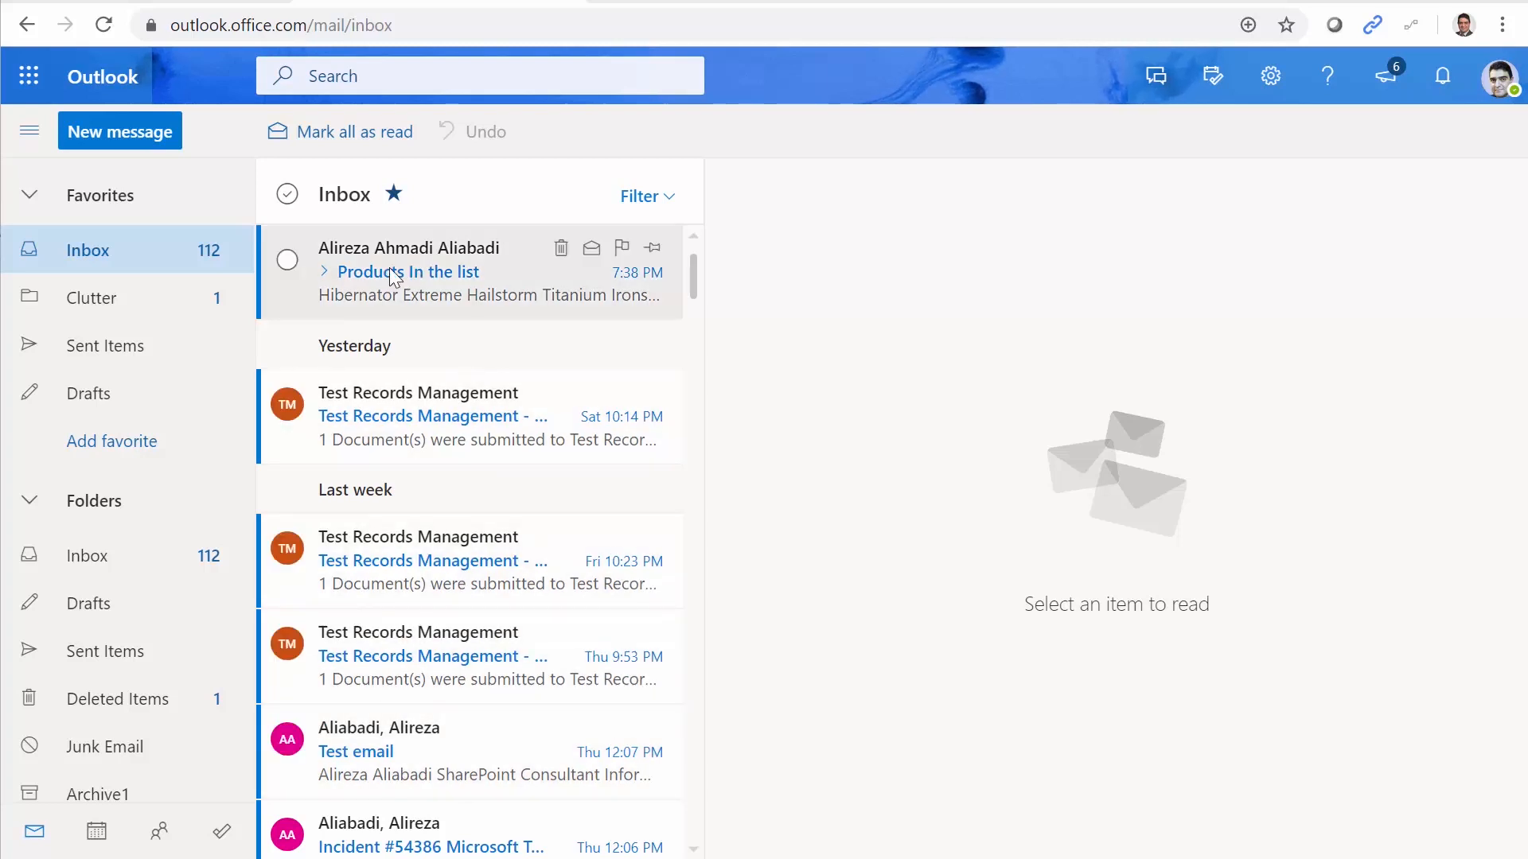
# Read the 'Products In the list' email listing the product titles in the Outlook inbox.
pyautogui.click(409, 272)
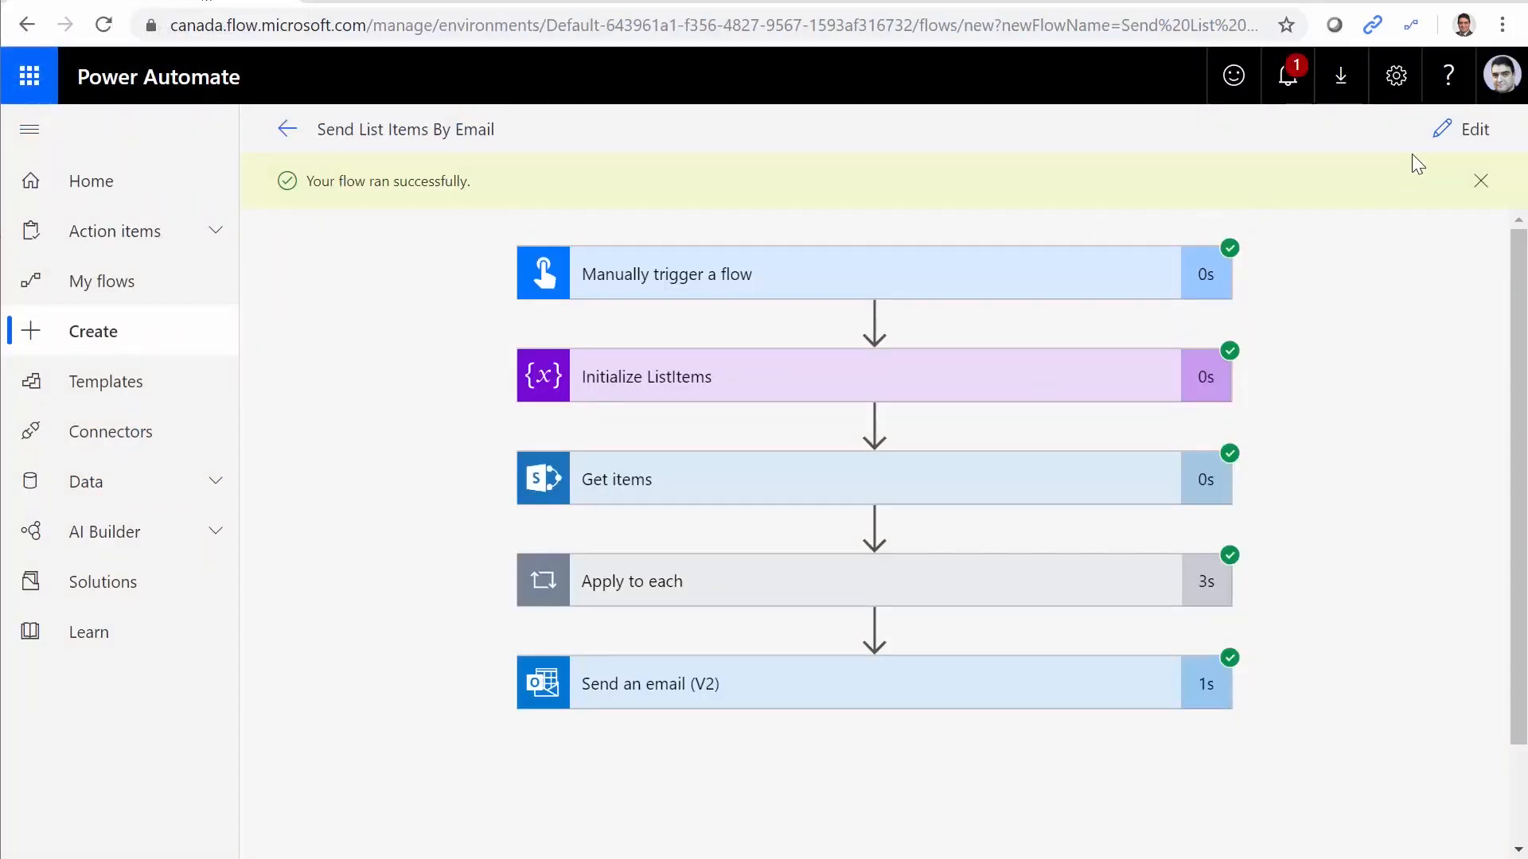
# Reopen the flow for editing and add a Create HTML table action after Send an email (V2).
pyautogui.click(1472, 129)
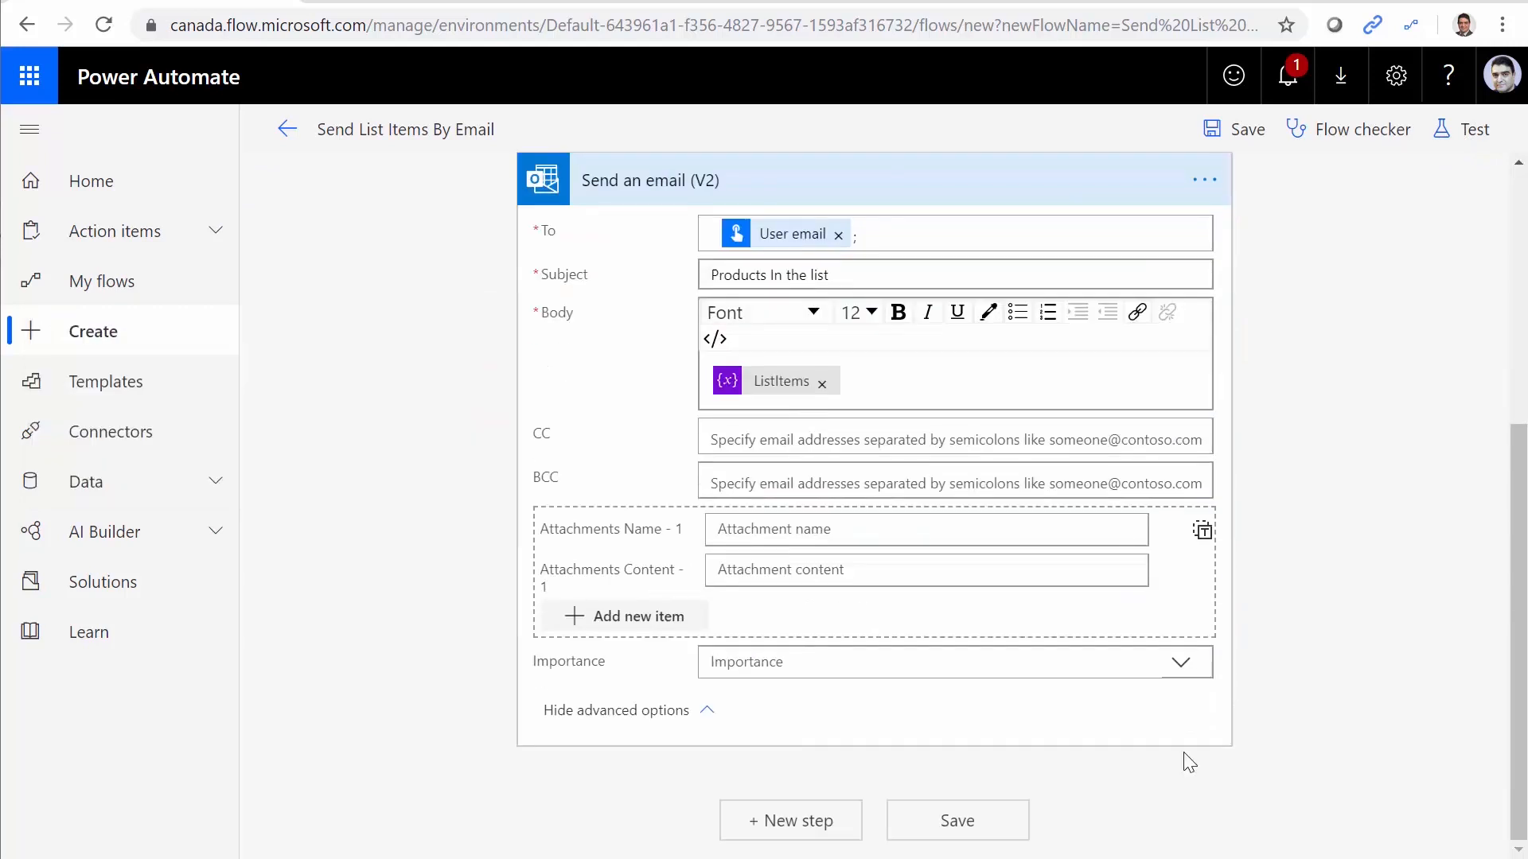
pyautogui.click(790, 821)
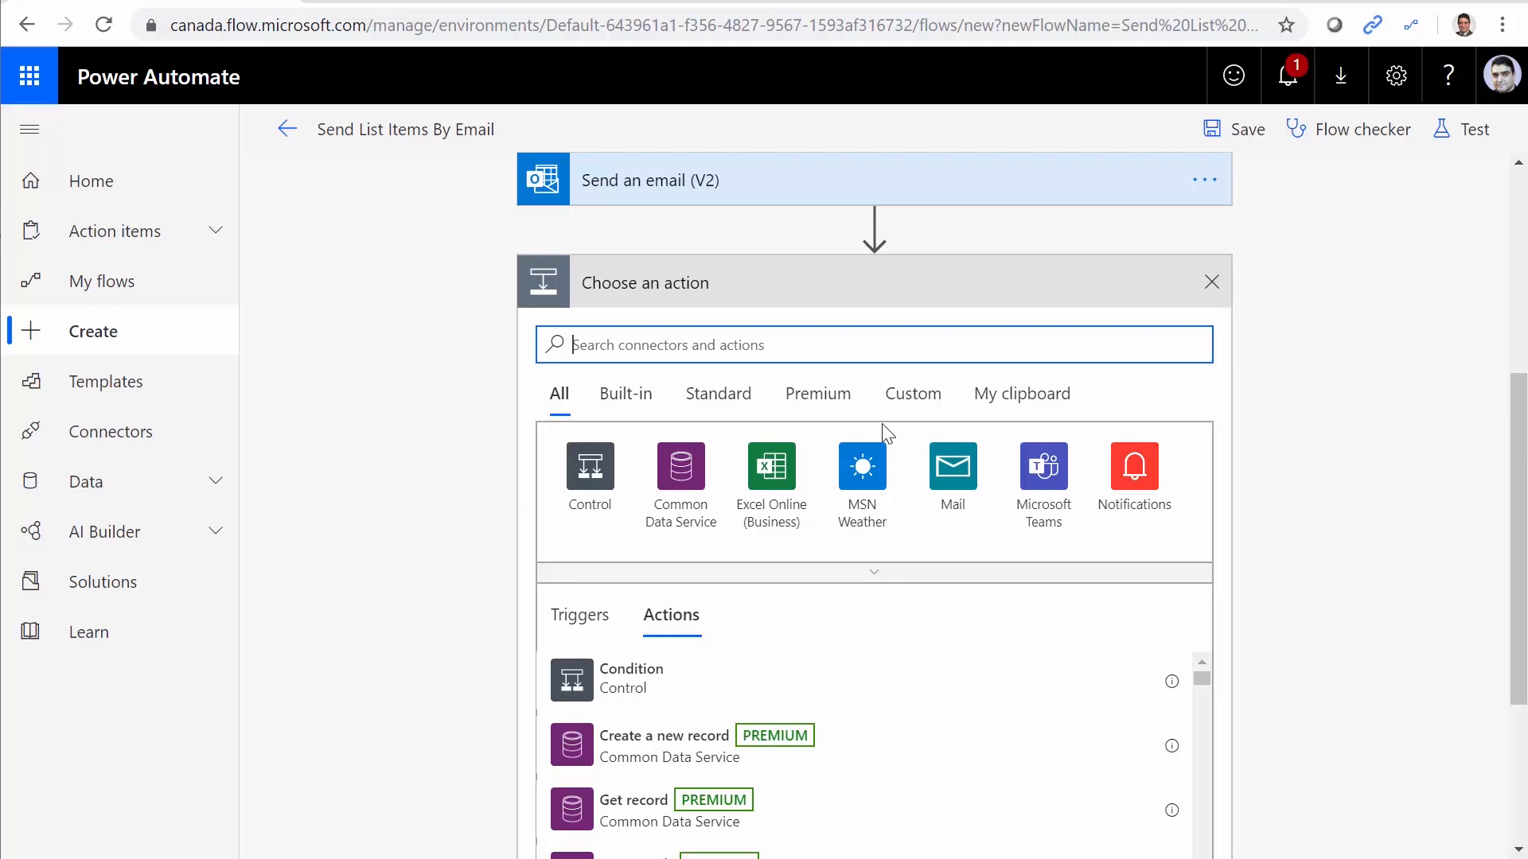
pyautogui.click(1210, 281)
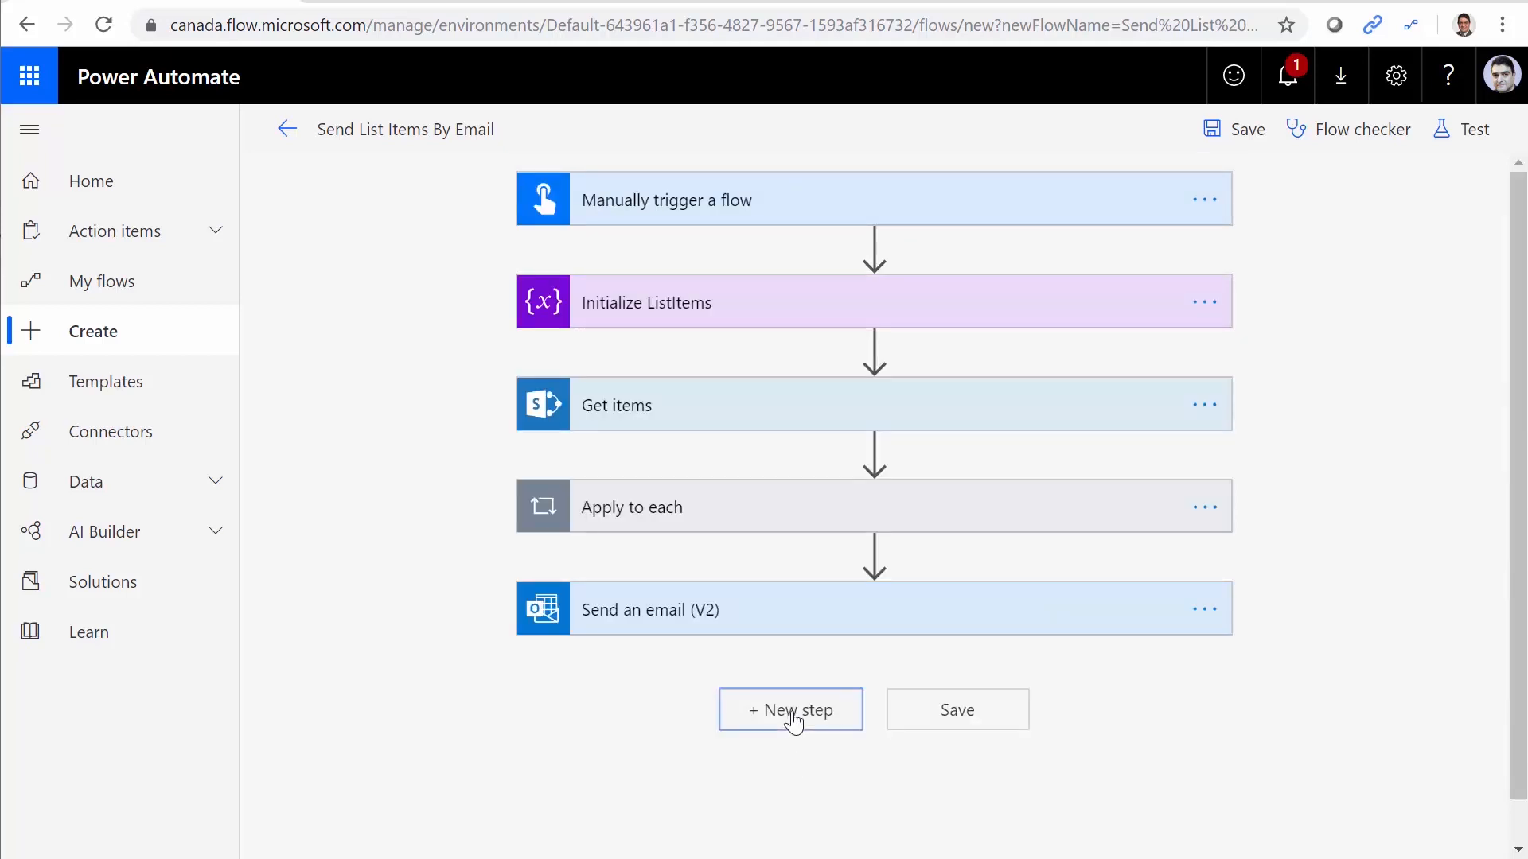
pyautogui.click(790, 709)
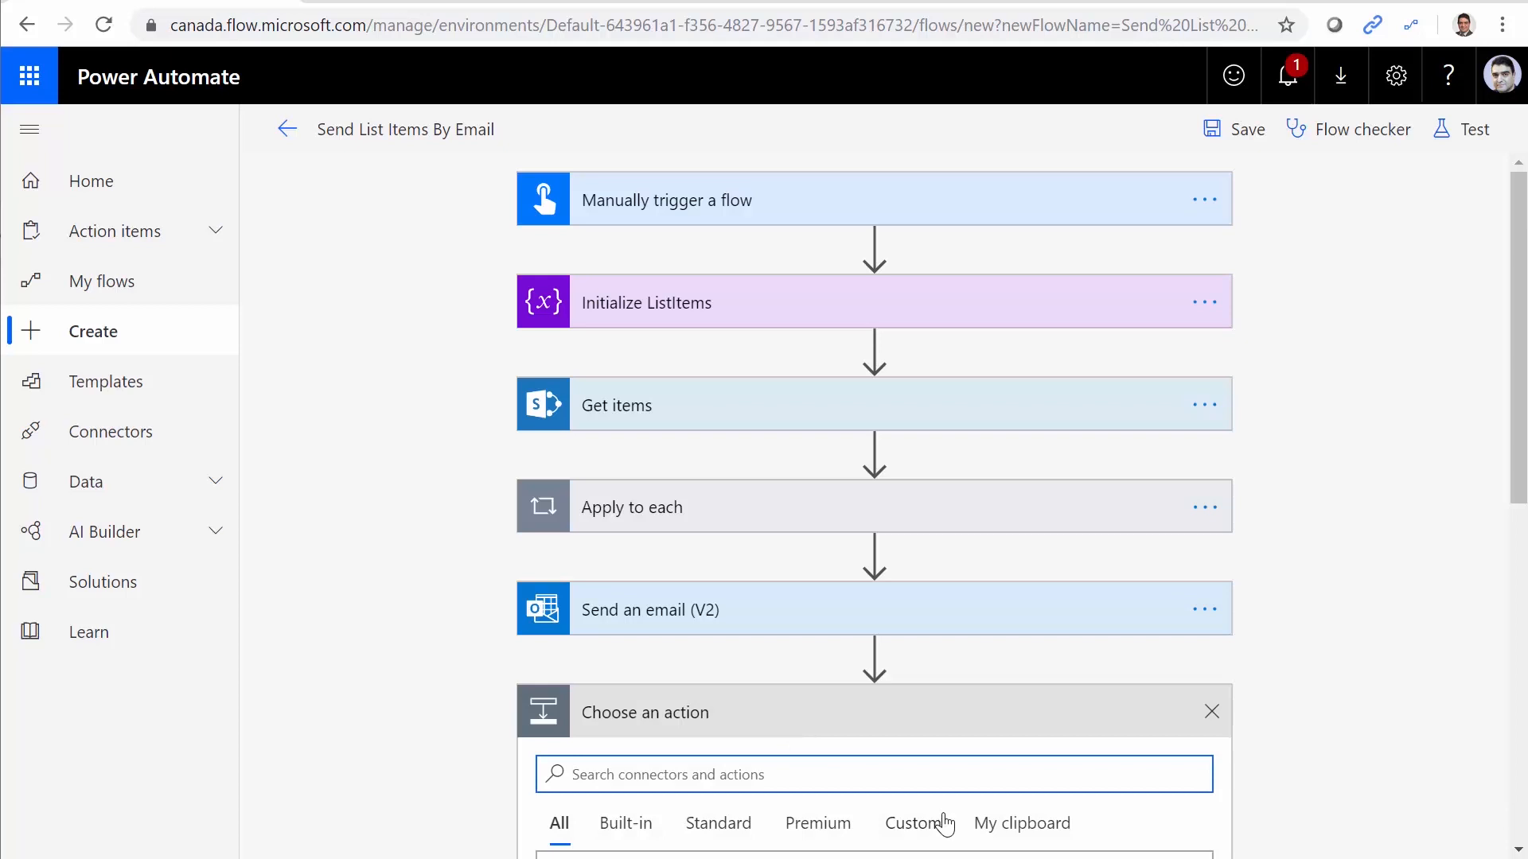
pyautogui.write('Create HTML')
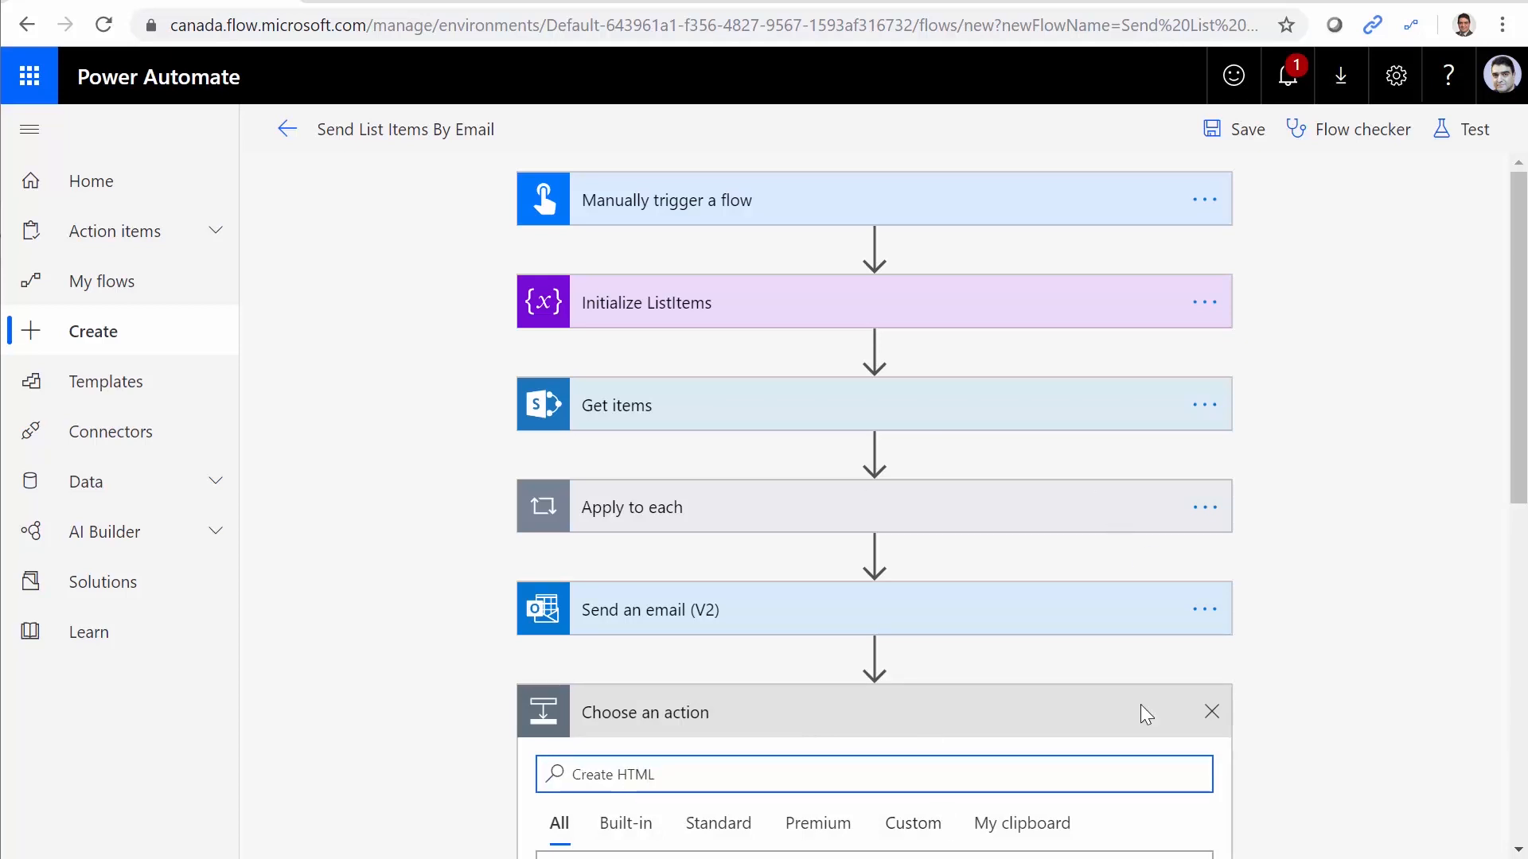
pyautogui.scroll(-3)
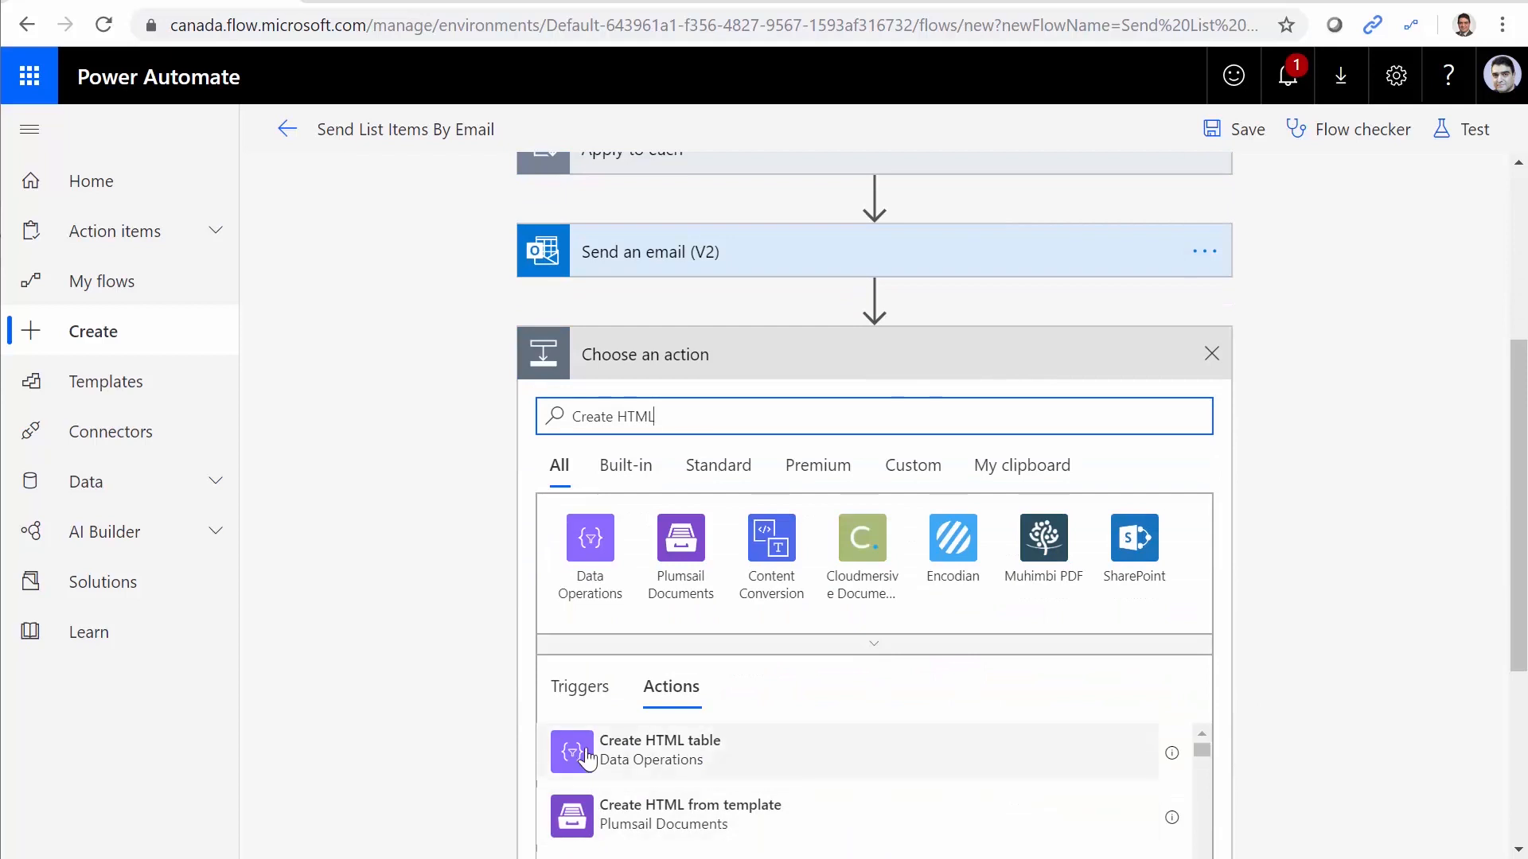
pyautogui.click(660, 750)
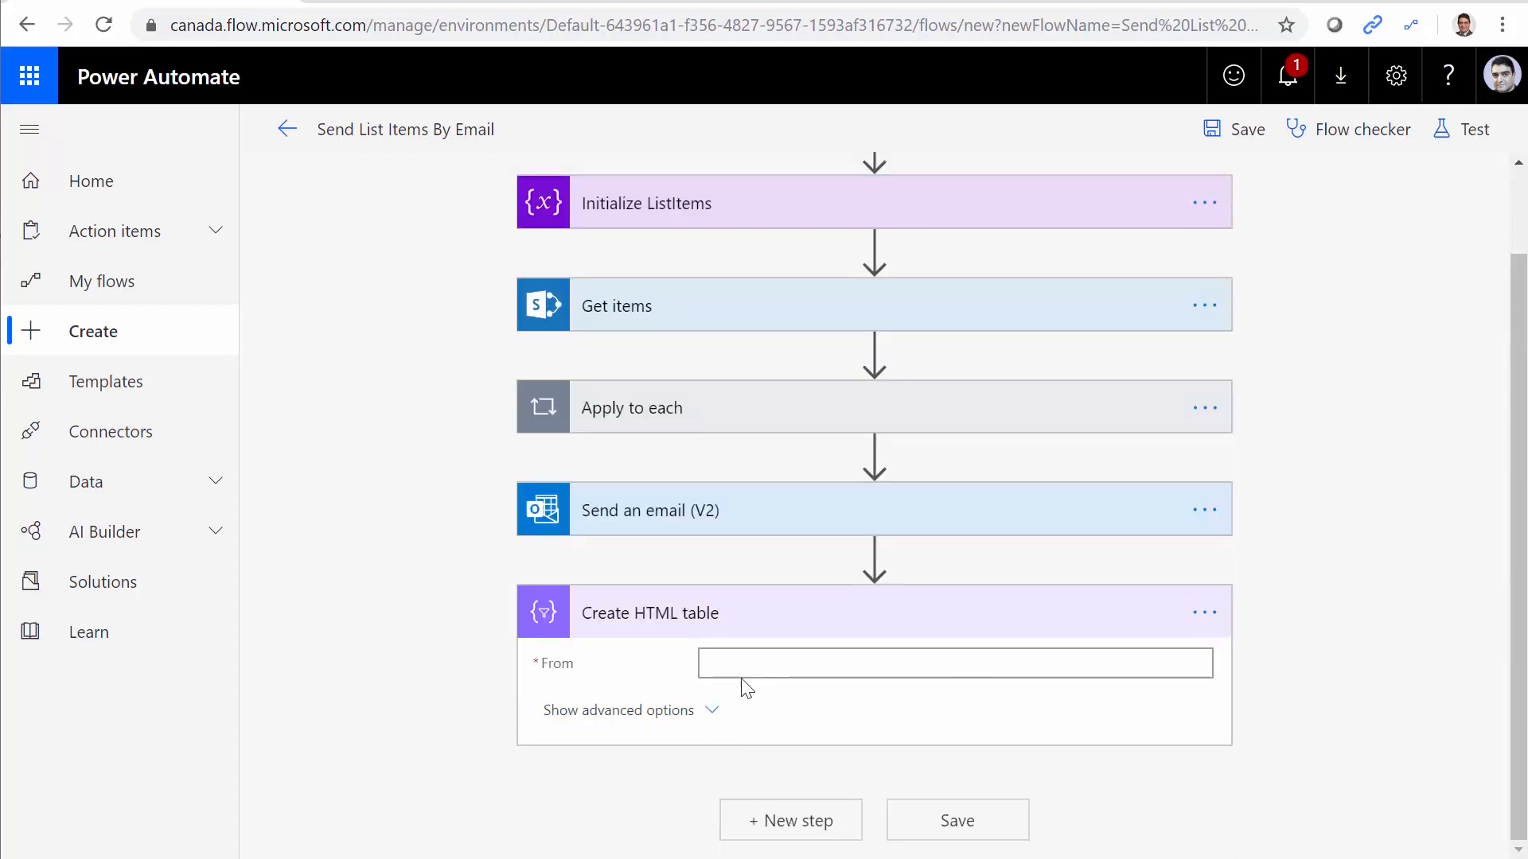
pyautogui.moveTo(698, 687)
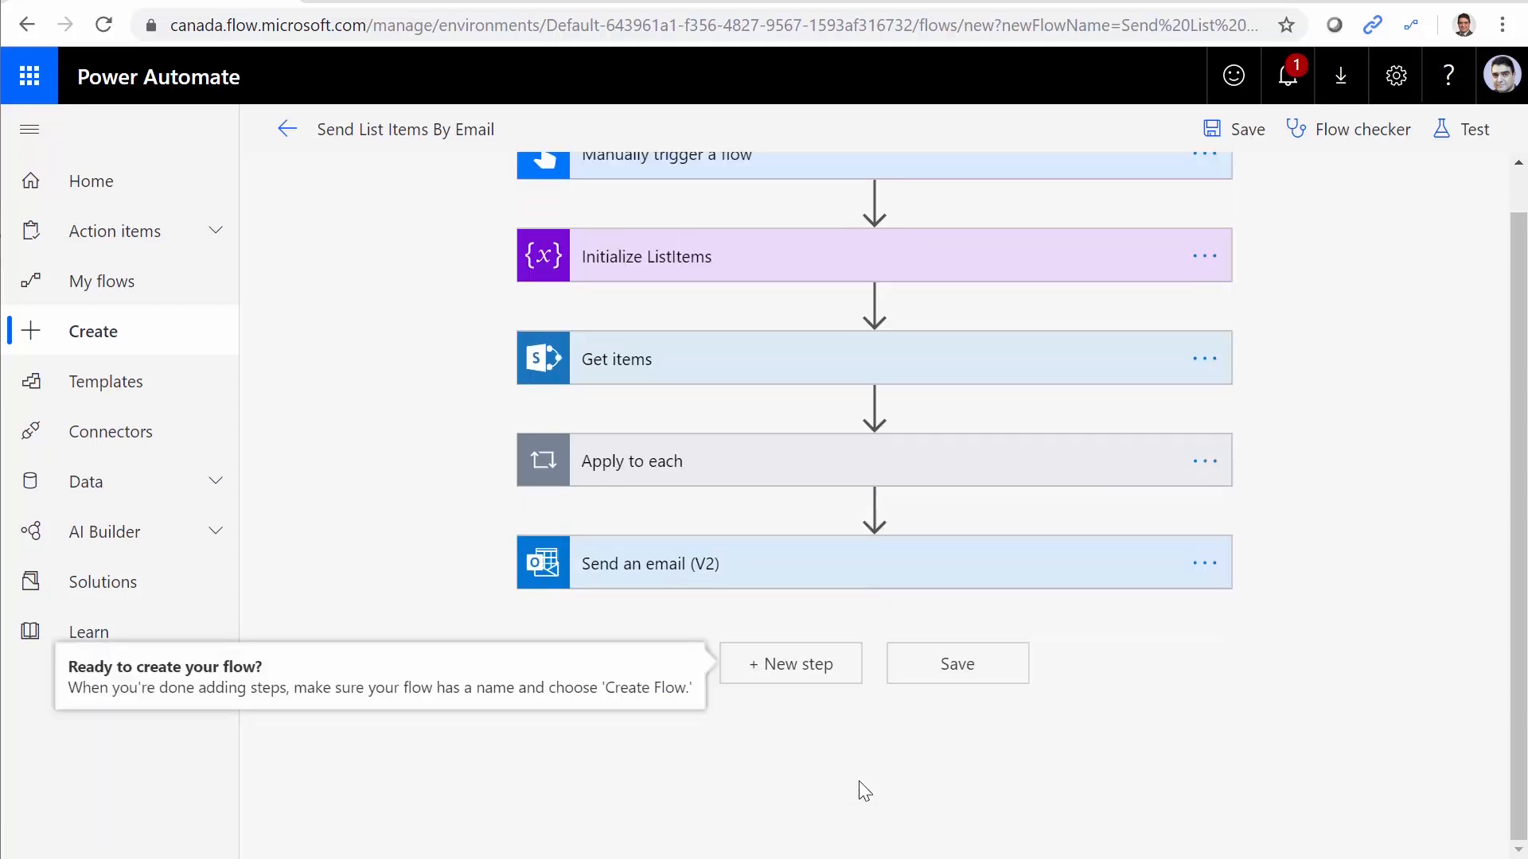
# Expand Apply to each and show Append to string variable adding Title plus <br/> to ListItems.
pyautogui.click(631, 461)
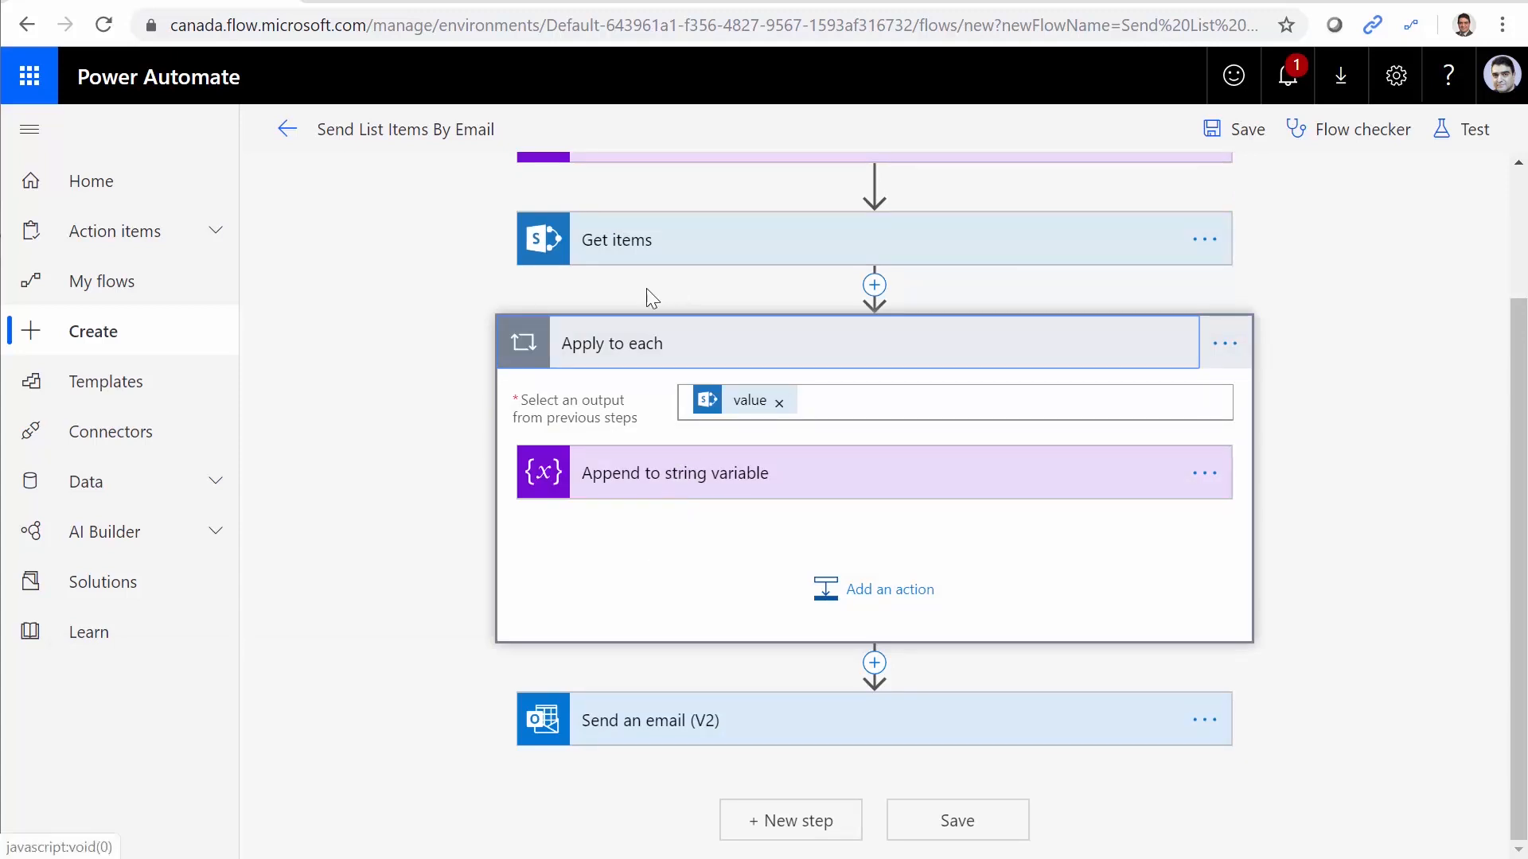
pyautogui.moveTo(743, 511)
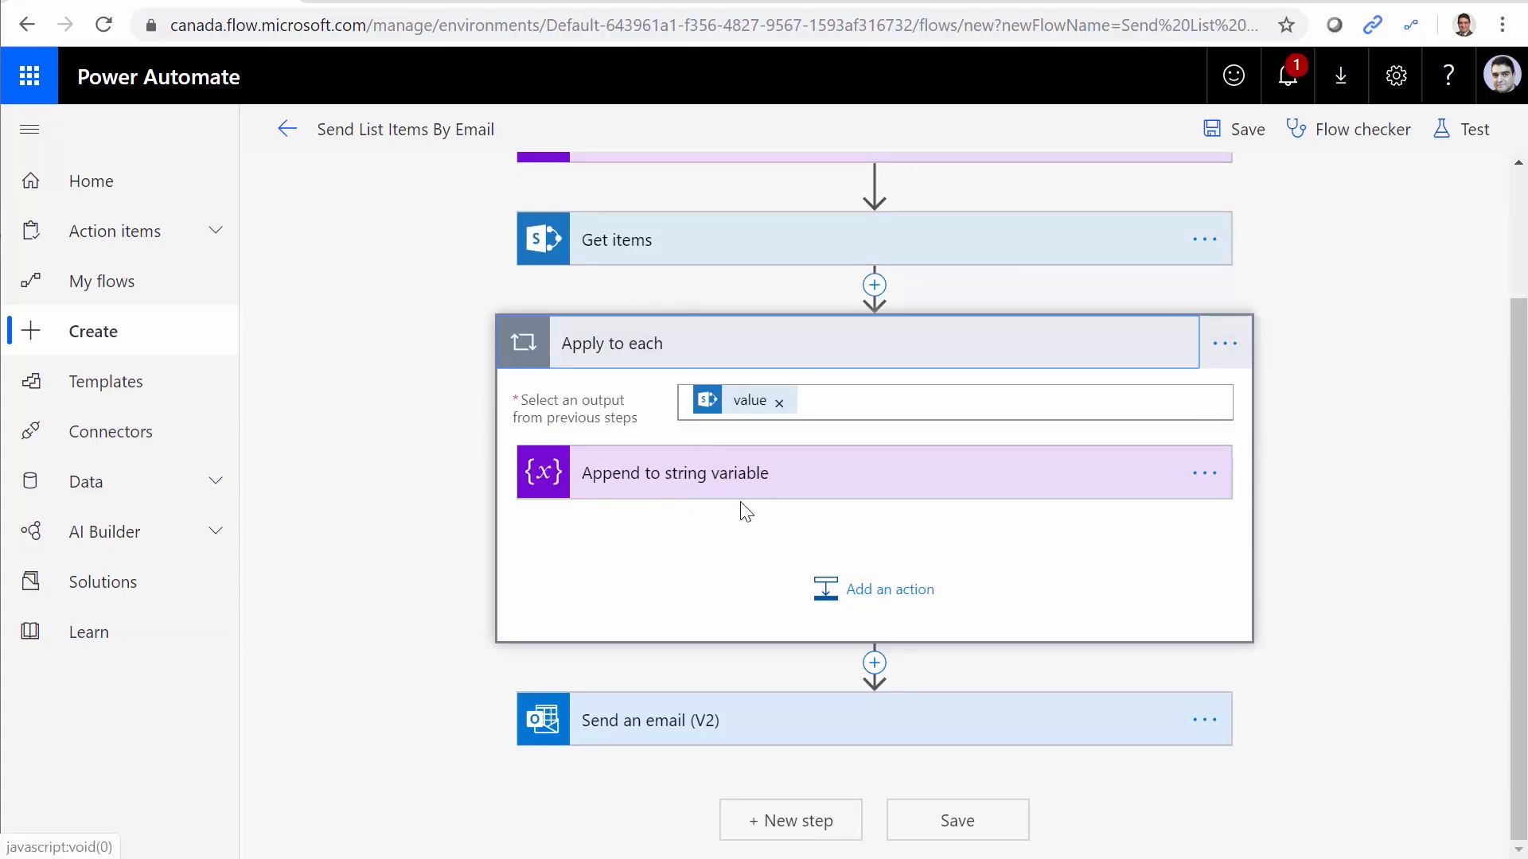
pyautogui.moveTo(832, 504)
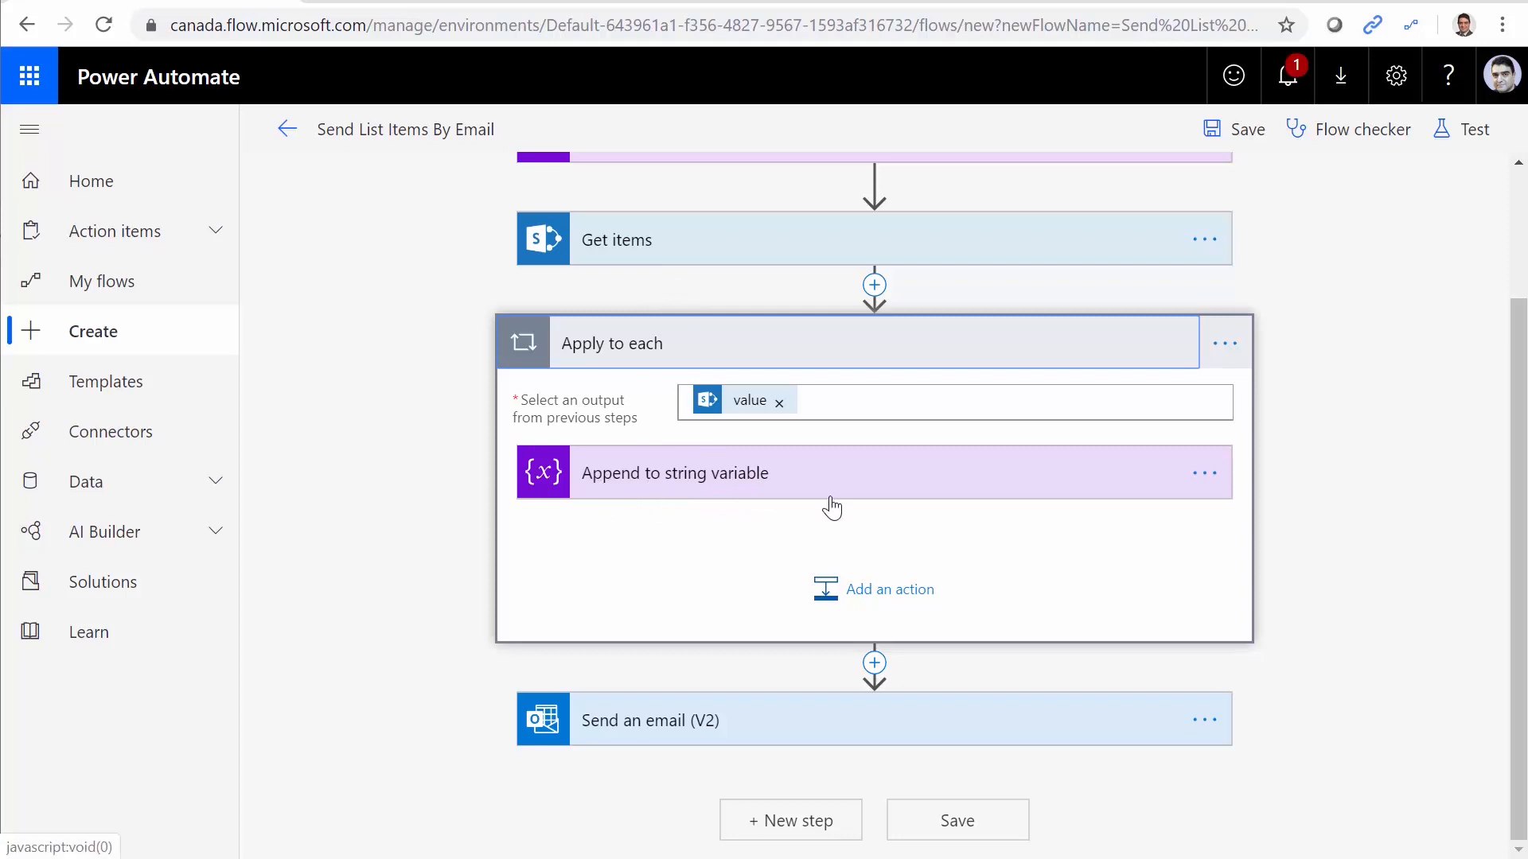
pyautogui.click(672, 472)
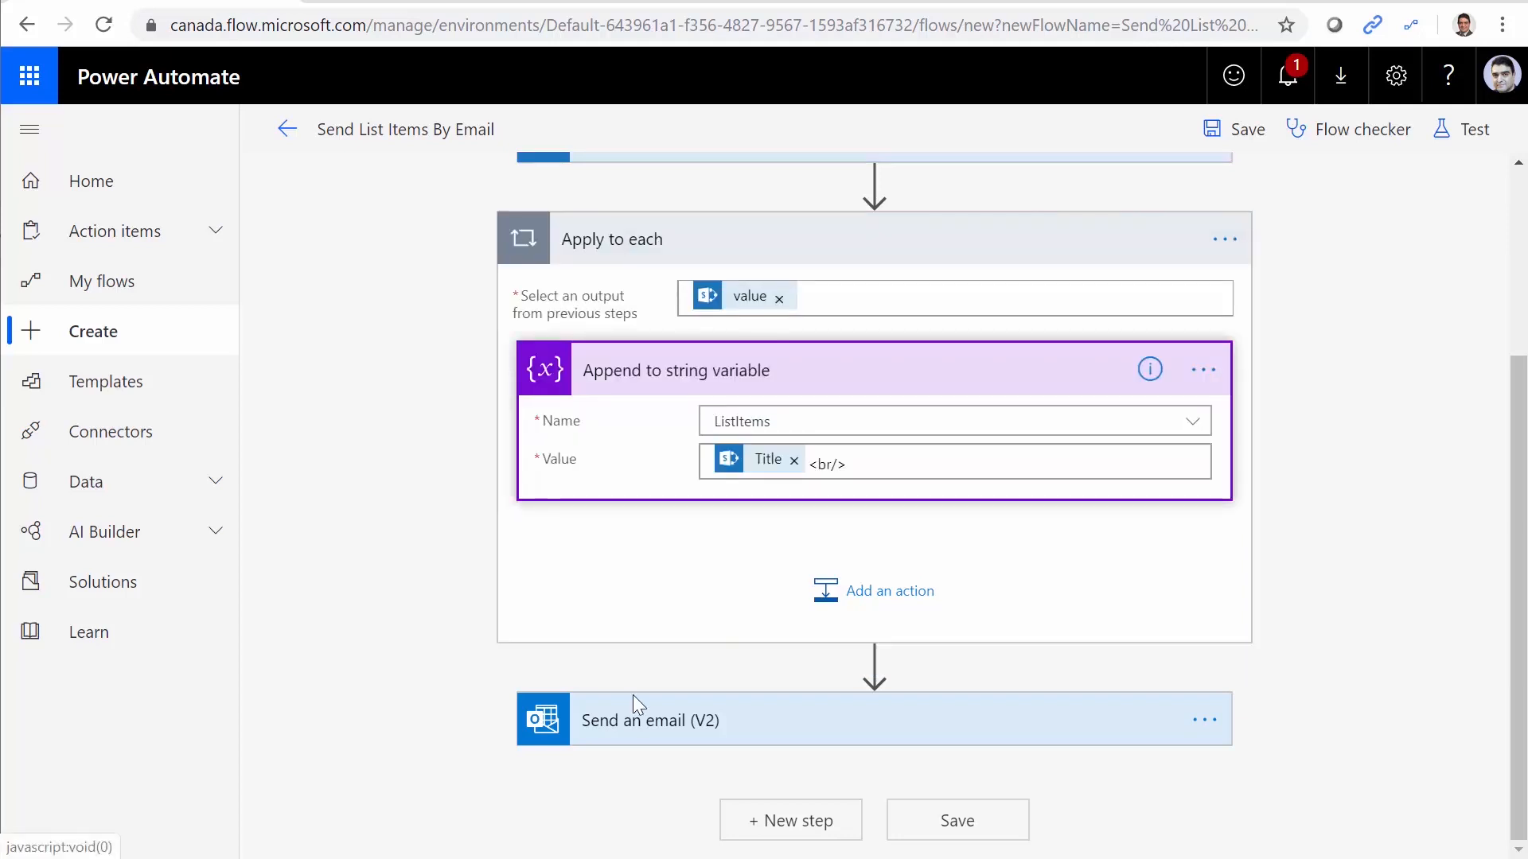